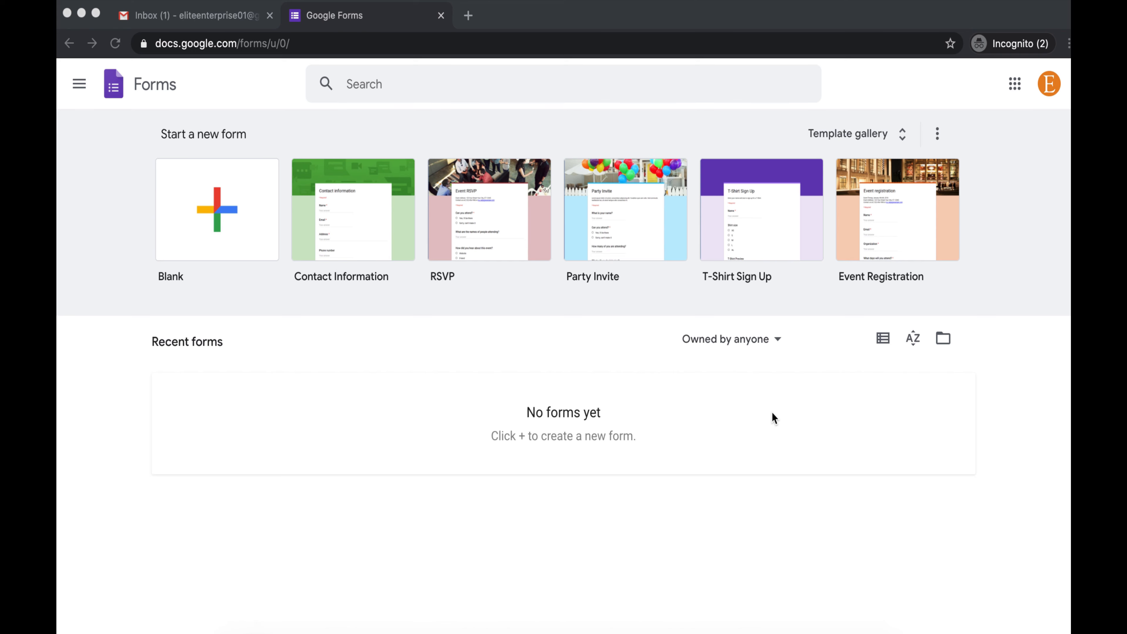
{"action": "mouse_move", "coordinate": [493, 343]}
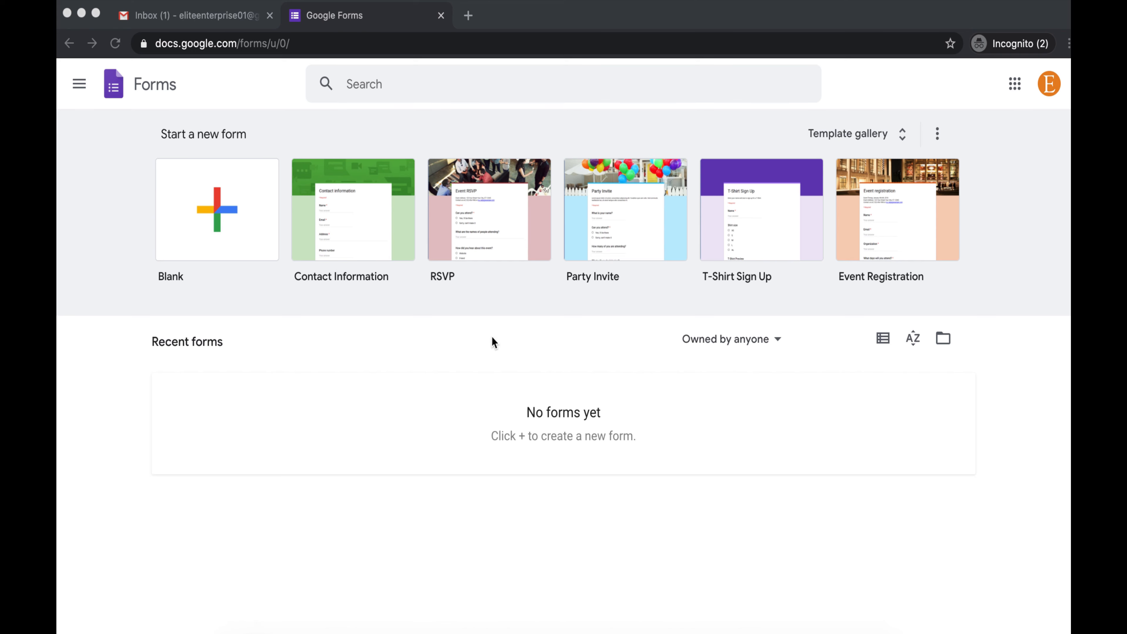
{"action": "mouse_move", "coordinate": [218, 234]}
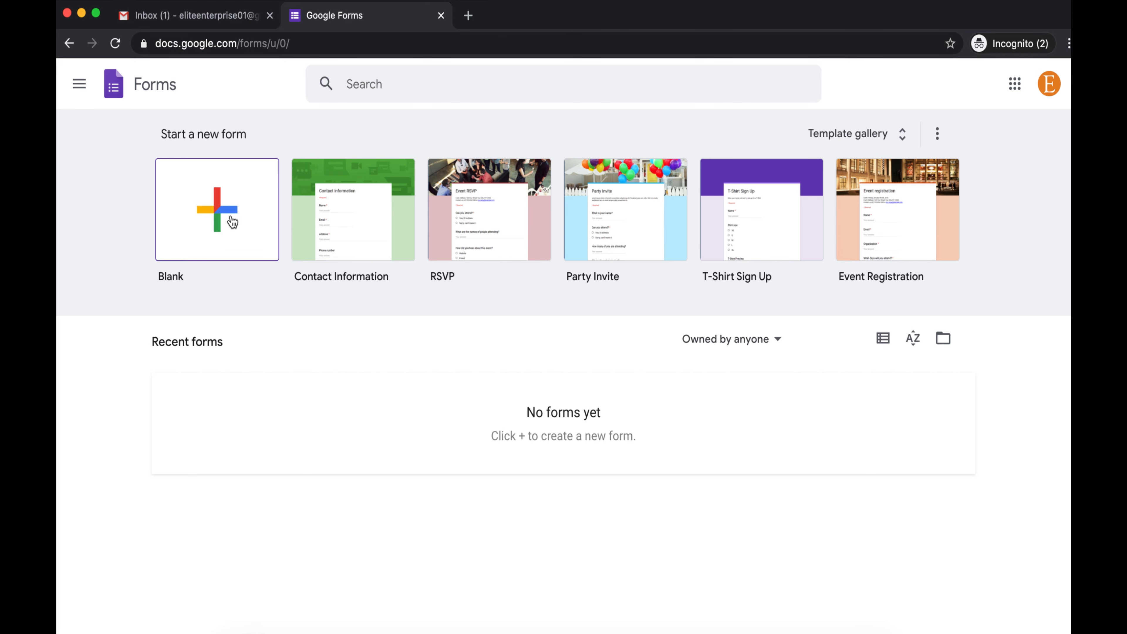
Start a new blank form from the Forms home page
{"action": "left_click", "coordinate": [217, 210]}
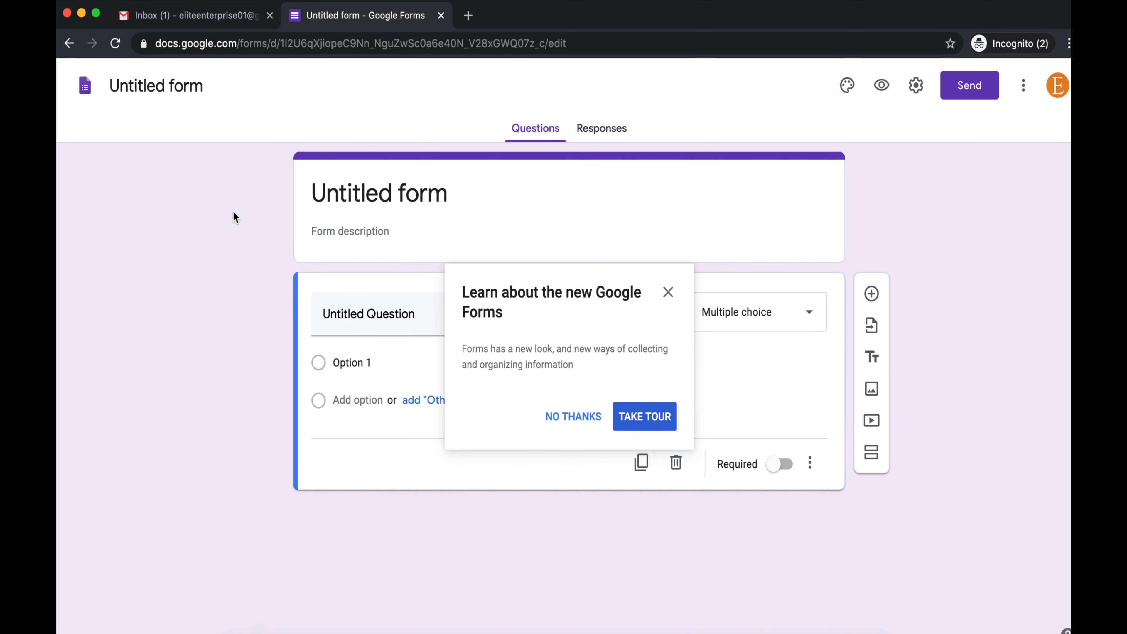
{"action": "mouse_move", "coordinate": [553, 400]}
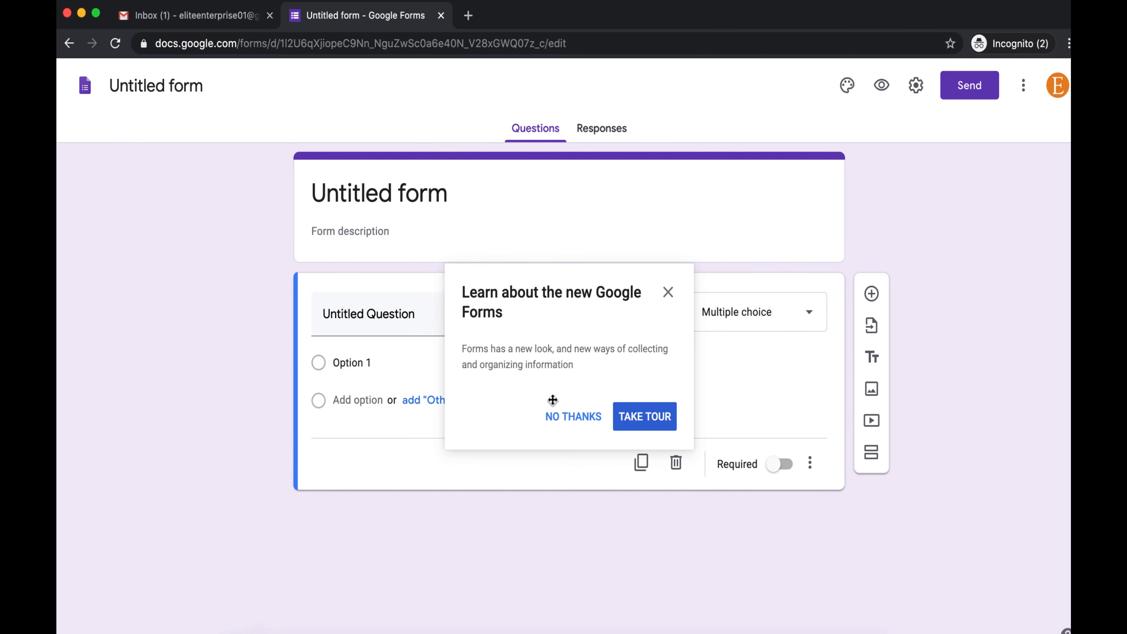
Enable Collect email addresses and Response receipts set to Always, then save the settings
{"action": "left_click", "coordinate": [916, 85]}
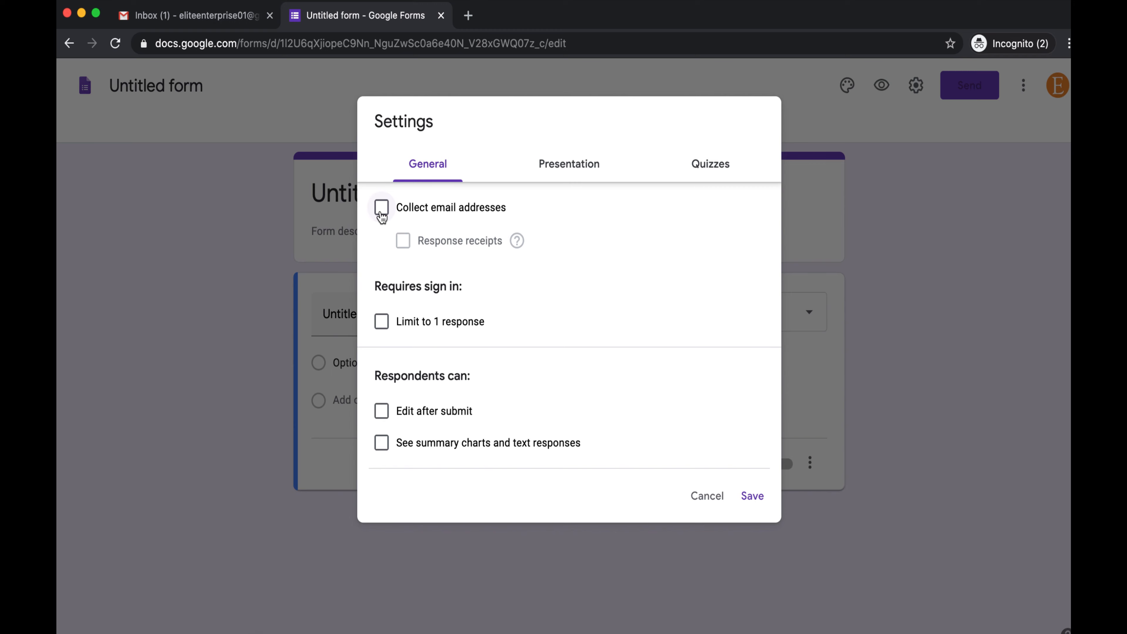
{"action": "left_click", "coordinate": [382, 208]}
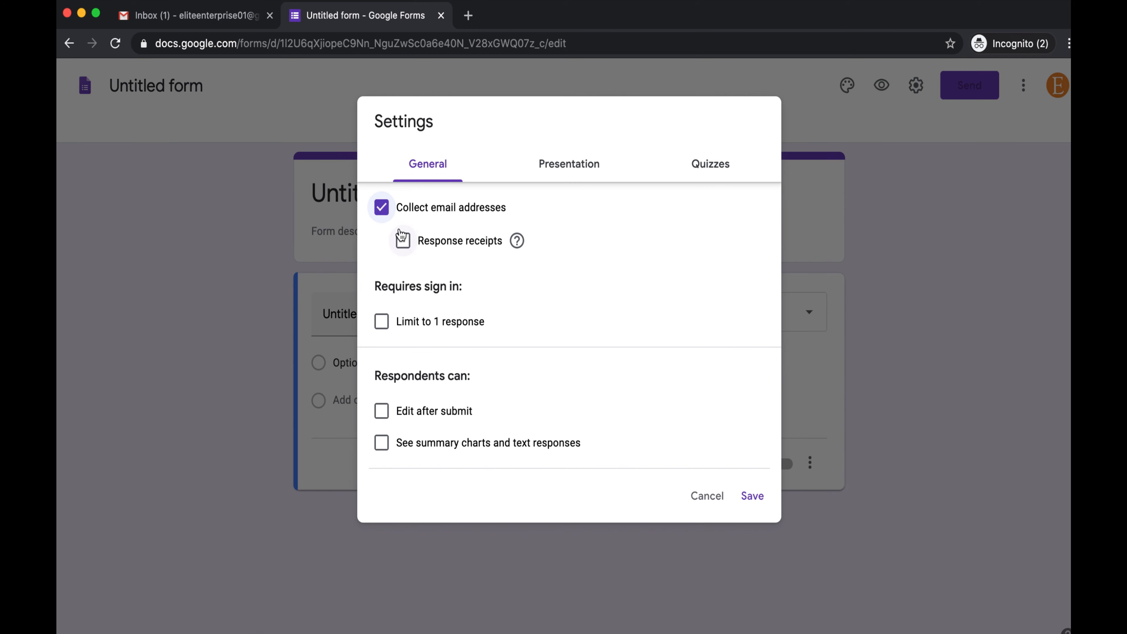
{"action": "left_click", "coordinate": [382, 241]}
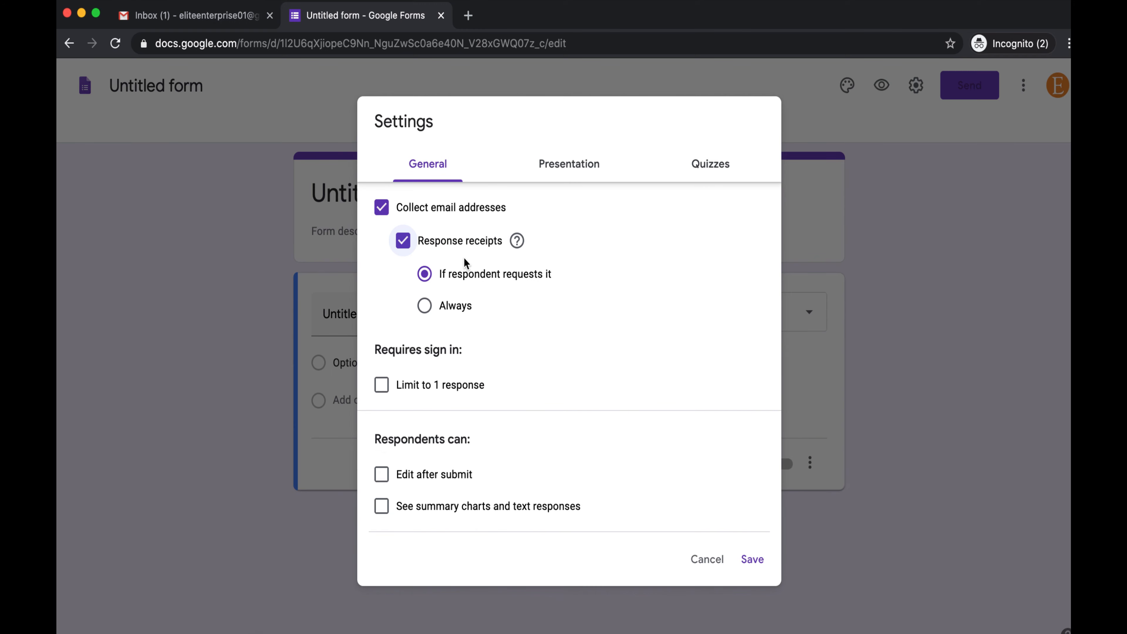
{"action": "mouse_move", "coordinate": [424, 305]}
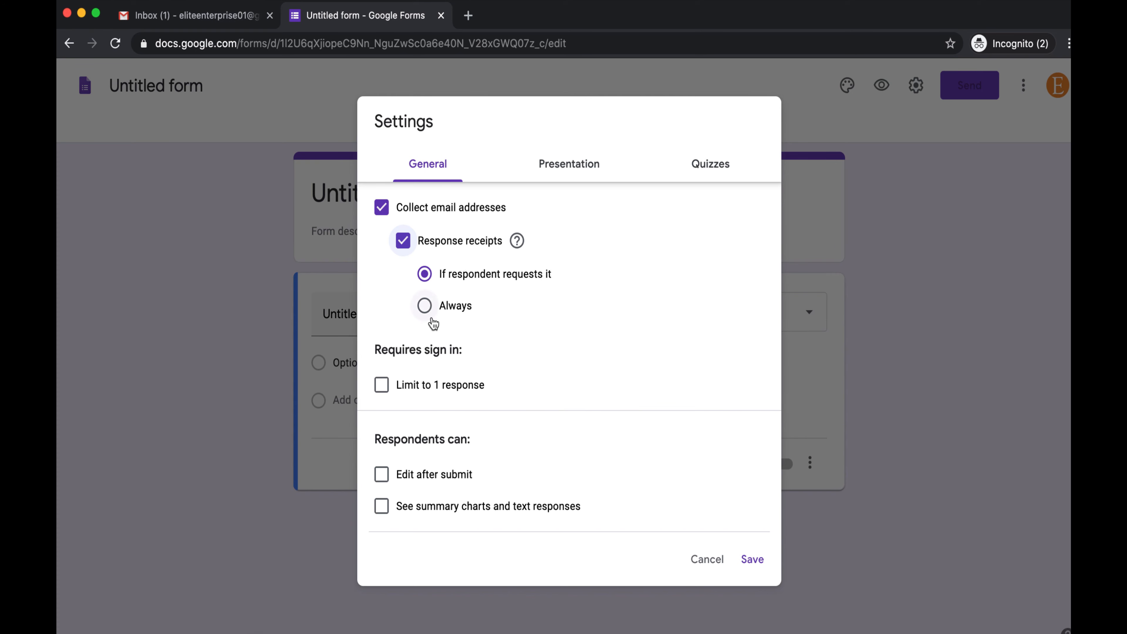
{"action": "left_click", "coordinate": [424, 305]}
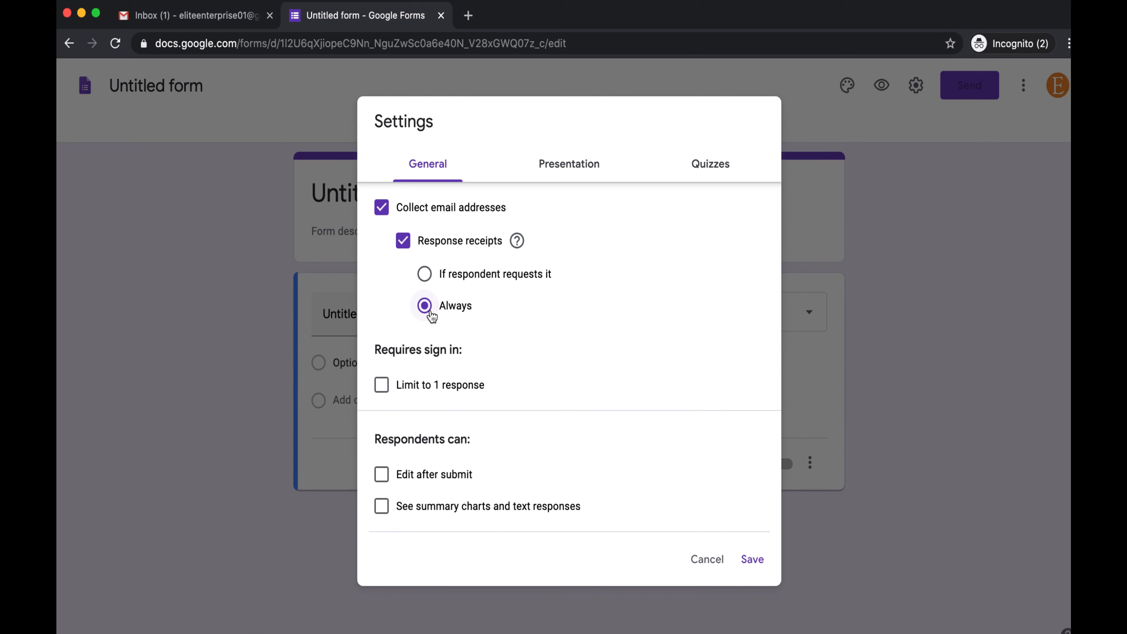
{"action": "mouse_move", "coordinate": [698, 464]}
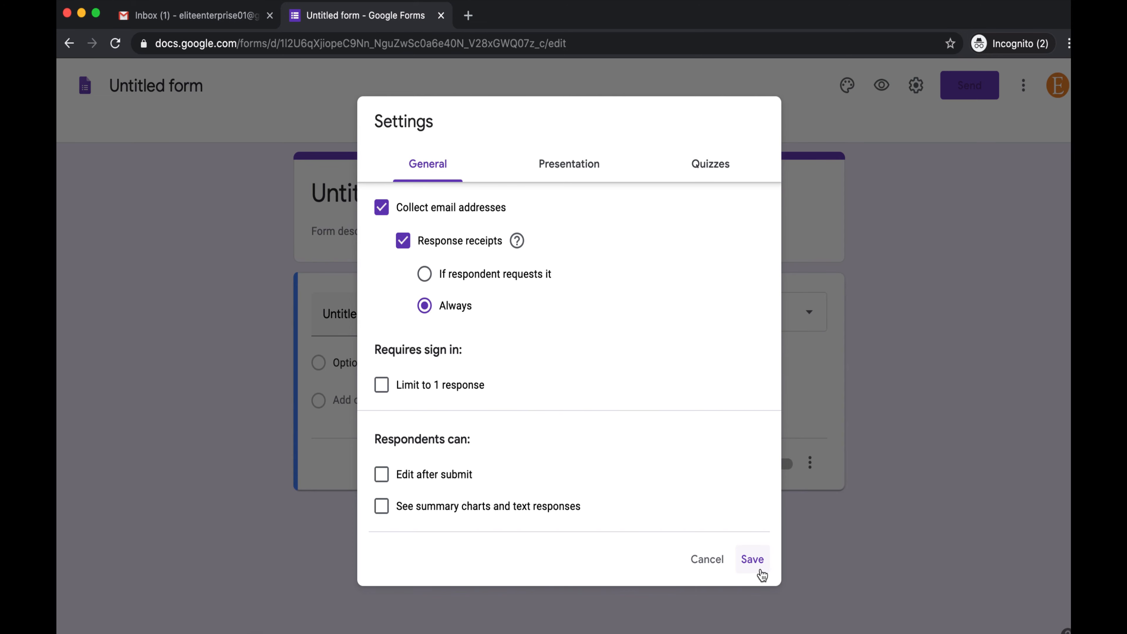
{"action": "left_click", "coordinate": [751, 560]}
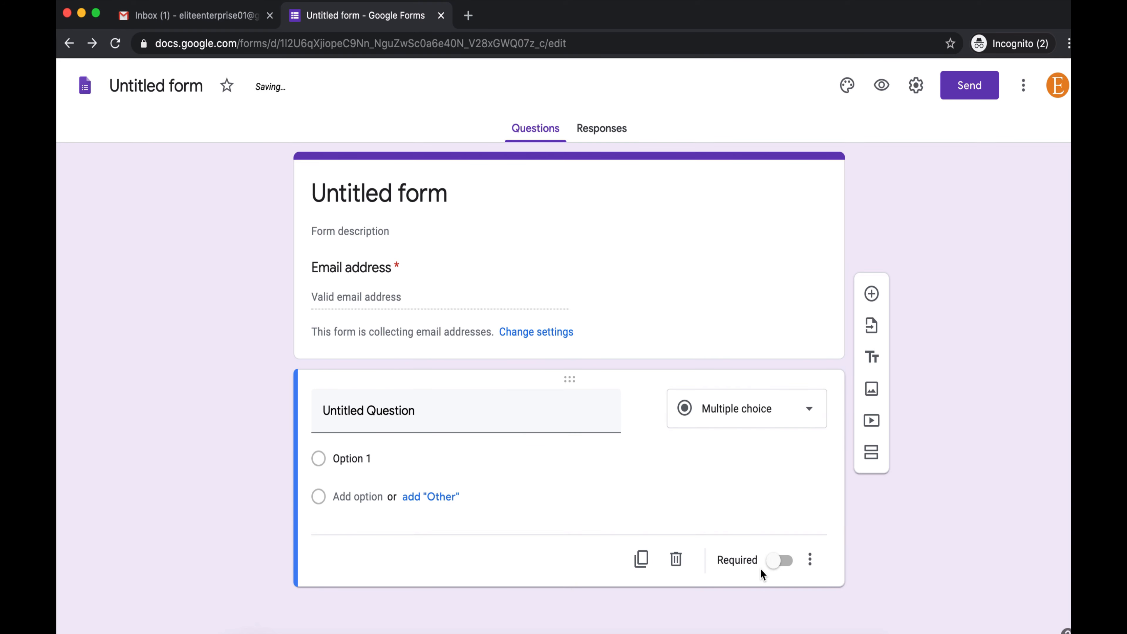
{"action": "mouse_move", "coordinate": [882, 86]}
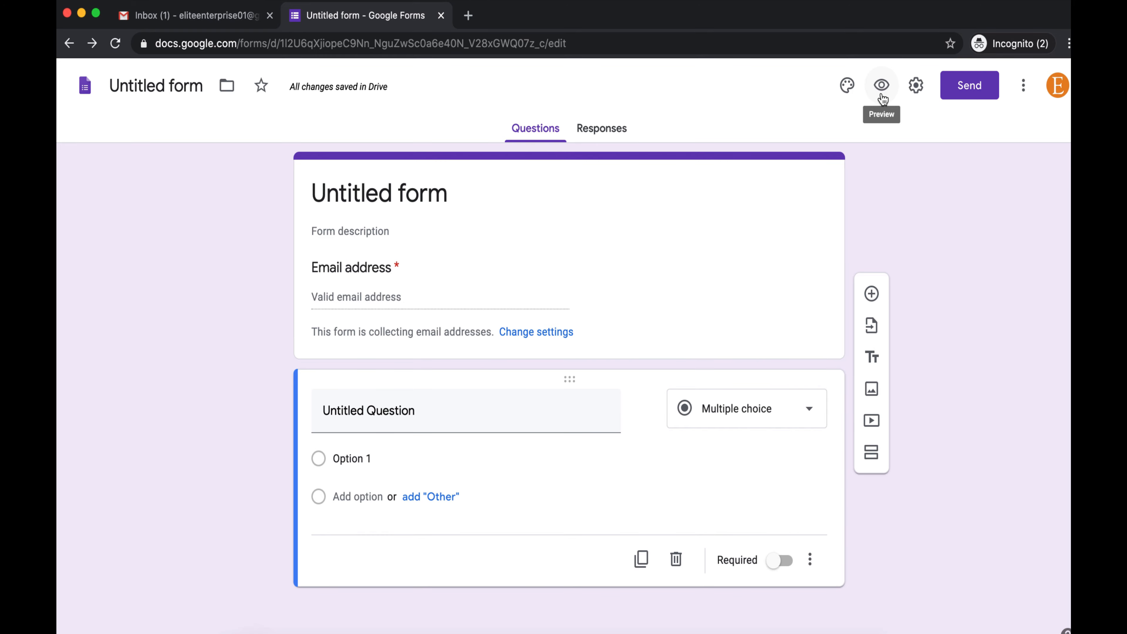
{"action": "left_click", "coordinate": [881, 85]}
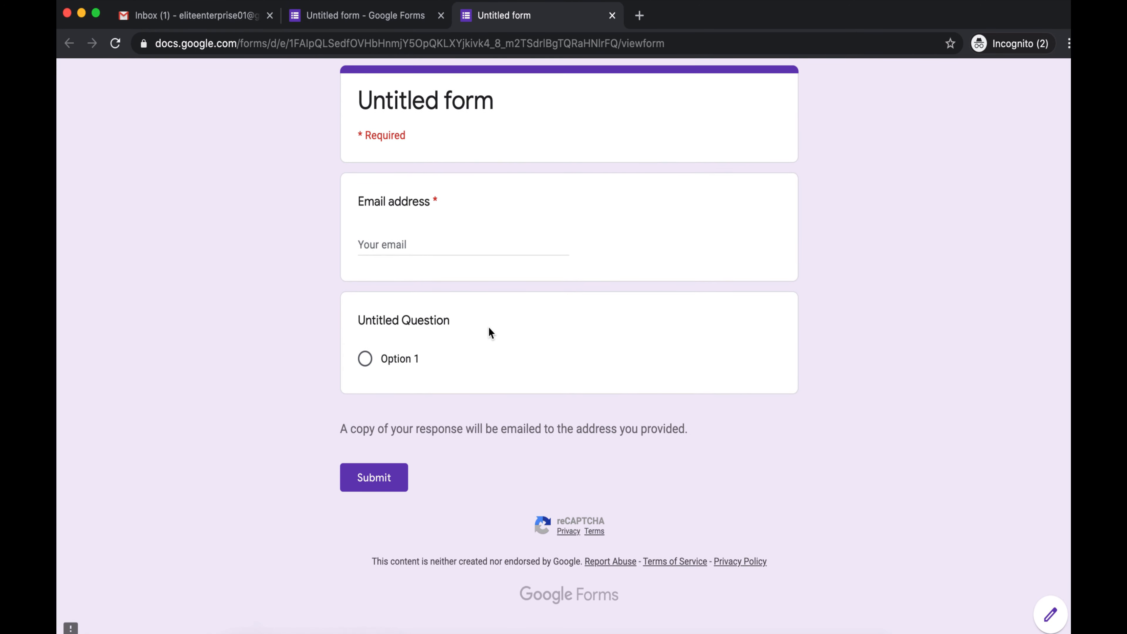
{"action": "left_click", "coordinate": [363, 15]}
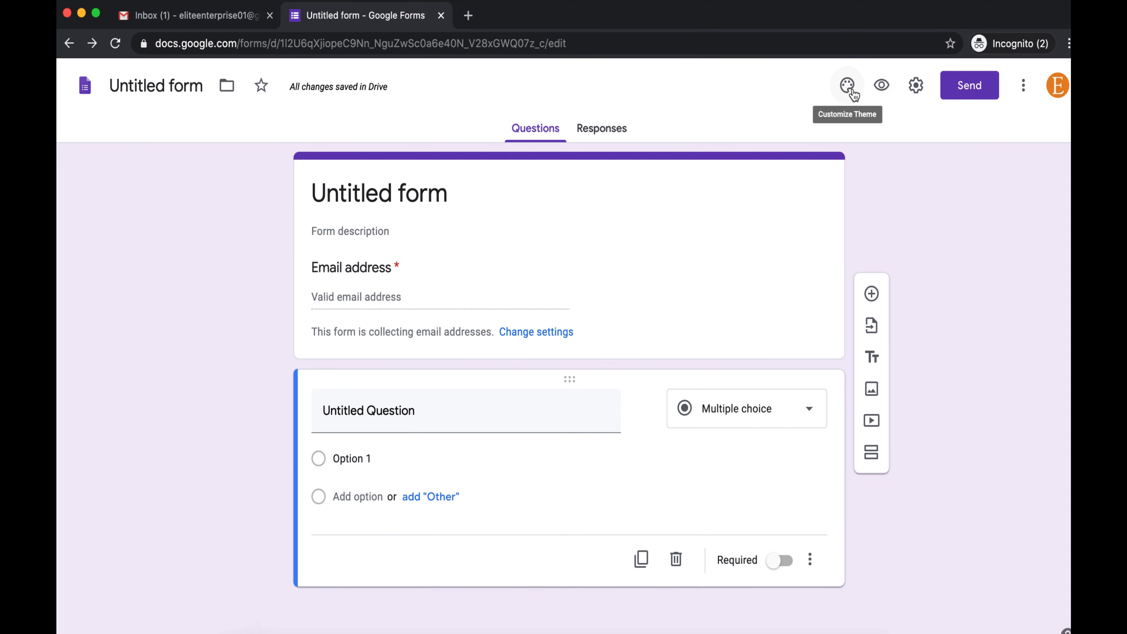
Set the form's theme colour to the orange swatch in Customize Theme
{"action": "left_click", "coordinate": [846, 85]}
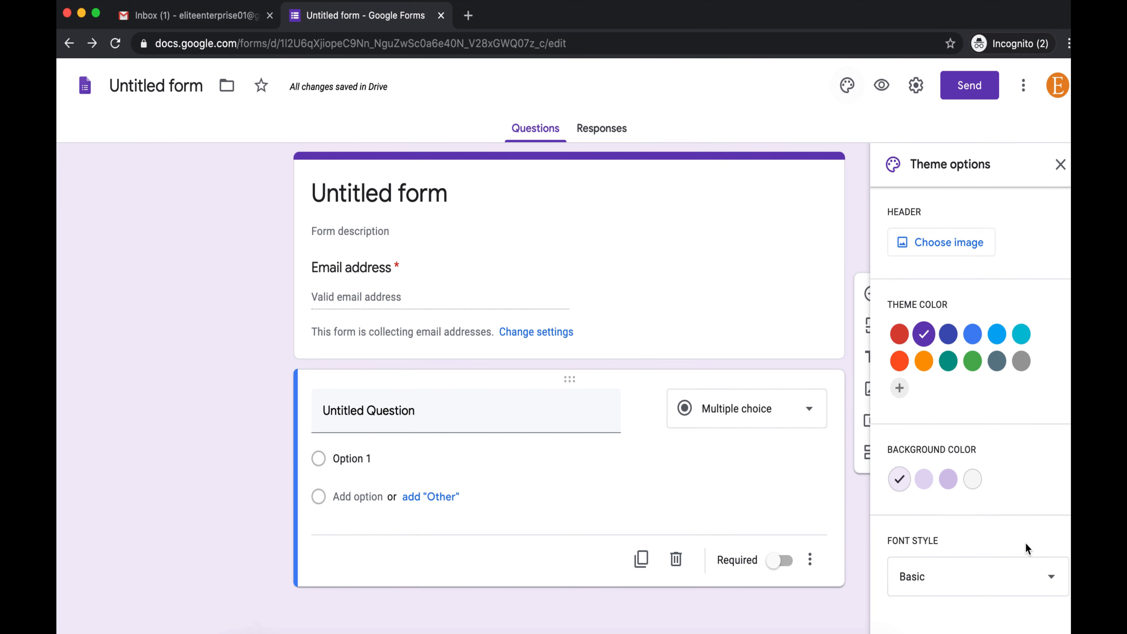
{"action": "mouse_move", "coordinate": [924, 361]}
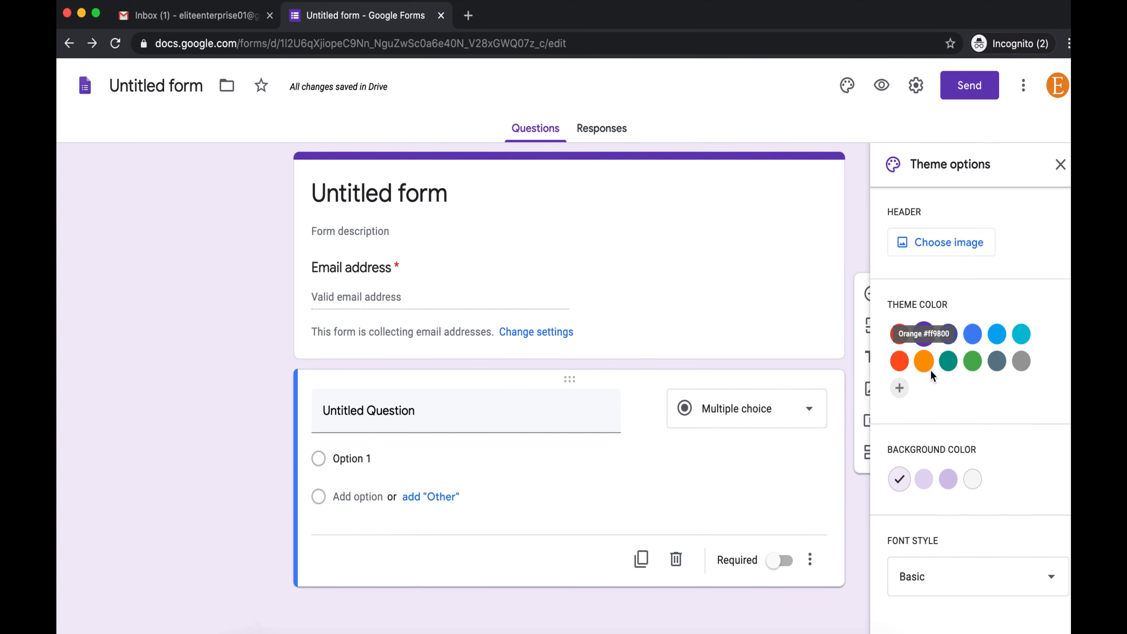
{"action": "left_click", "coordinate": [924, 361]}
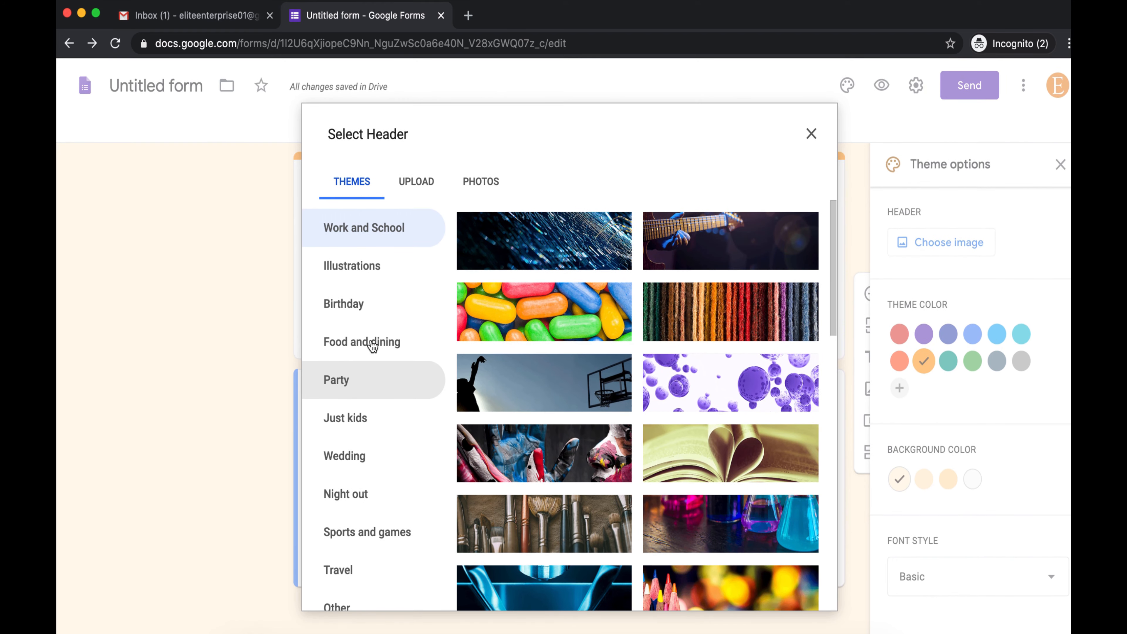
{"action": "mouse_move", "coordinate": [422, 118]}
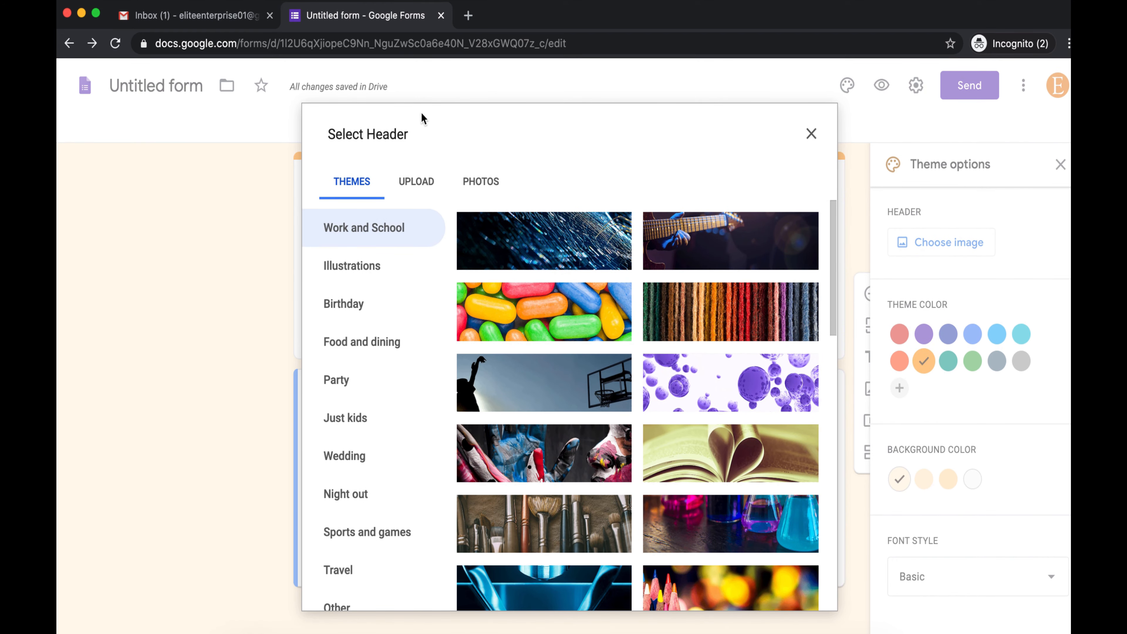
{"action": "mouse_move", "coordinate": [428, 188]}
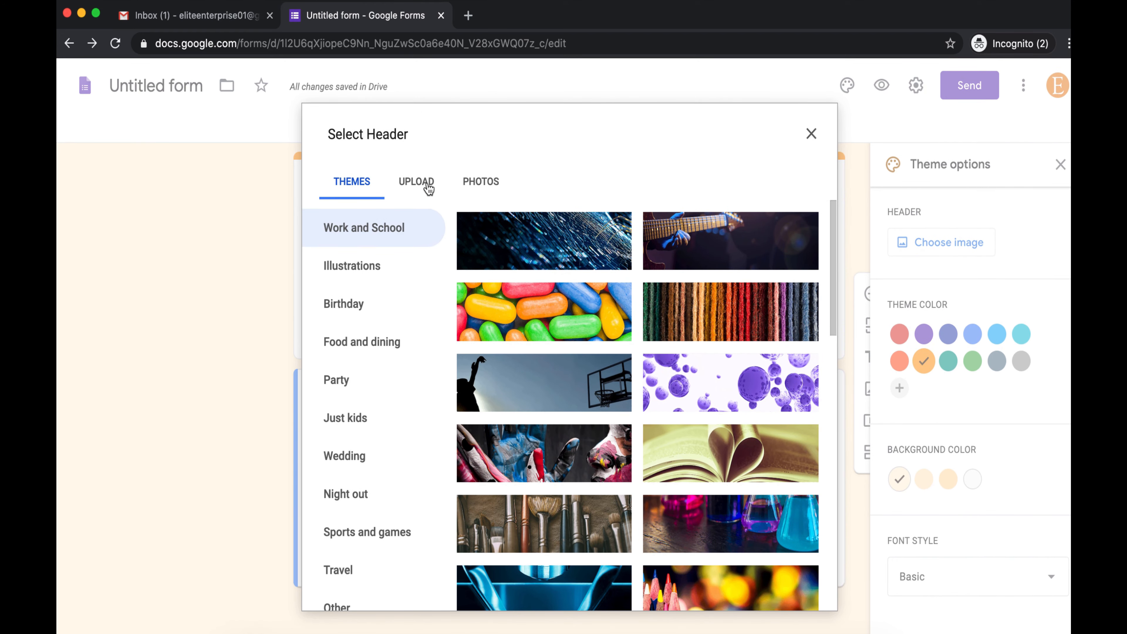
Insert the orange speech-bubble pattern from the Themes gallery as the header image
{"action": "left_click", "coordinate": [416, 181]}
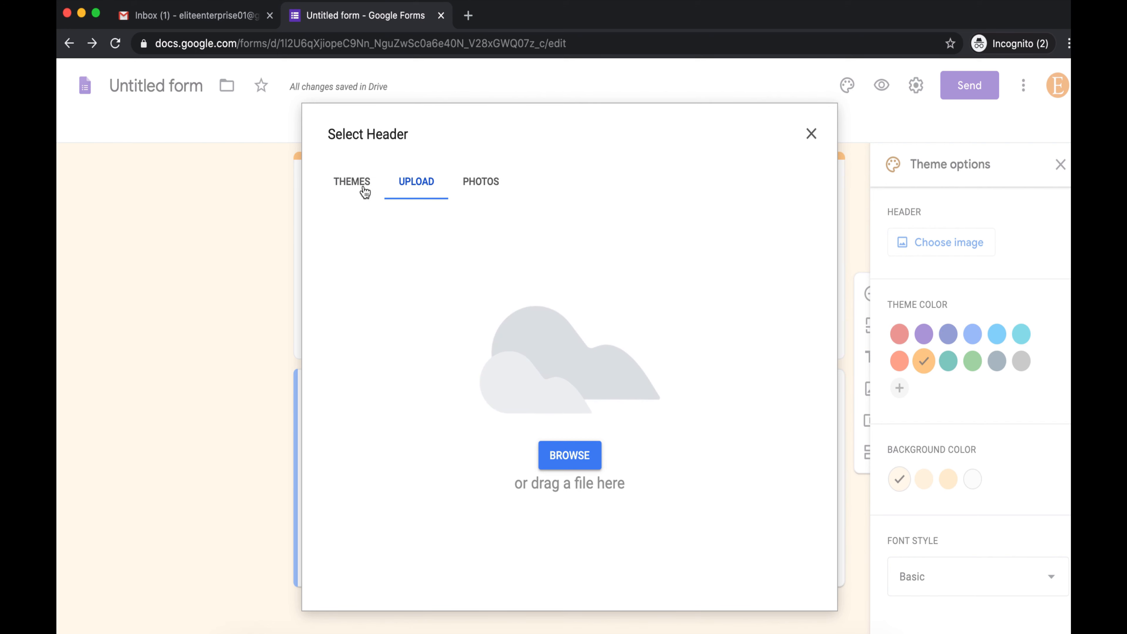
{"action": "left_click", "coordinate": [352, 182]}
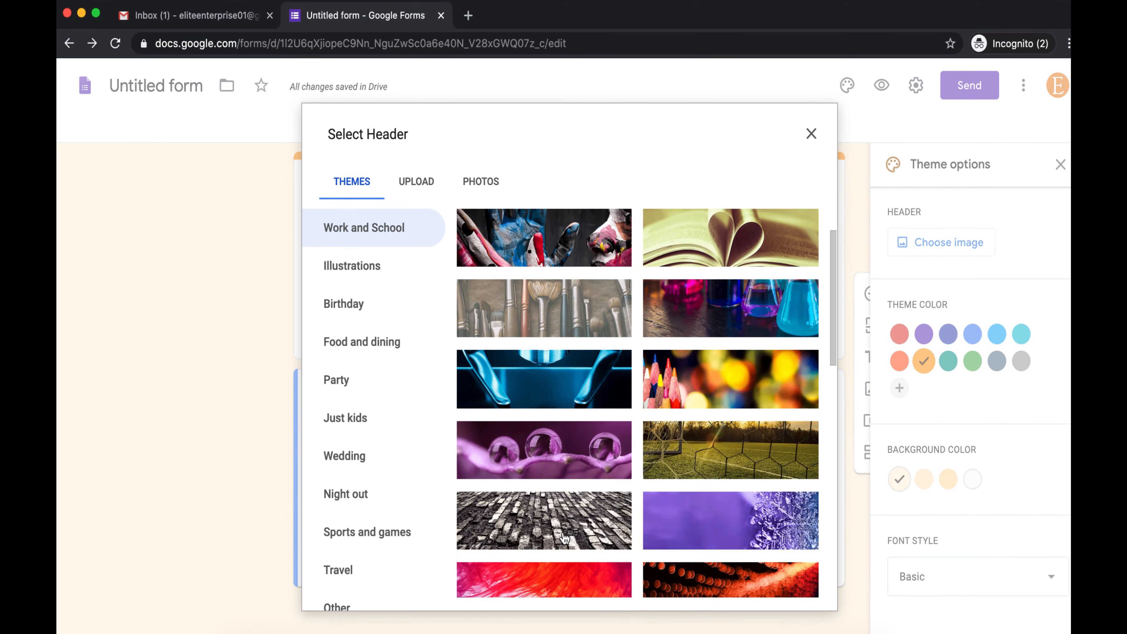
{"action": "scroll", "scroll_direction": "down", "scroll_amount": 3}
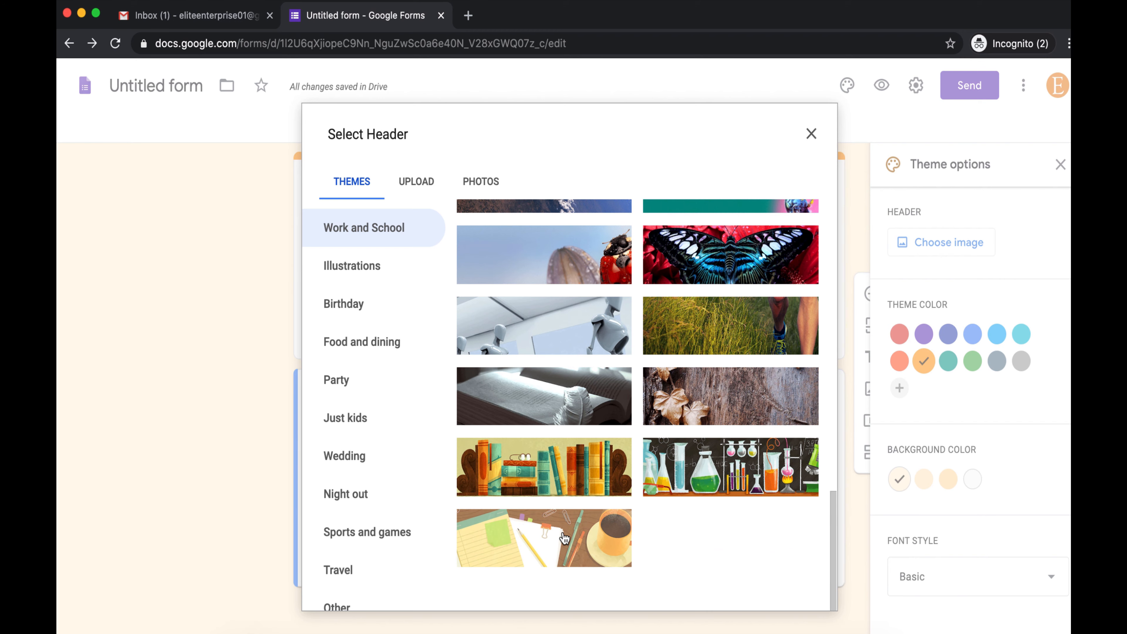
{"action": "mouse_move", "coordinate": [345, 494]}
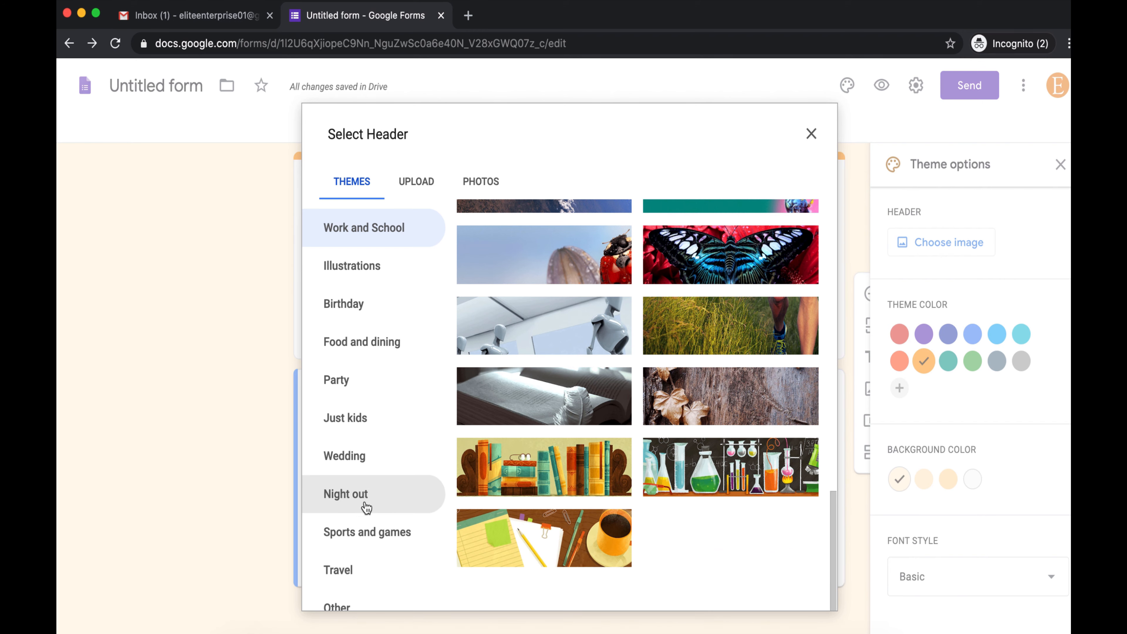
{"action": "scroll", "scroll_direction": "up", "scroll_amount": 3}
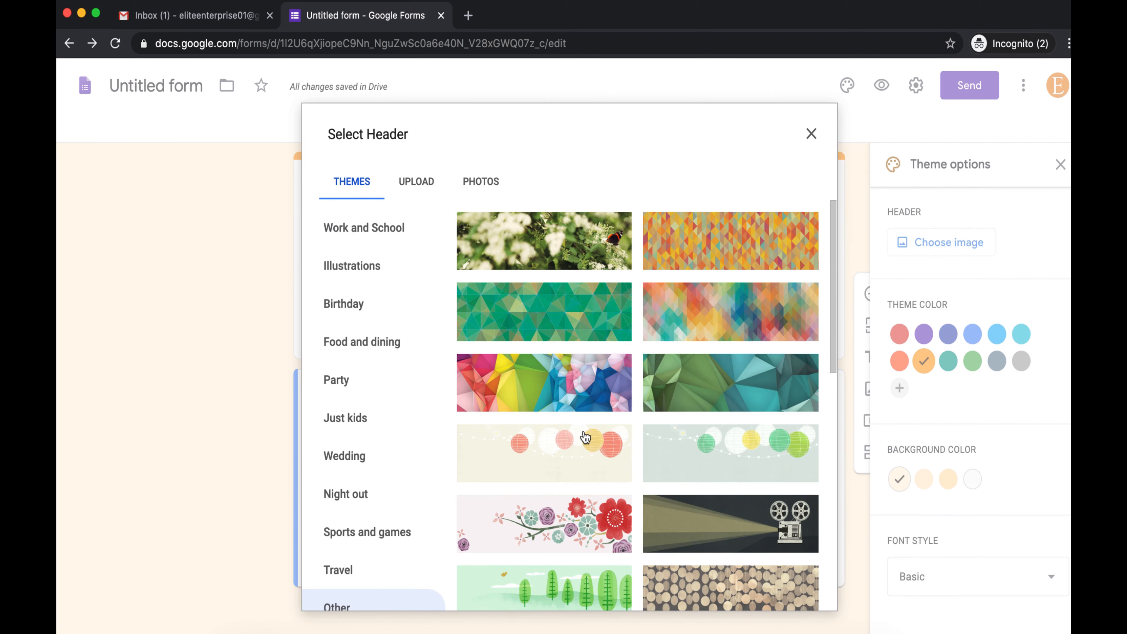
{"action": "scroll", "scroll_direction": "down", "scroll_amount": 3}
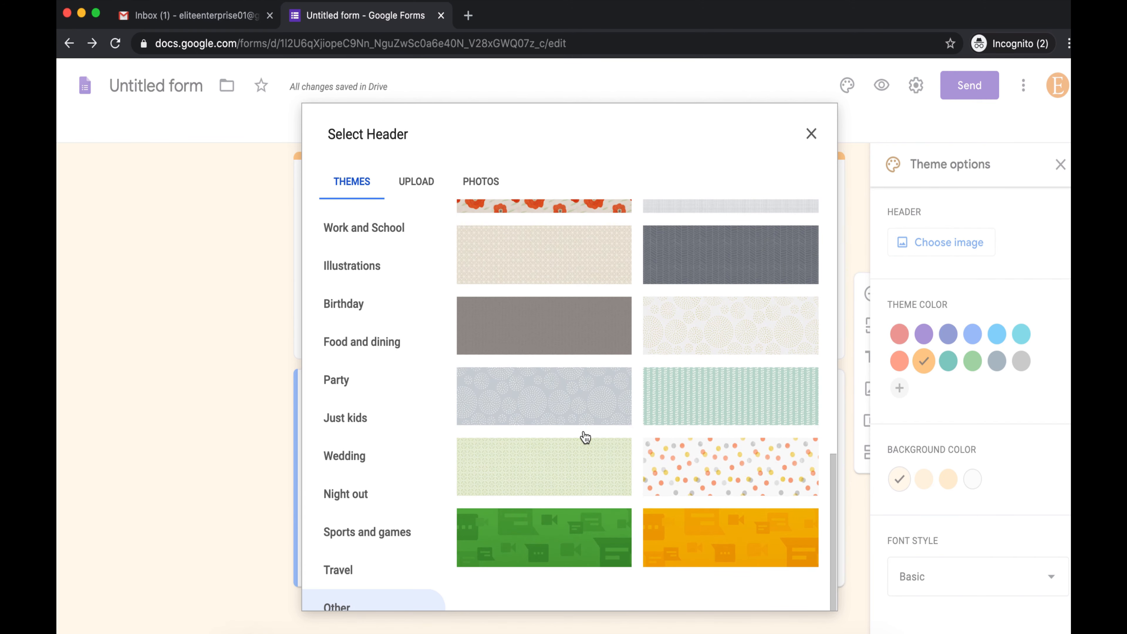
{"action": "left_click", "coordinate": [730, 537]}
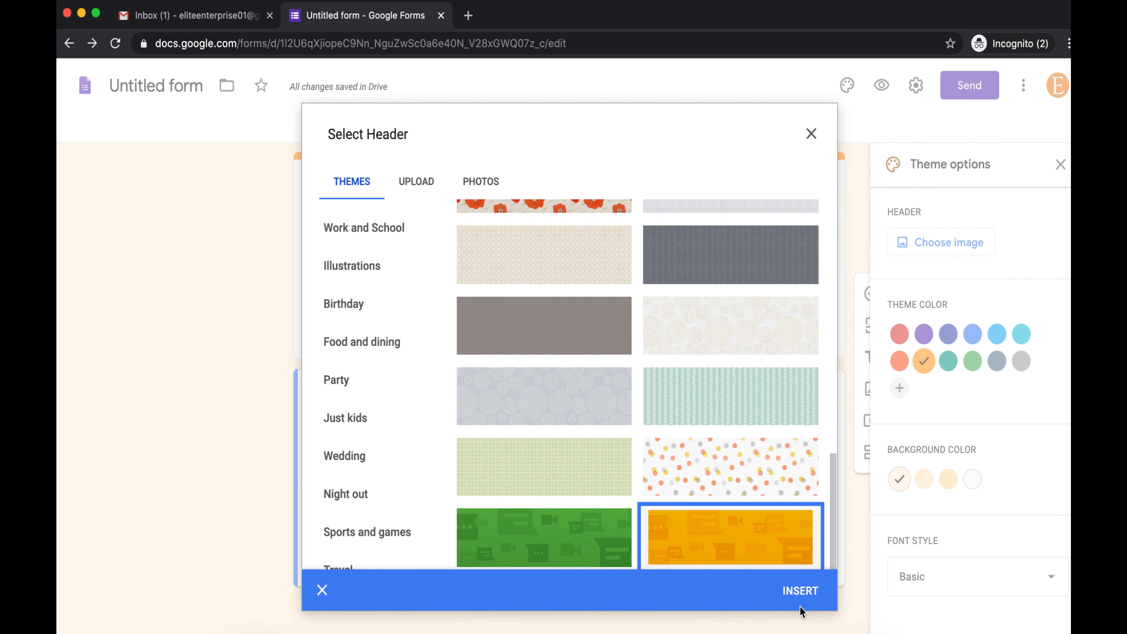
{"action": "left_click", "coordinate": [800, 590]}
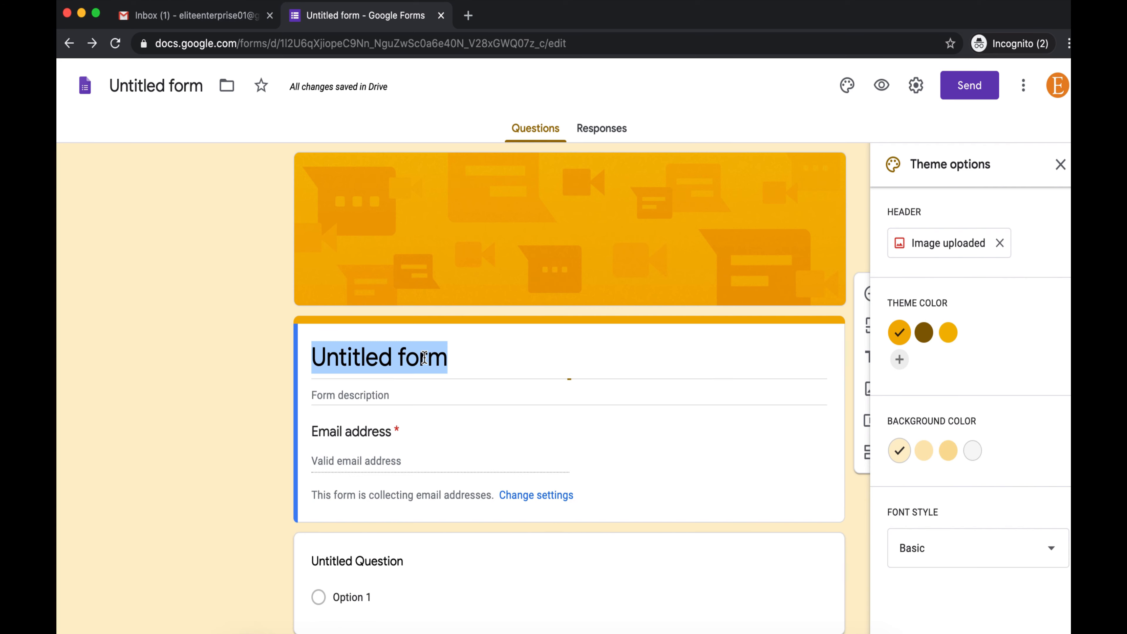
Title the form 'Elite Ebooks Order Form' and move to the description field
{"action": "type", "text": "E"}
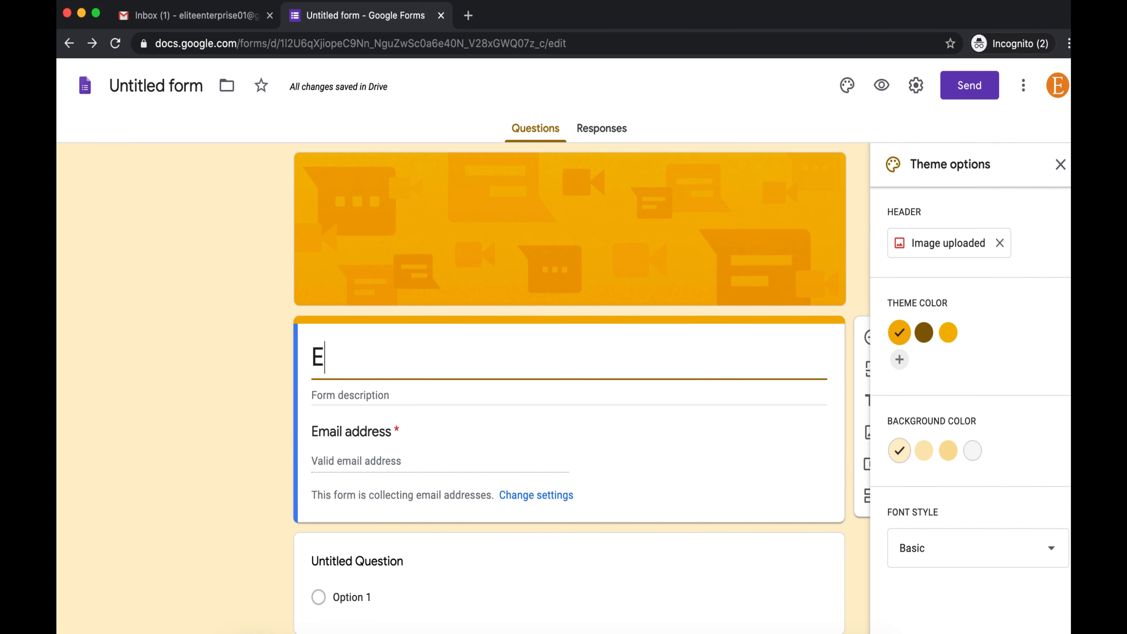
{"action": "type", "text": "lite"}
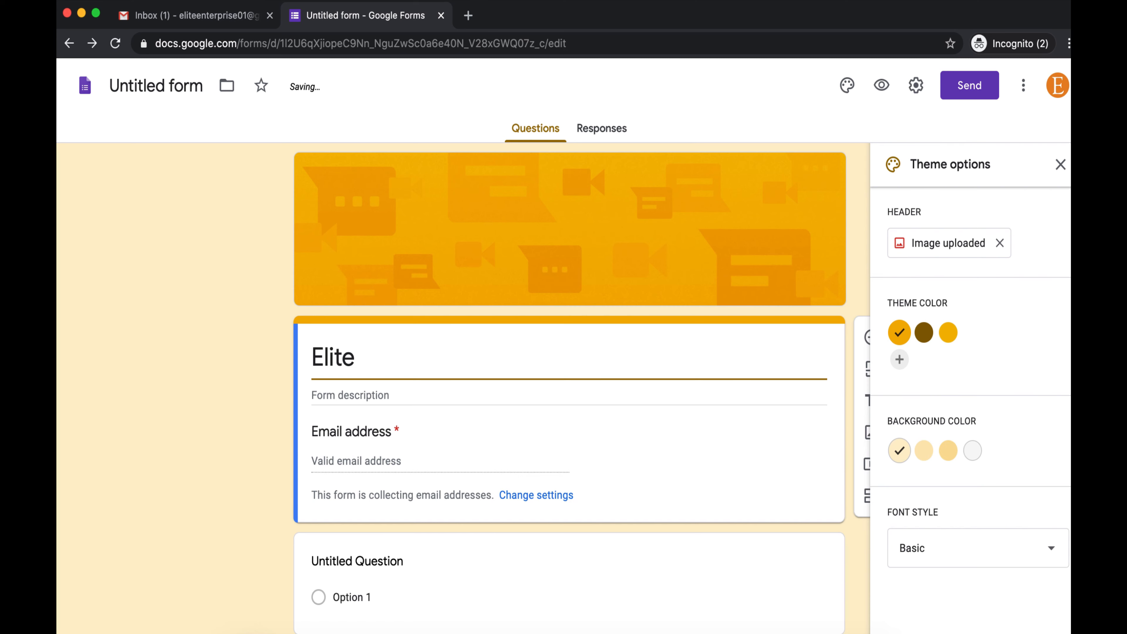
{"action": "type", "text": "Ebooks"}
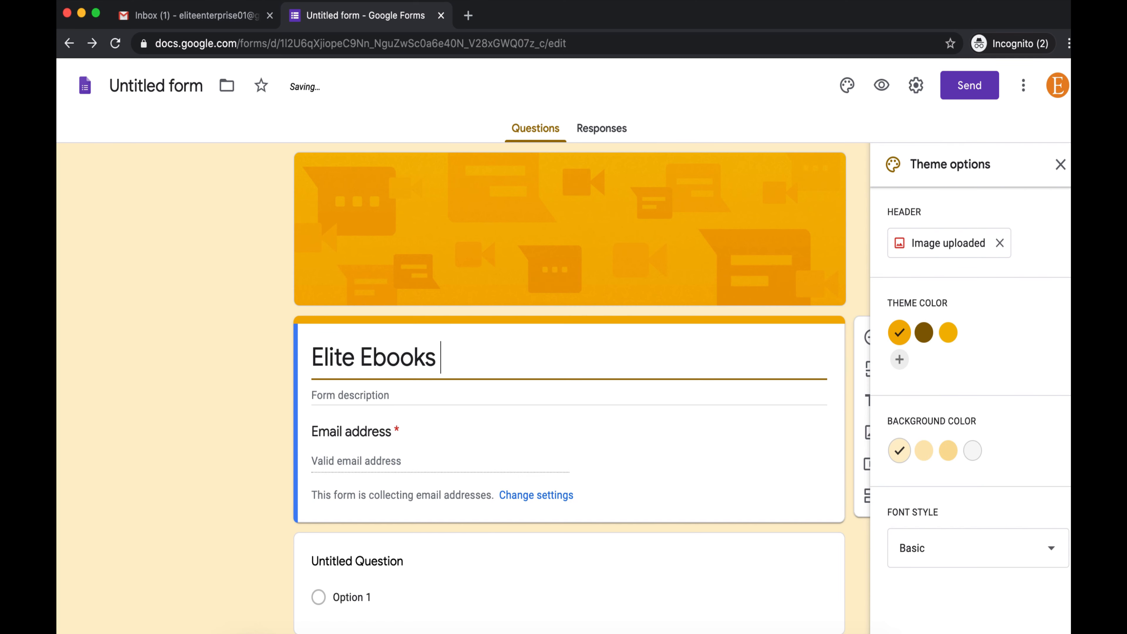
{"action": "type", "text": "Ord"}
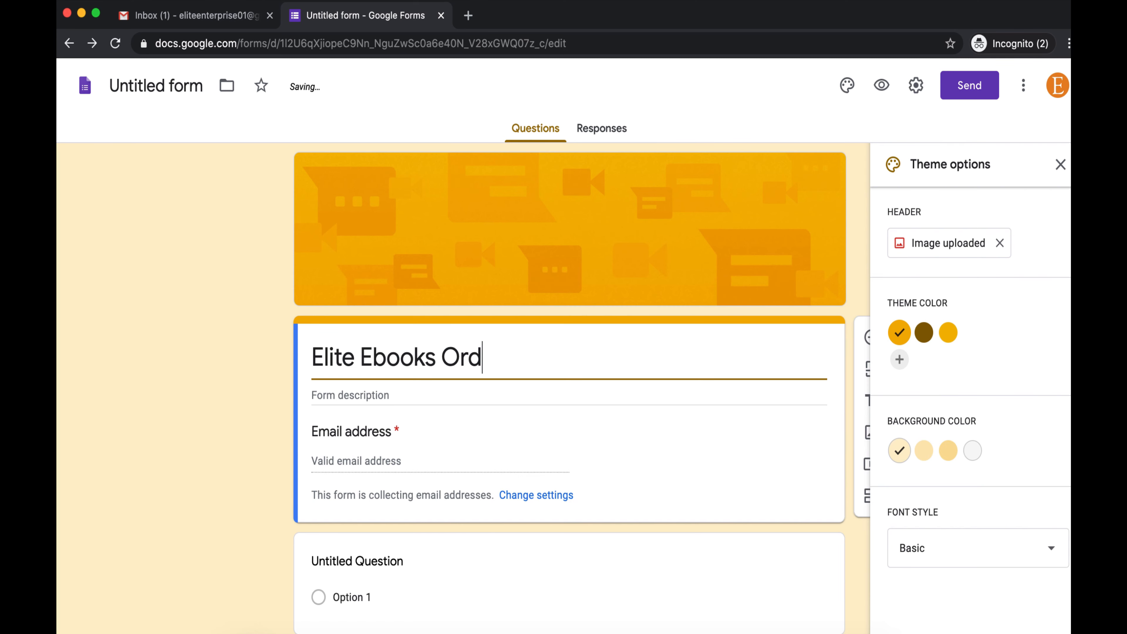
{"action": "type", "text": "er"}
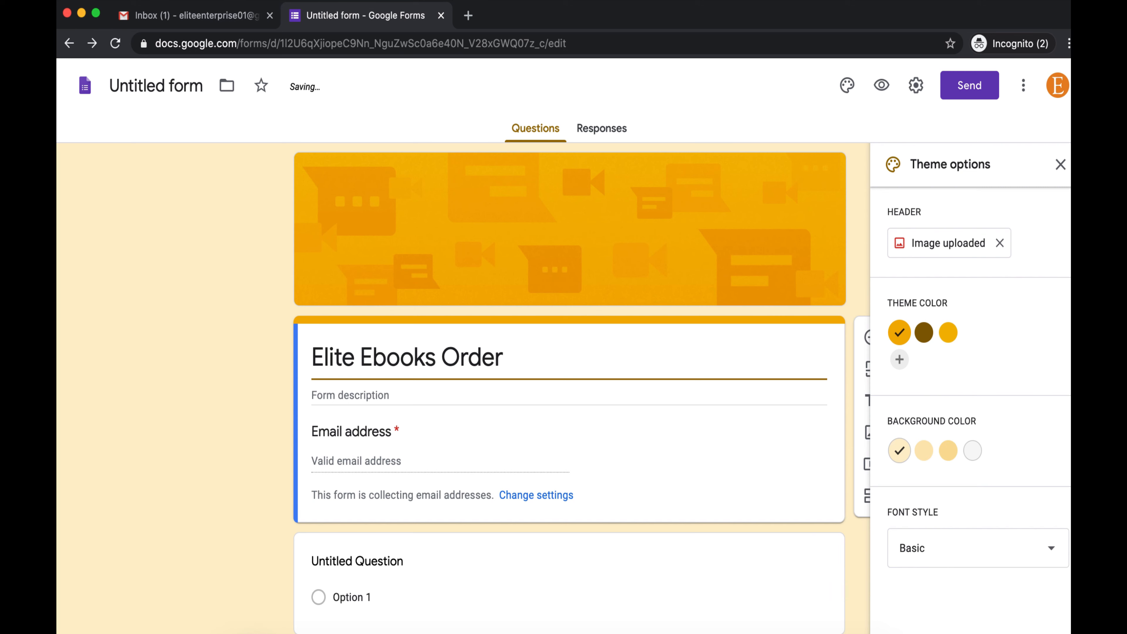
{"action": "type", "text": "Form"}
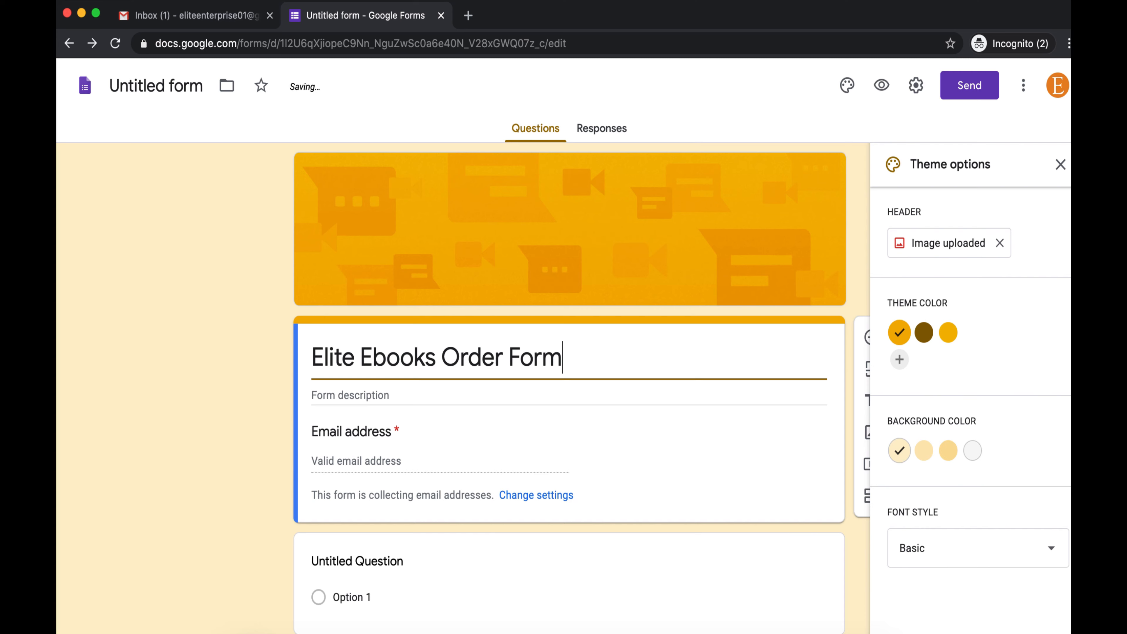
{"action": "left_click", "coordinate": [352, 395]}
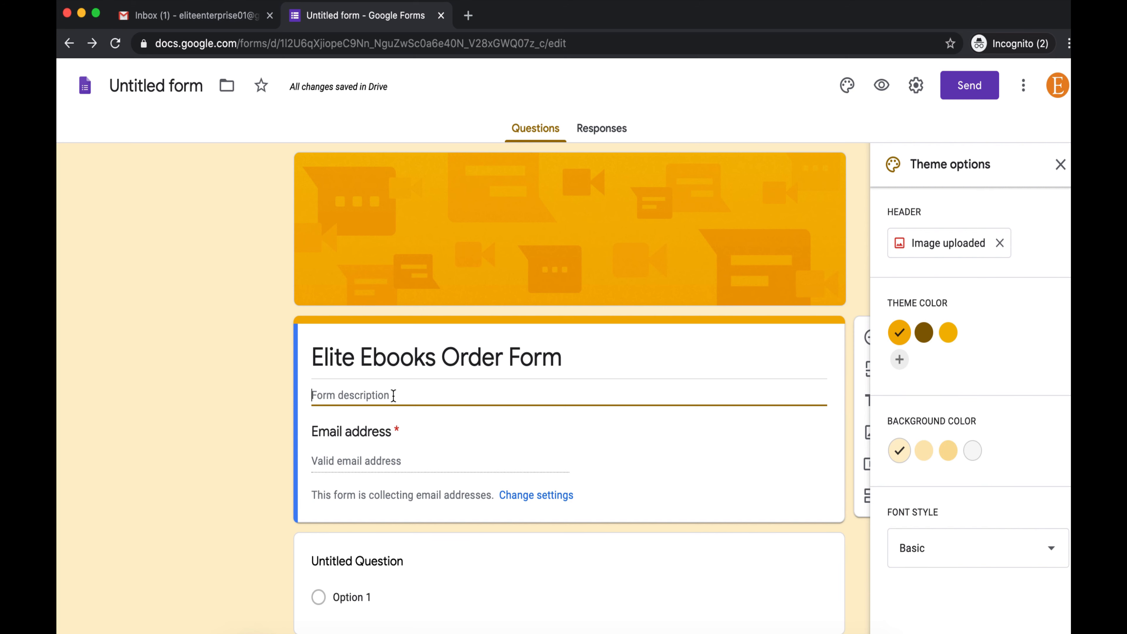
Write the description 'your order will be processed on 24 hr contact us at'
{"action": "type", "text": "P"}
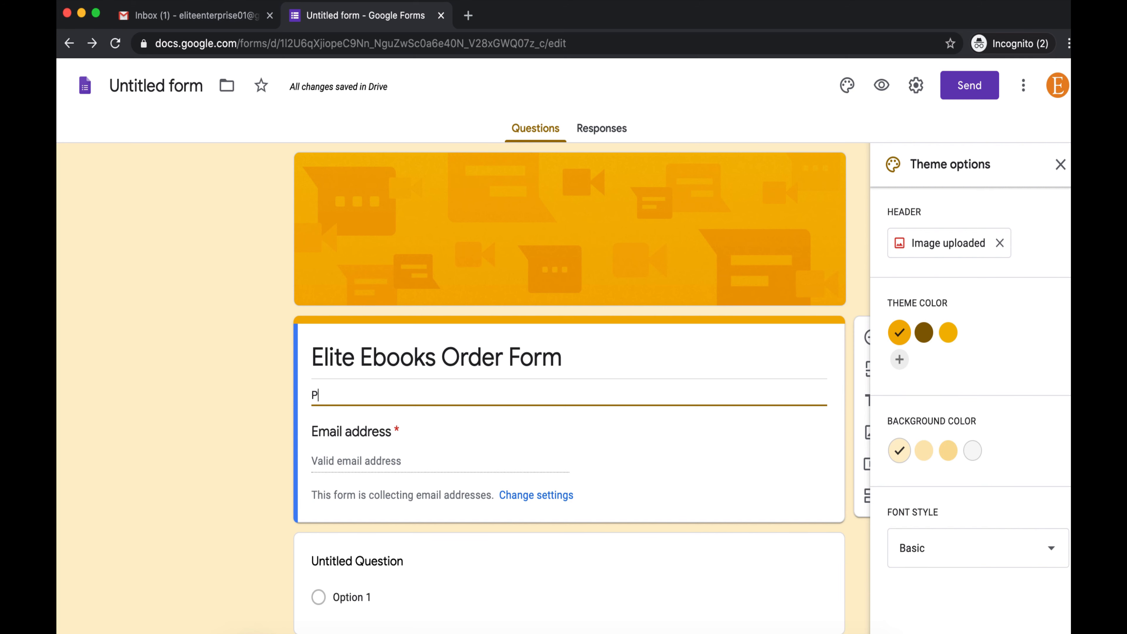
{"action": "type", "text": "ick up"}
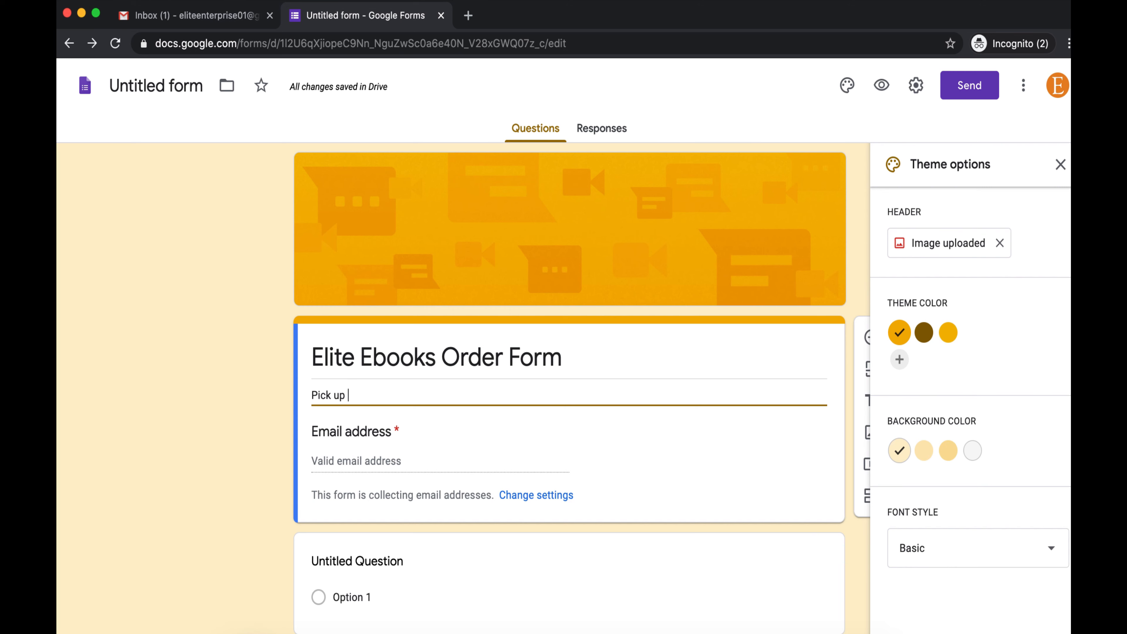
{"action": "key", "text": "Backspace"}
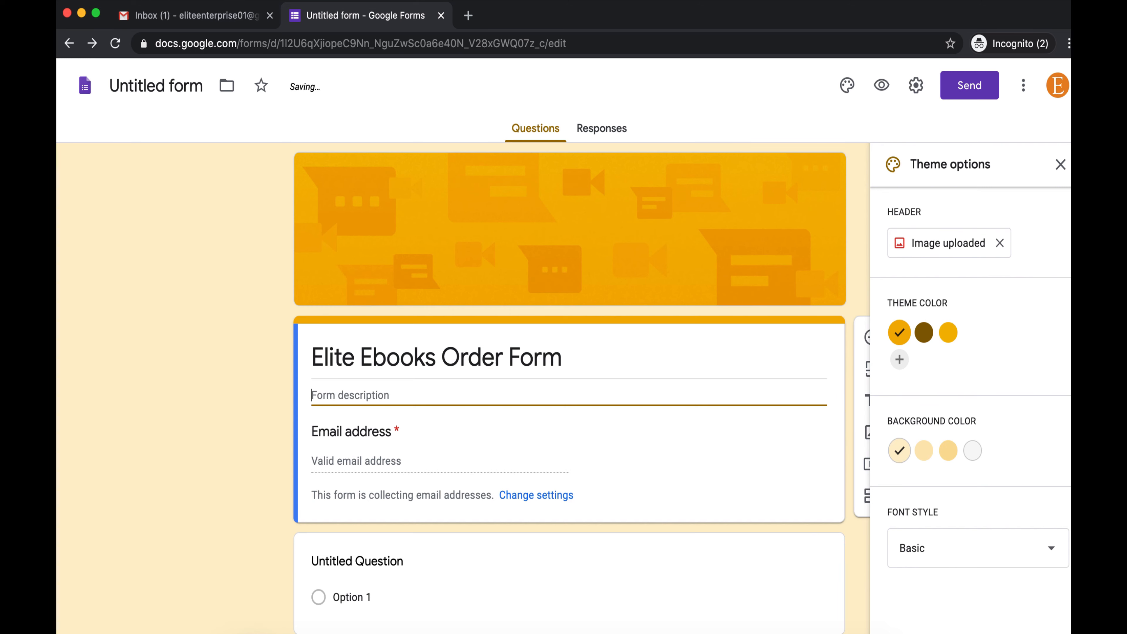
{"action": "type", "text": "your"}
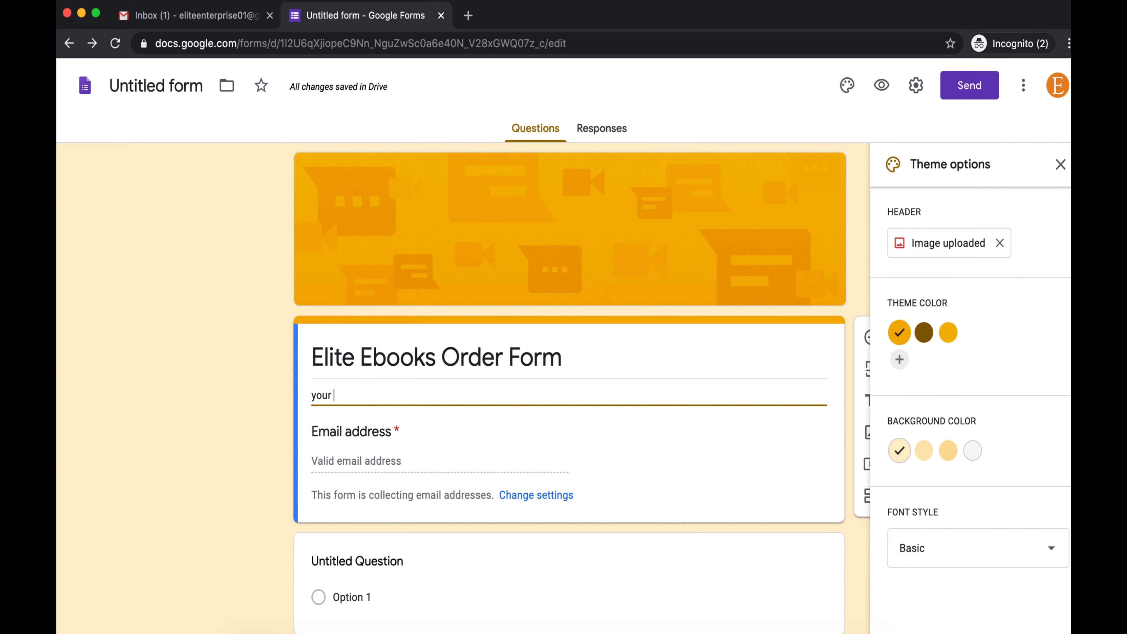
{"action": "type", "text": "order w"}
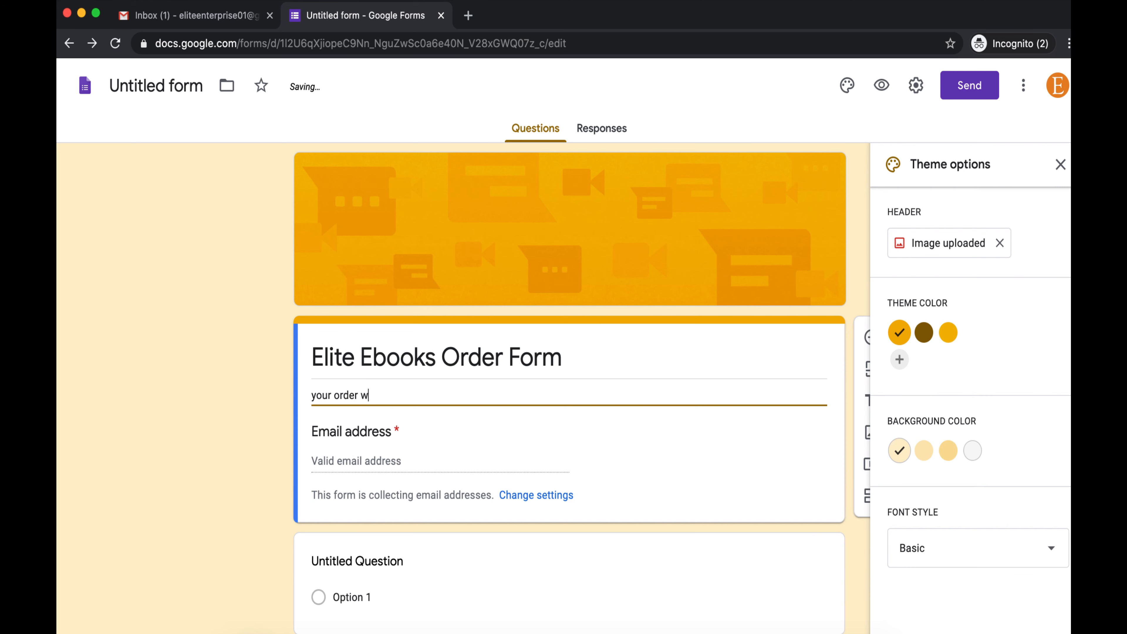
{"action": "type", "text": "ill be"}
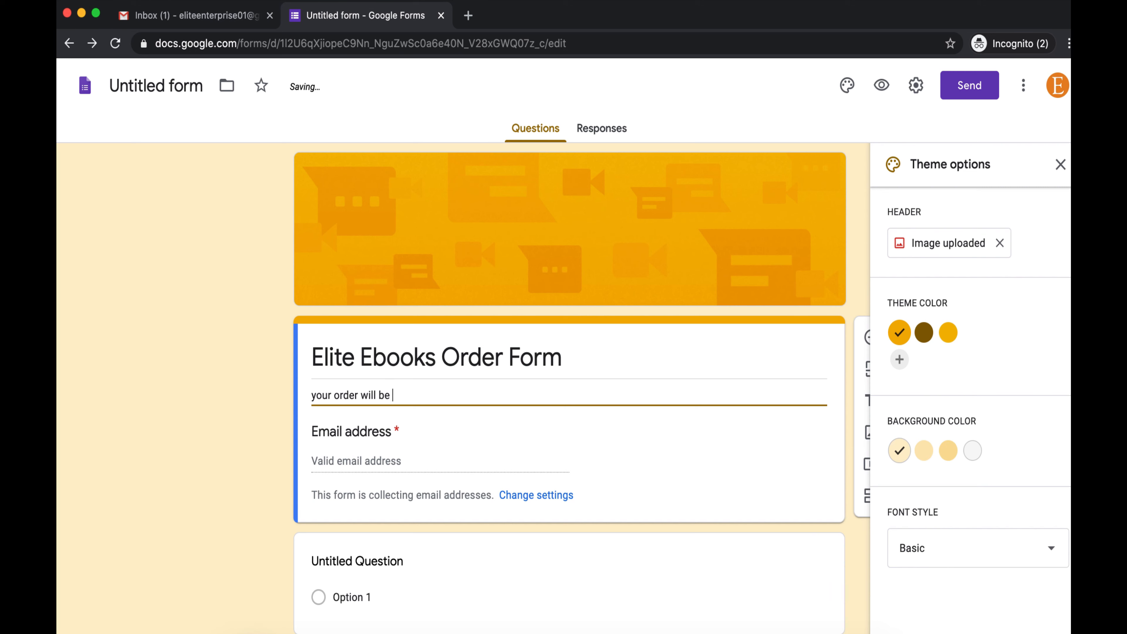
{"action": "type", "text": "processed"}
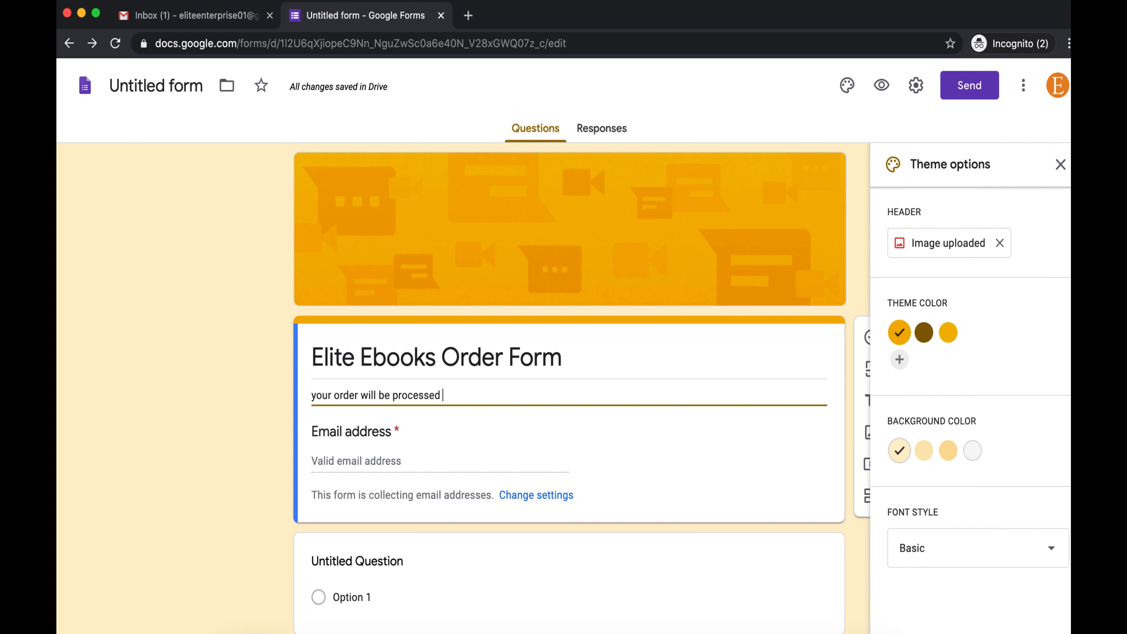
{"action": "type", "text": "on 2"}
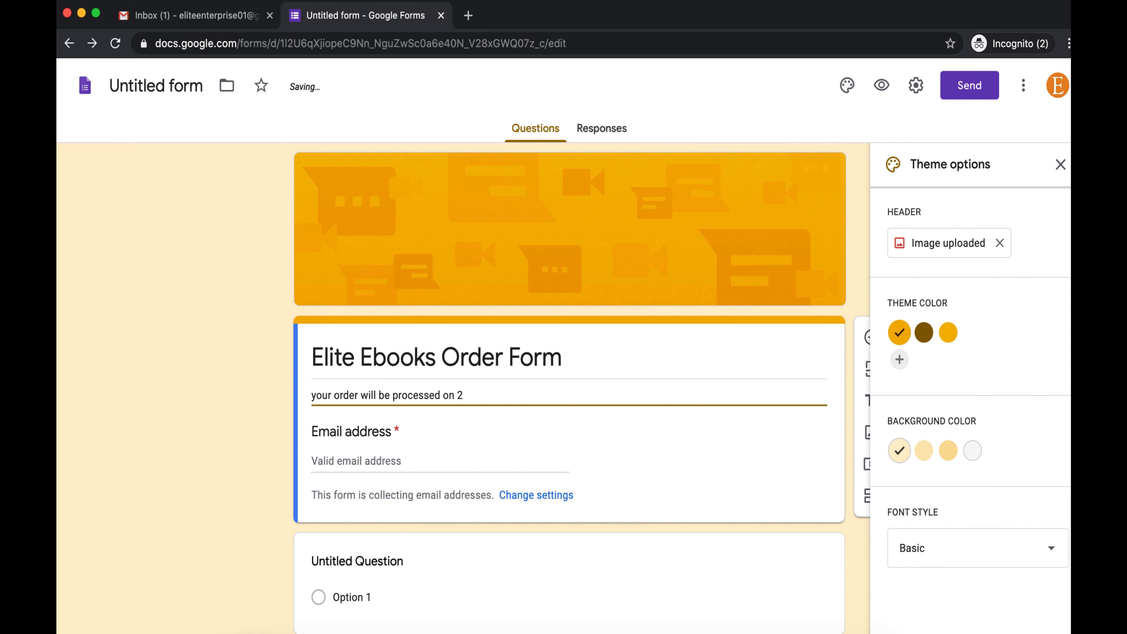
{"action": "type", "text": "4 hr"}
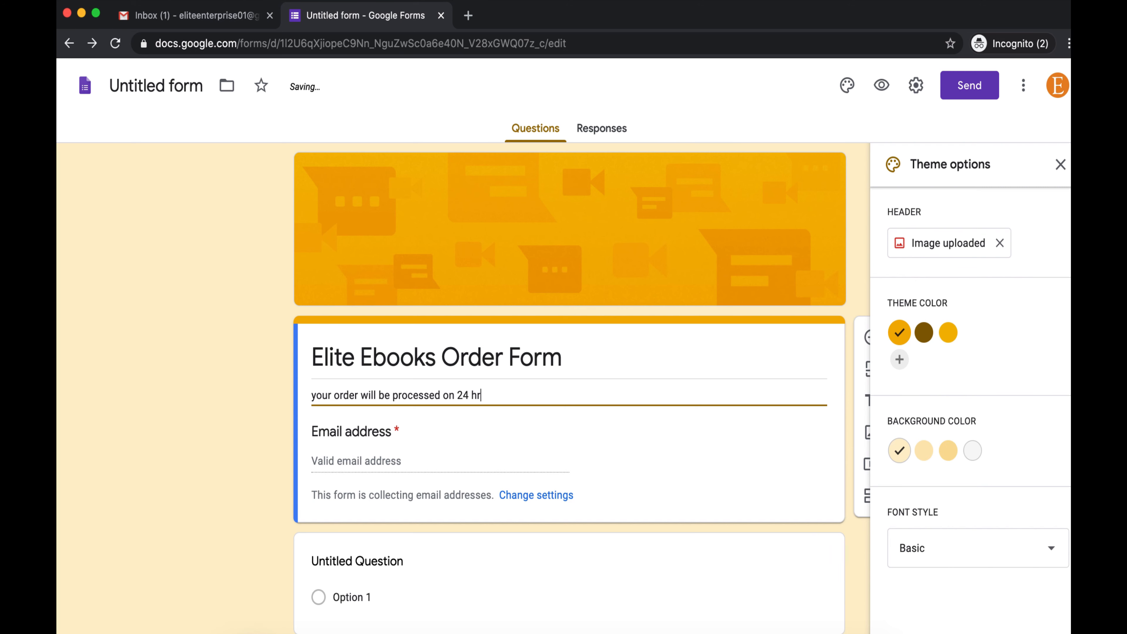
{"action": "type", "text": "contact u"}
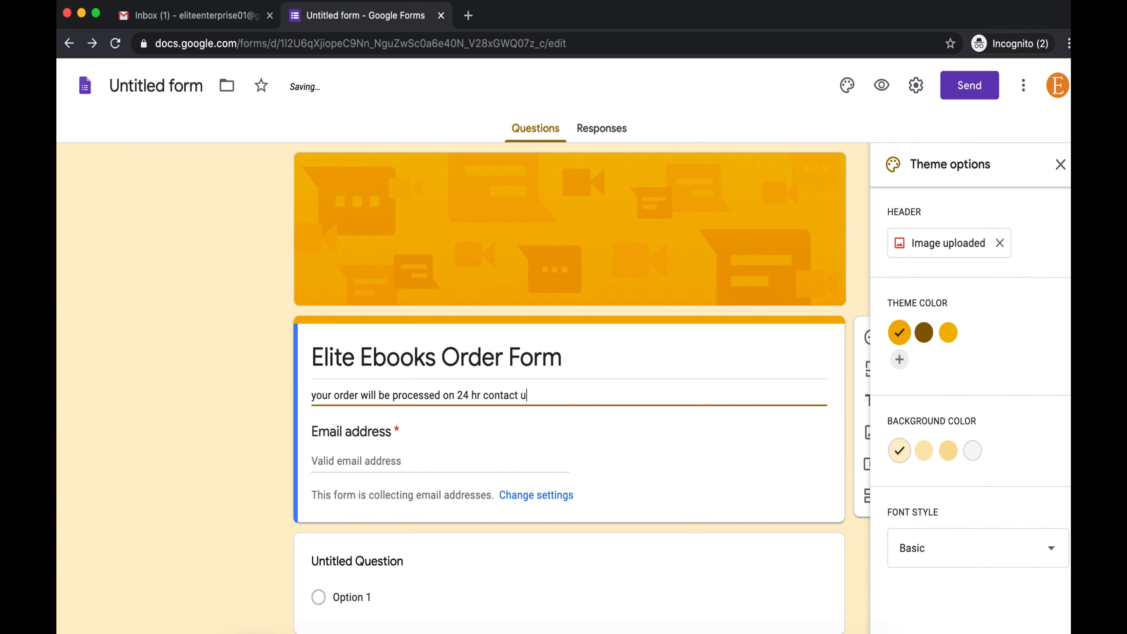
{"action": "type", "text": "s at"}
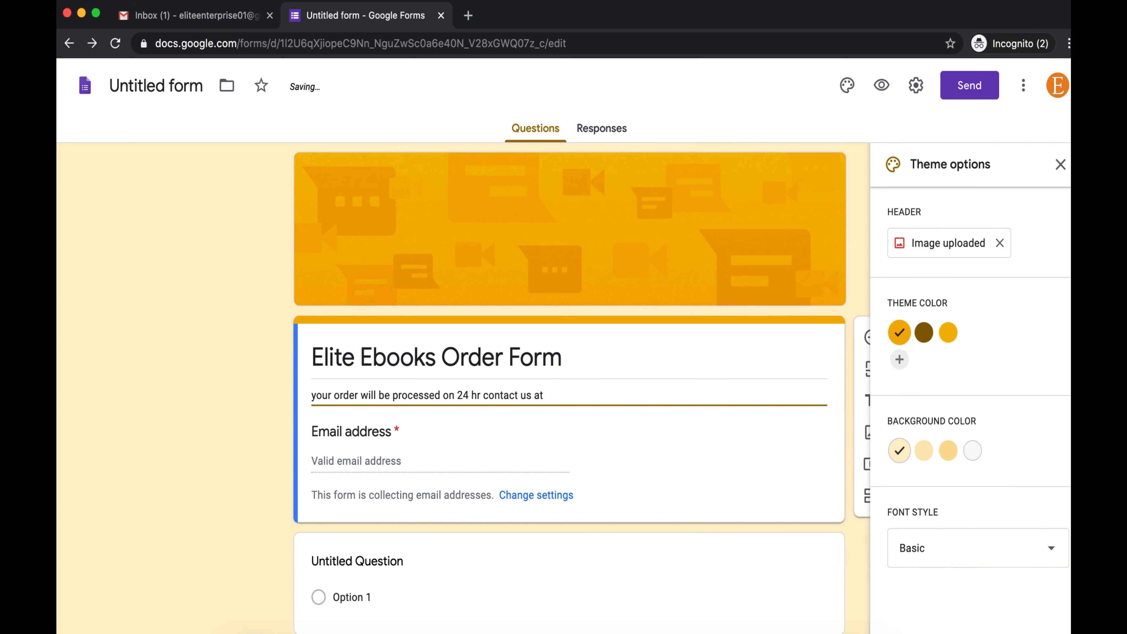
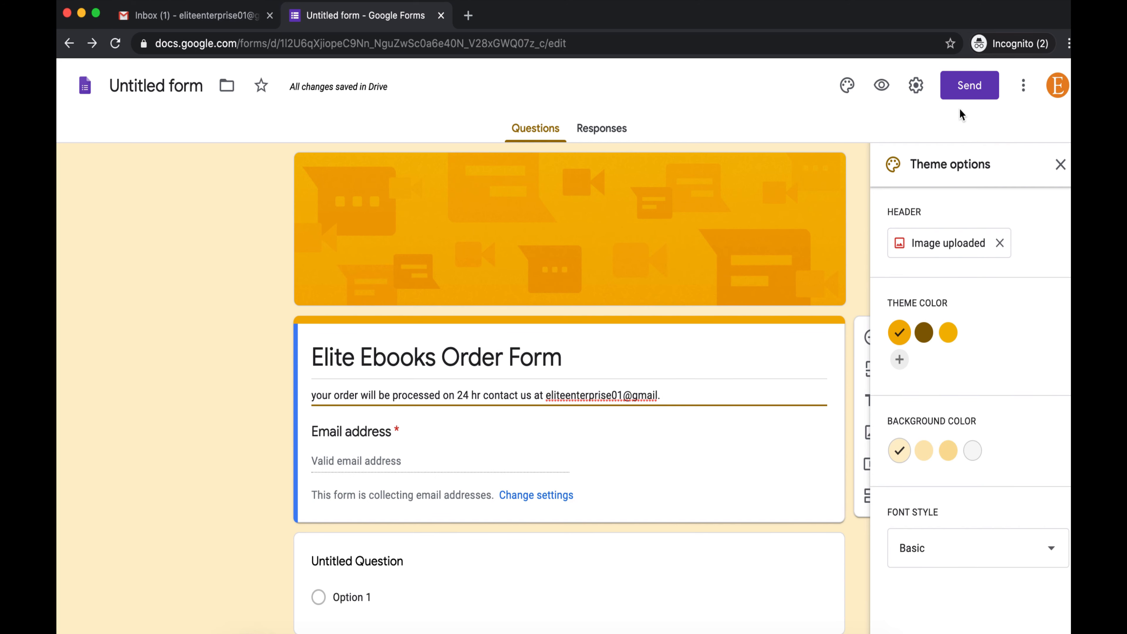
Close Theme options, add a question below the email field and show its type list
{"action": "left_click", "coordinate": [1061, 164]}
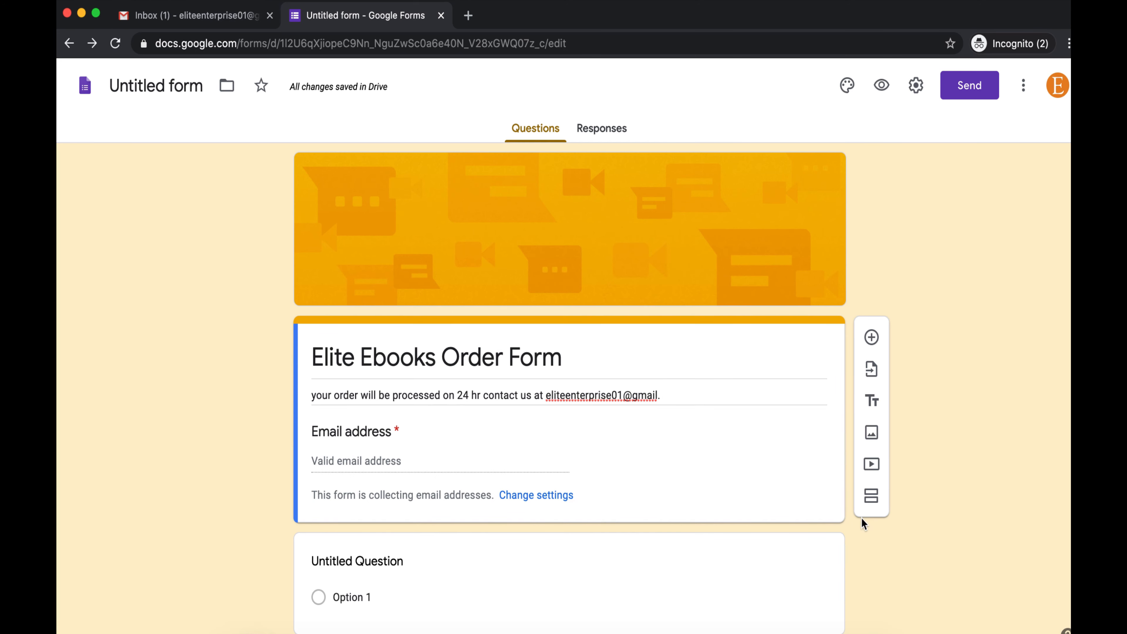
{"action": "scroll", "scroll_direction": "down", "scroll_amount": 3}
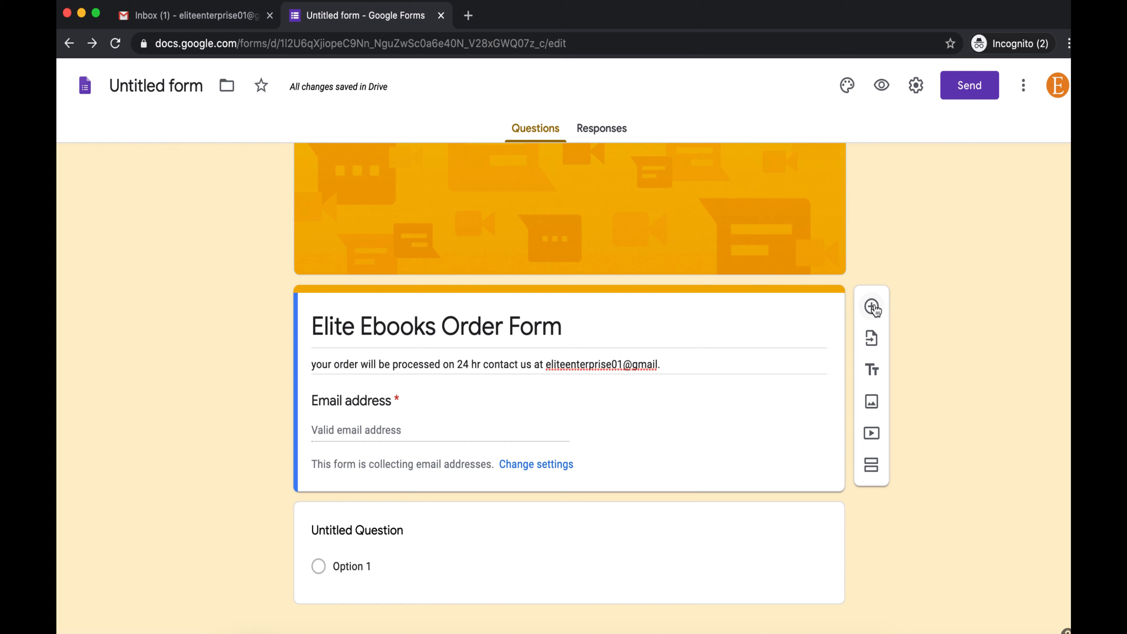
{"action": "left_click", "coordinate": [871, 308]}
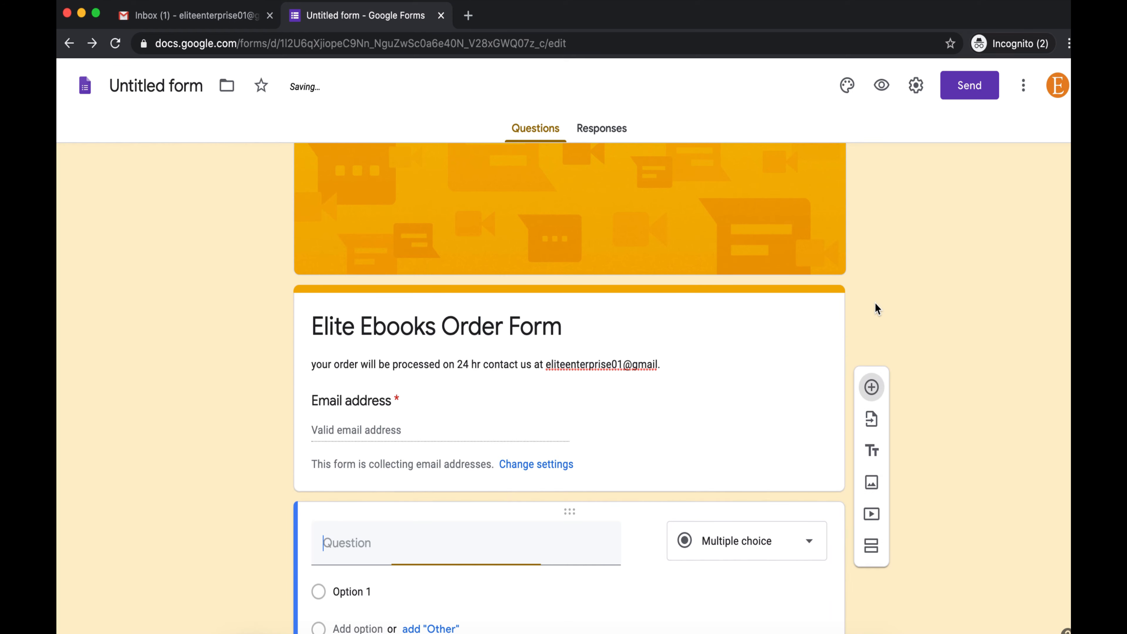
{"action": "scroll", "scroll_direction": "down", "scroll_amount": 3}
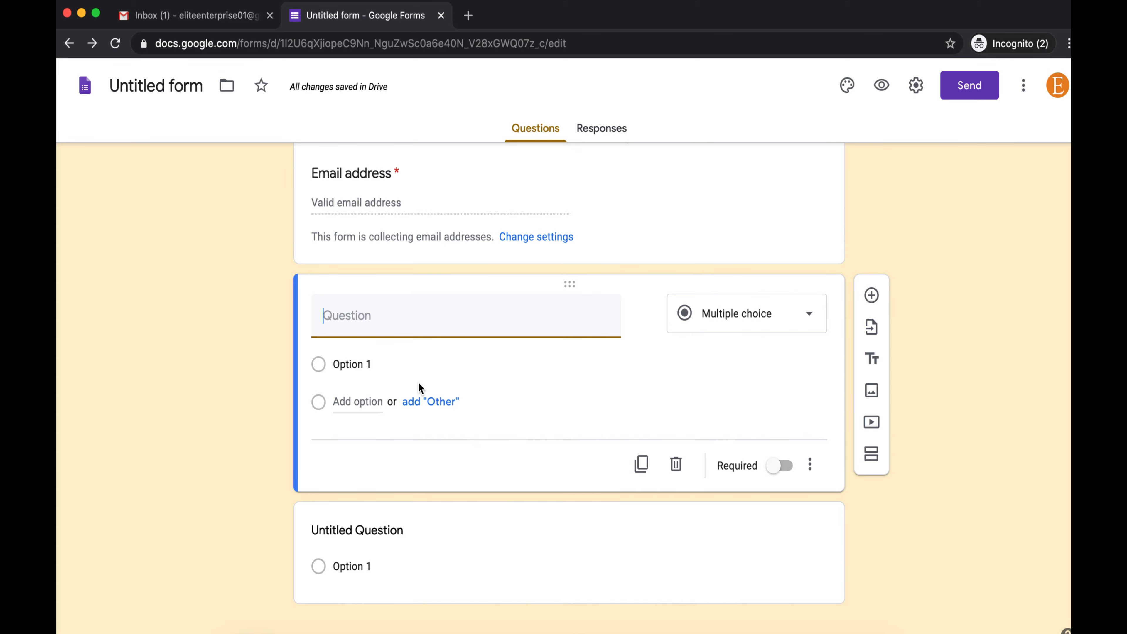
{"action": "left_click", "coordinate": [746, 313]}
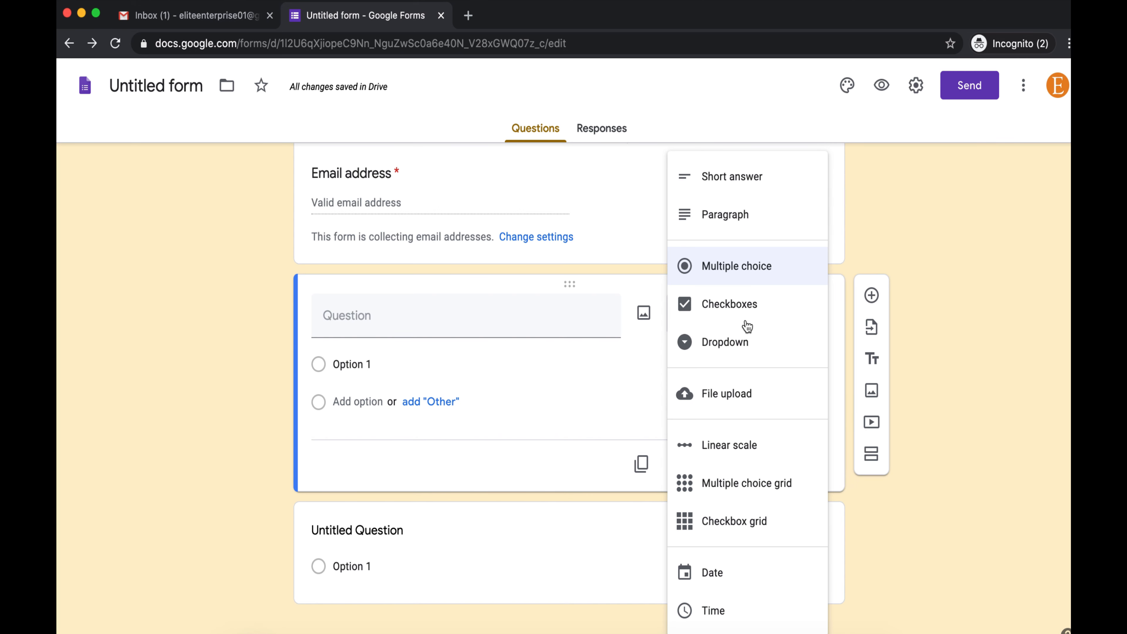
Name the question 'Name' with the description 'Please enter full name'
{"action": "left_click", "coordinate": [734, 266]}
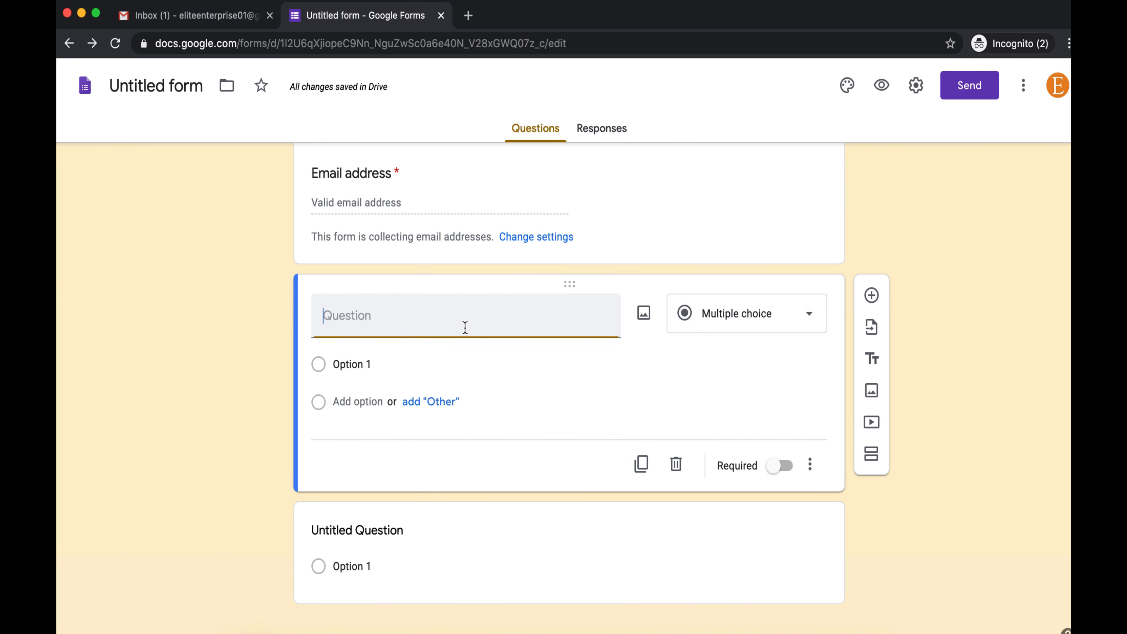
{"action": "type", "text": "Nam"}
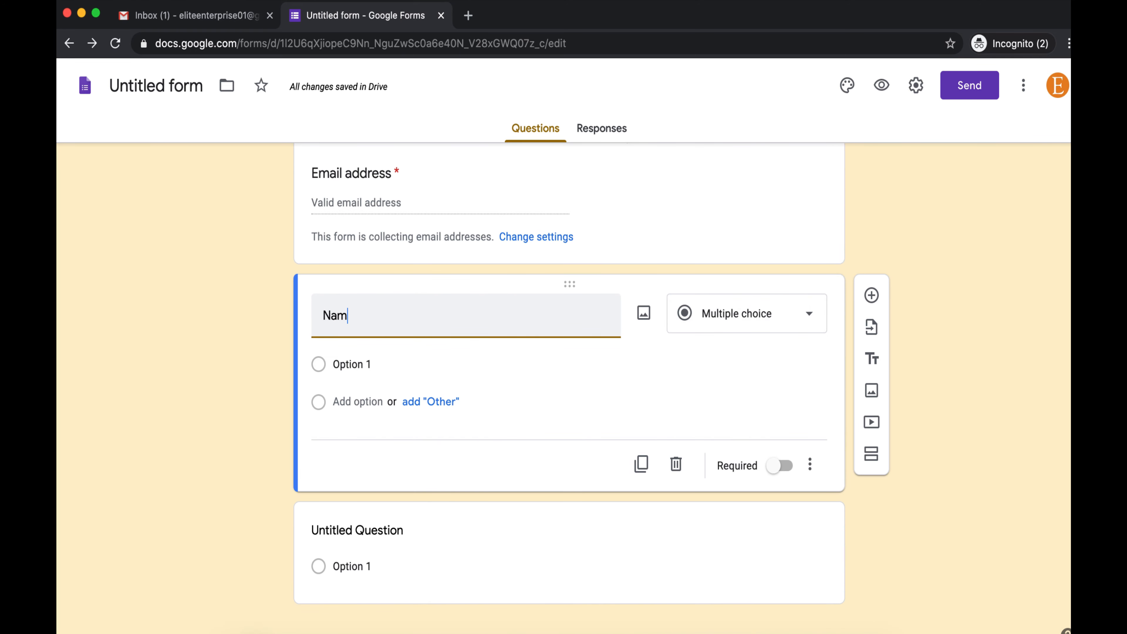
{"action": "left_click", "coordinate": [745, 313]}
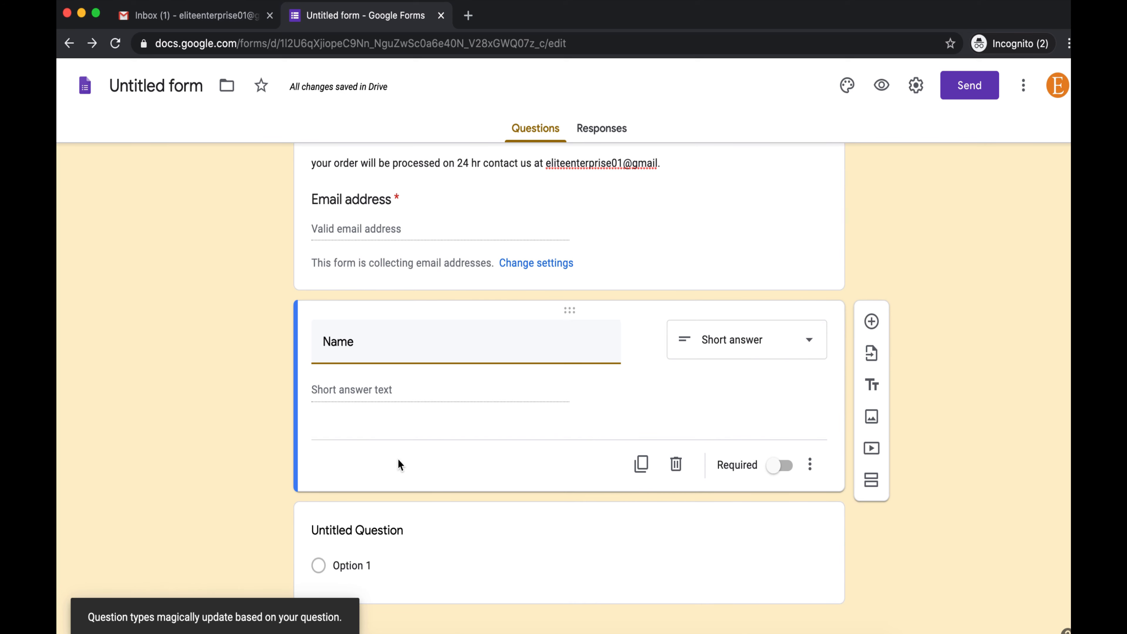
{"action": "mouse_move", "coordinate": [388, 399]}
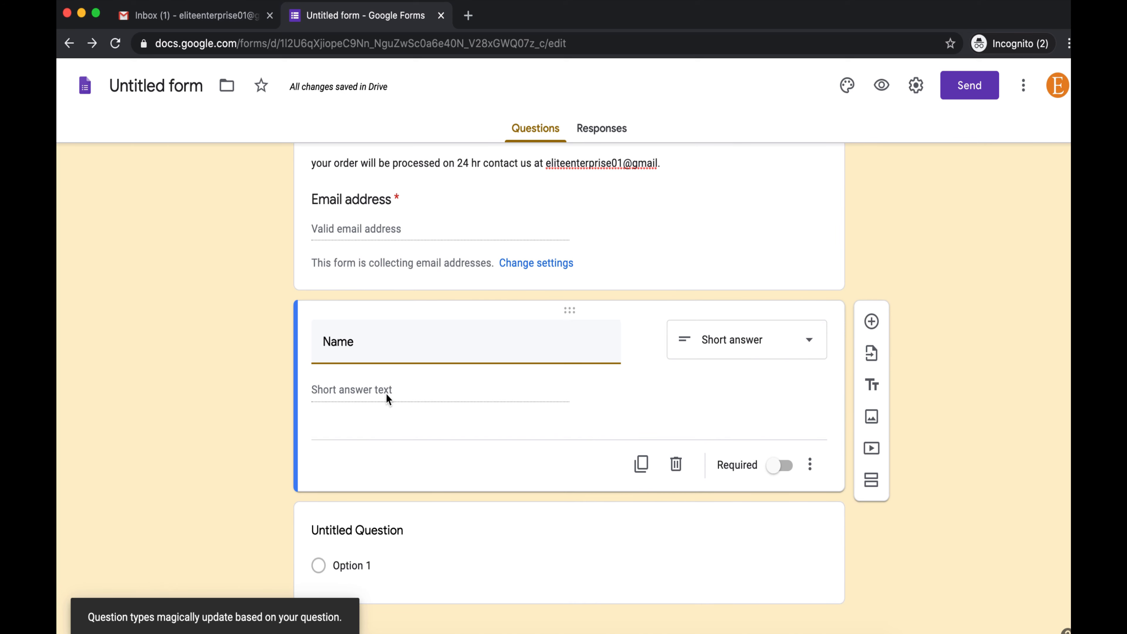
{"action": "mouse_move", "coordinate": [361, 394]}
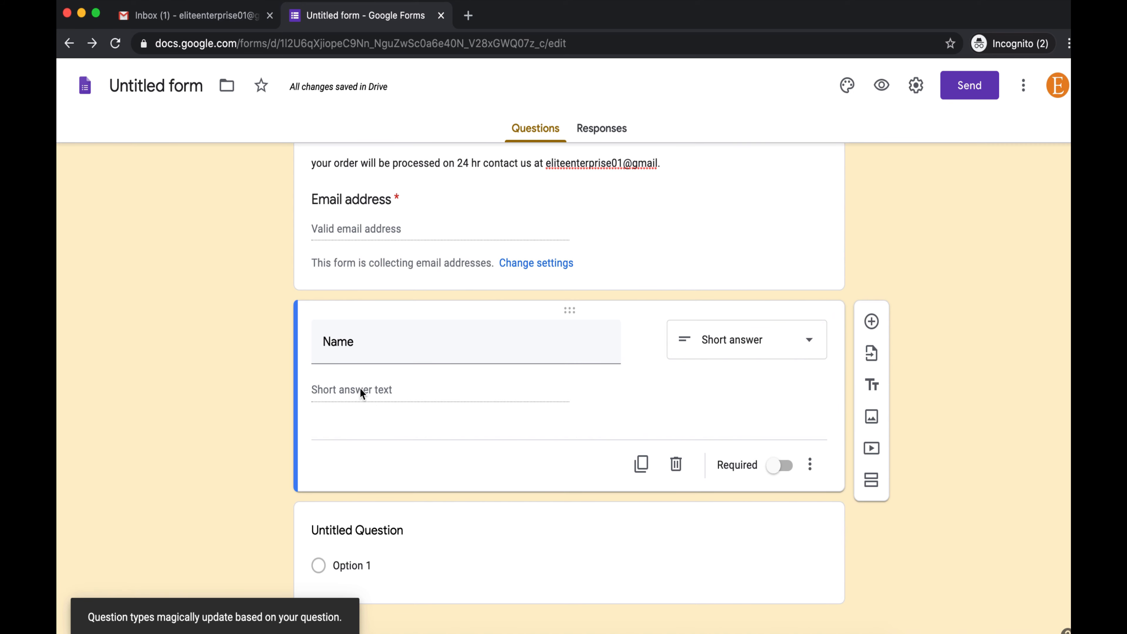
{"action": "mouse_move", "coordinate": [836, 494]}
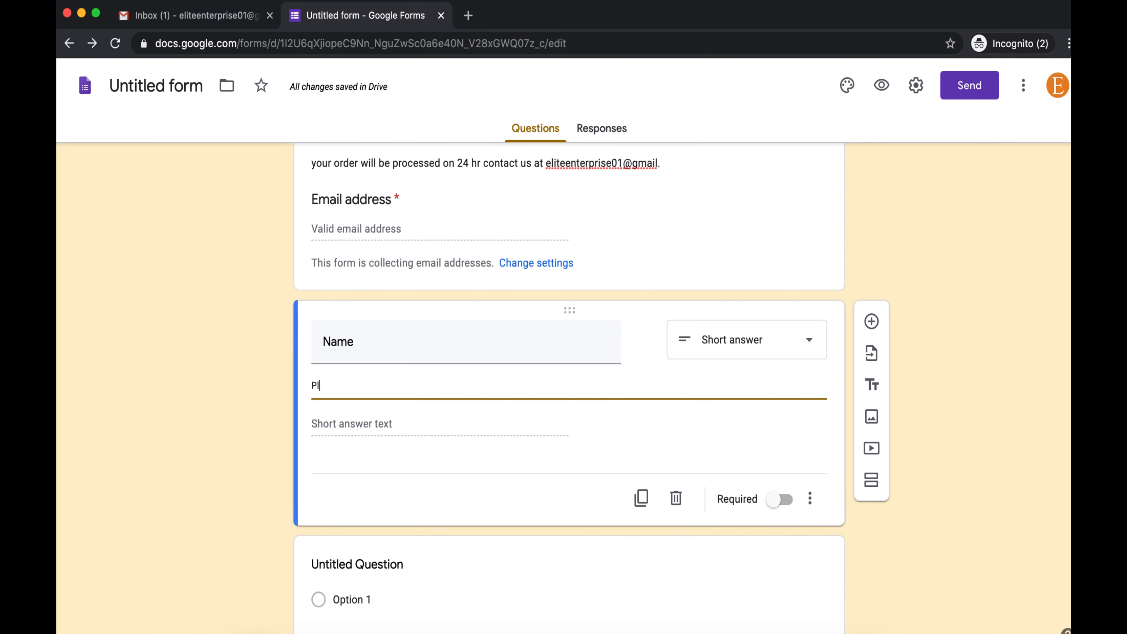
{"action": "type", "text": "ease ent"}
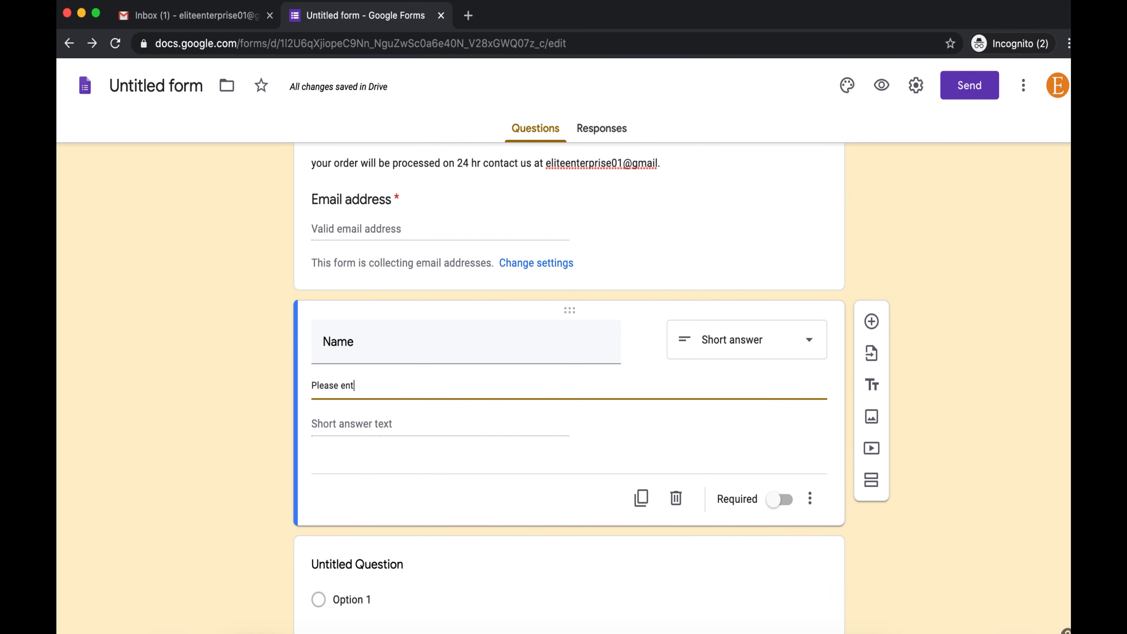
{"action": "type", "text": "er full"}
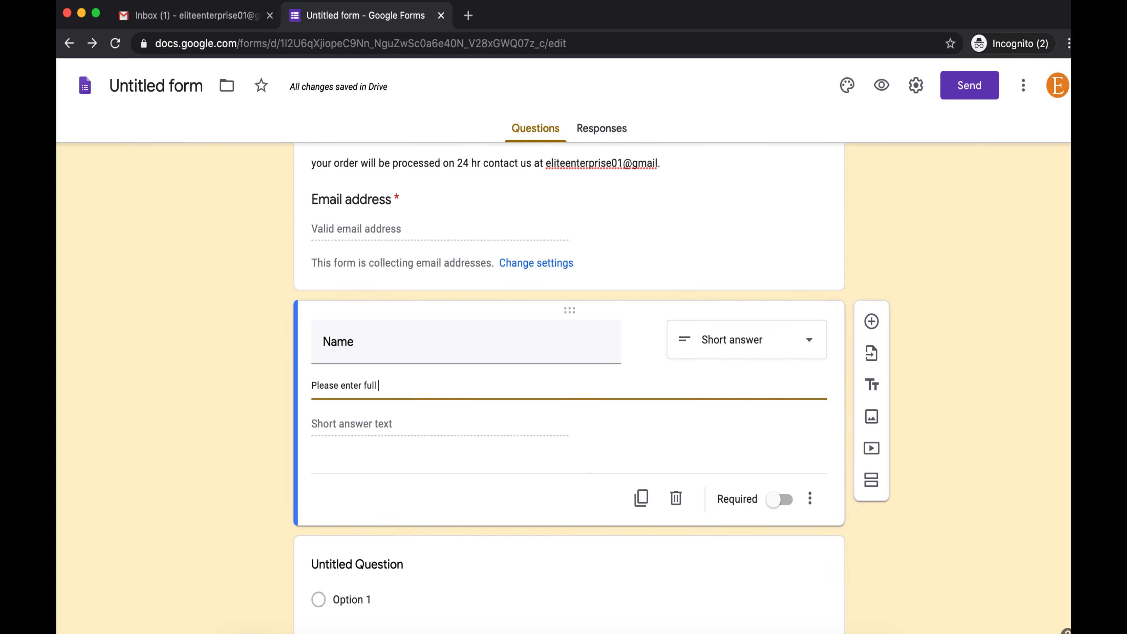
{"action": "type", "text": "name"}
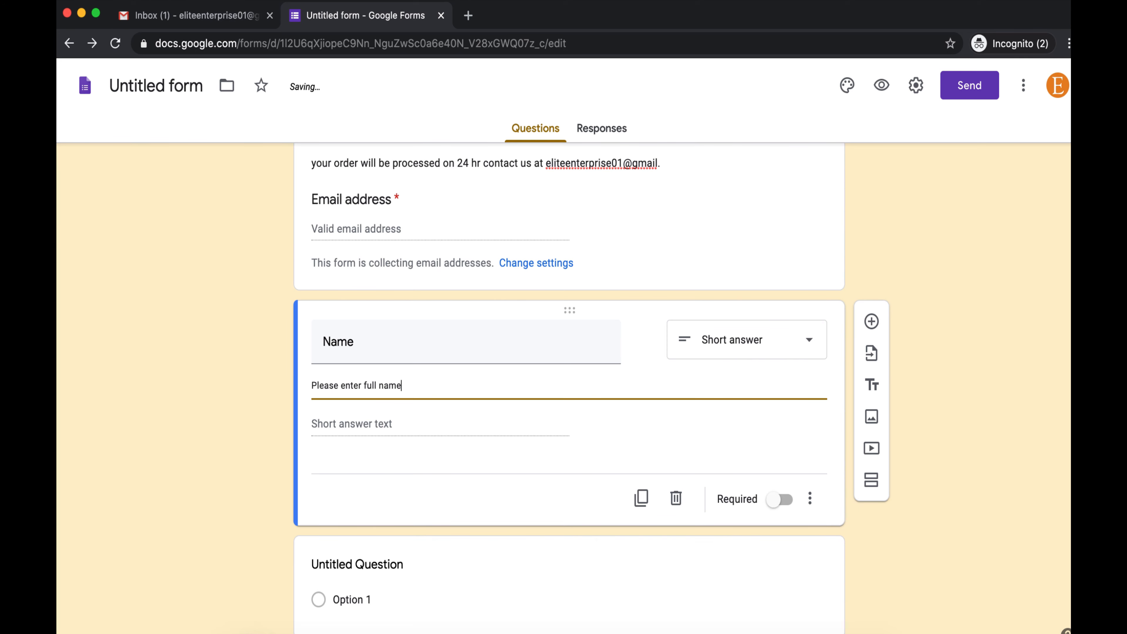
{"action": "mouse_move", "coordinate": [468, 384]}
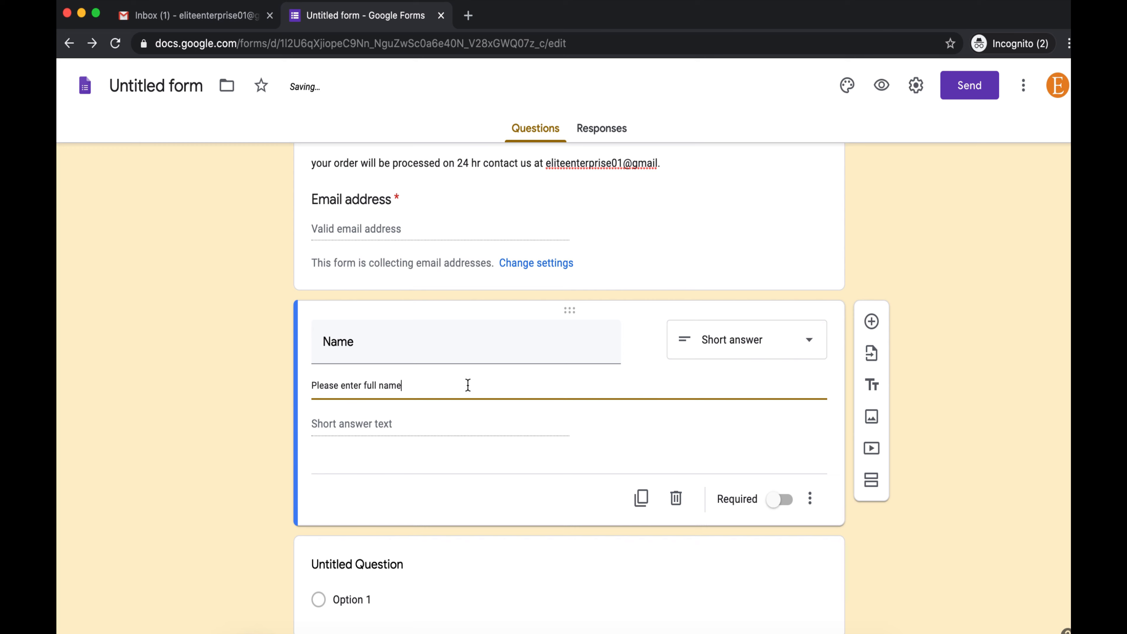
{"action": "mouse_move", "coordinate": [597, 493]}
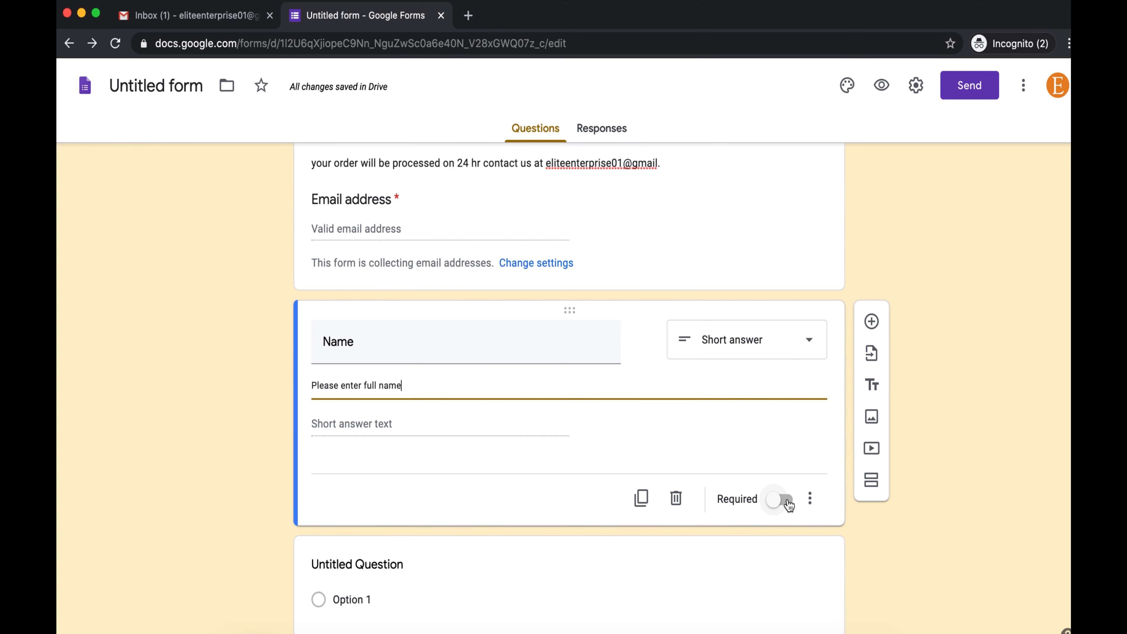
Make the Name question required and duplicate it
{"action": "left_click", "coordinate": [779, 499]}
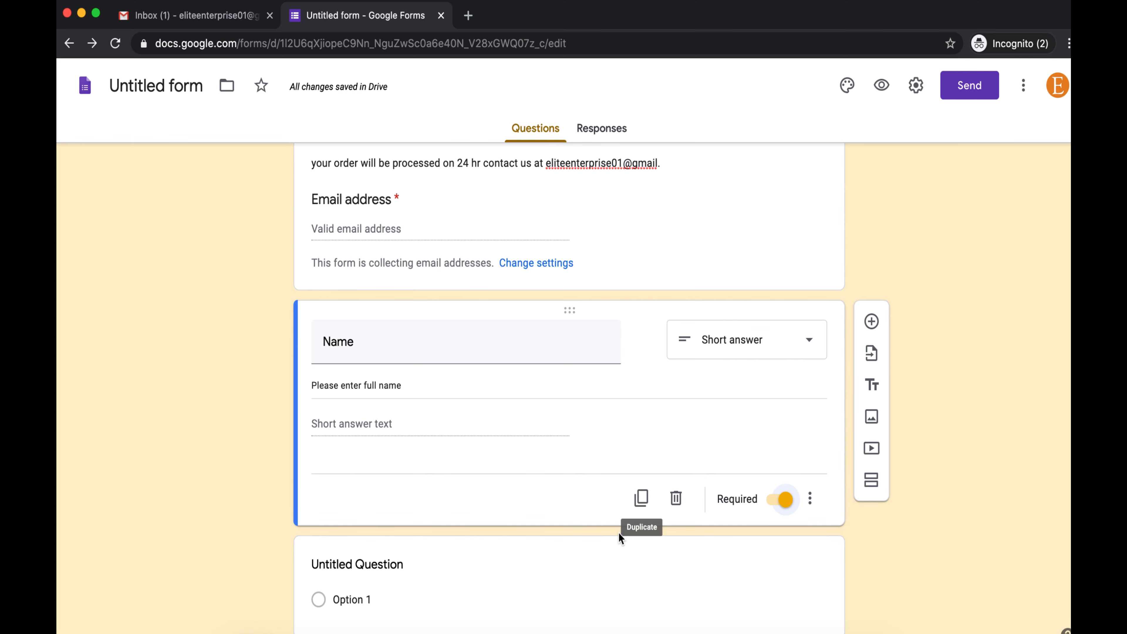
{"action": "mouse_move", "coordinate": [641, 498]}
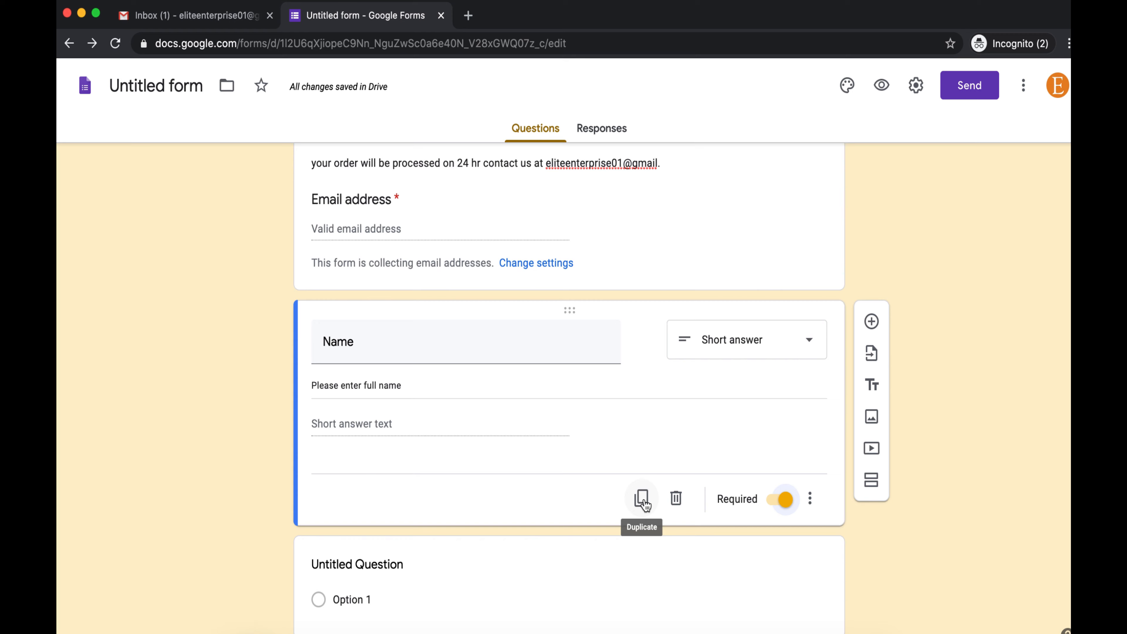
{"action": "left_click", "coordinate": [640, 499]}
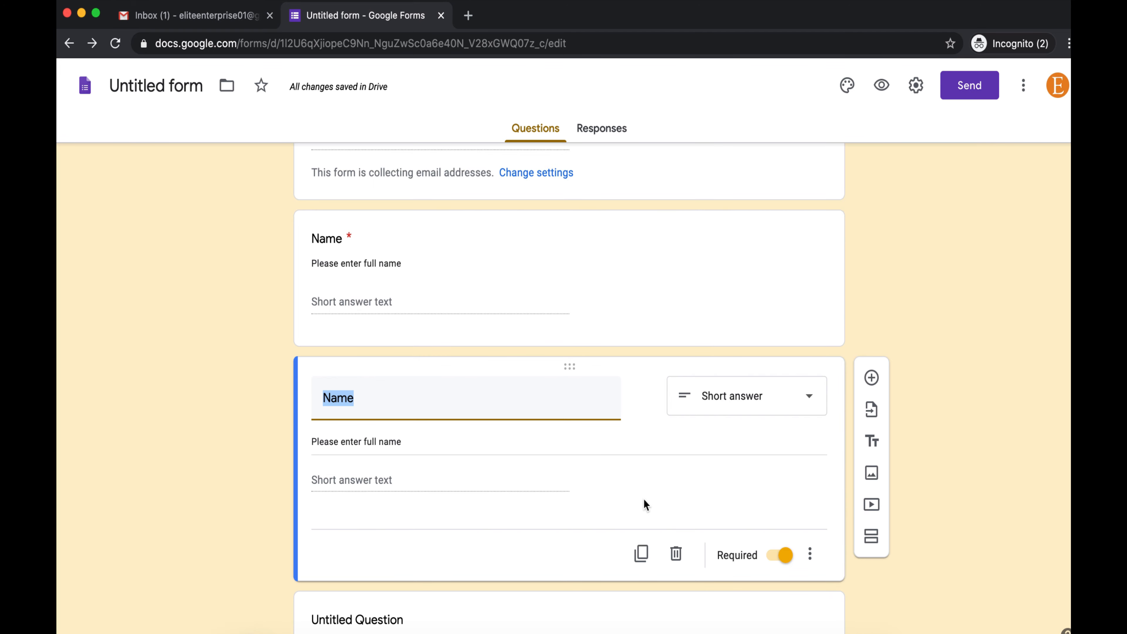
Turn the copy into a 'contact' question validated as Number > Is number
{"action": "left_click", "coordinate": [675, 554]}
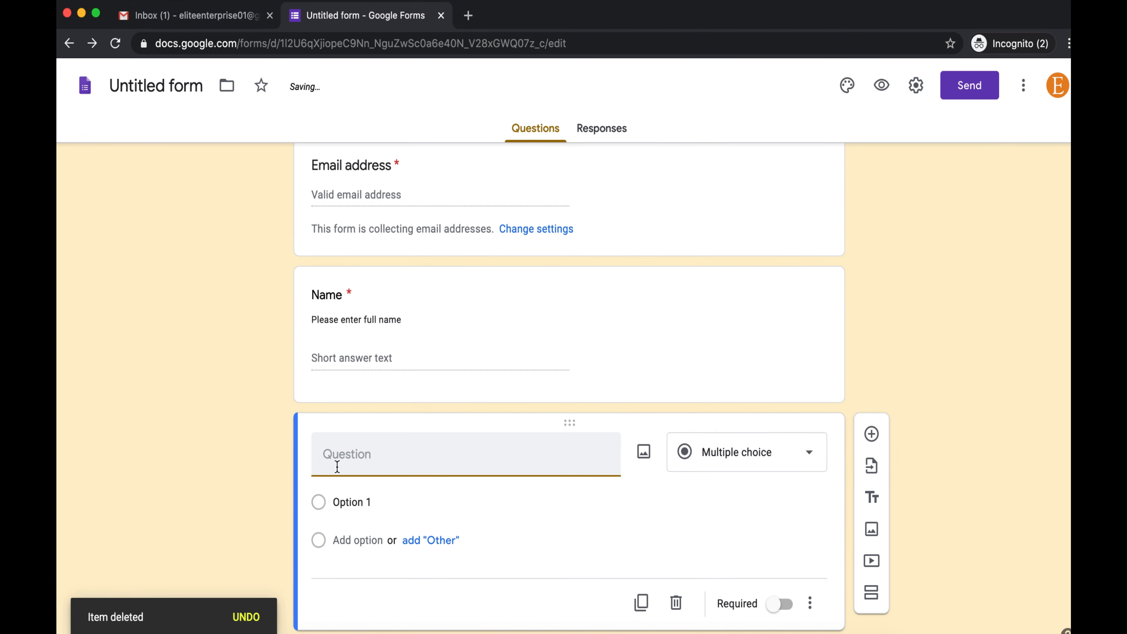
{"action": "type", "text": "contact"}
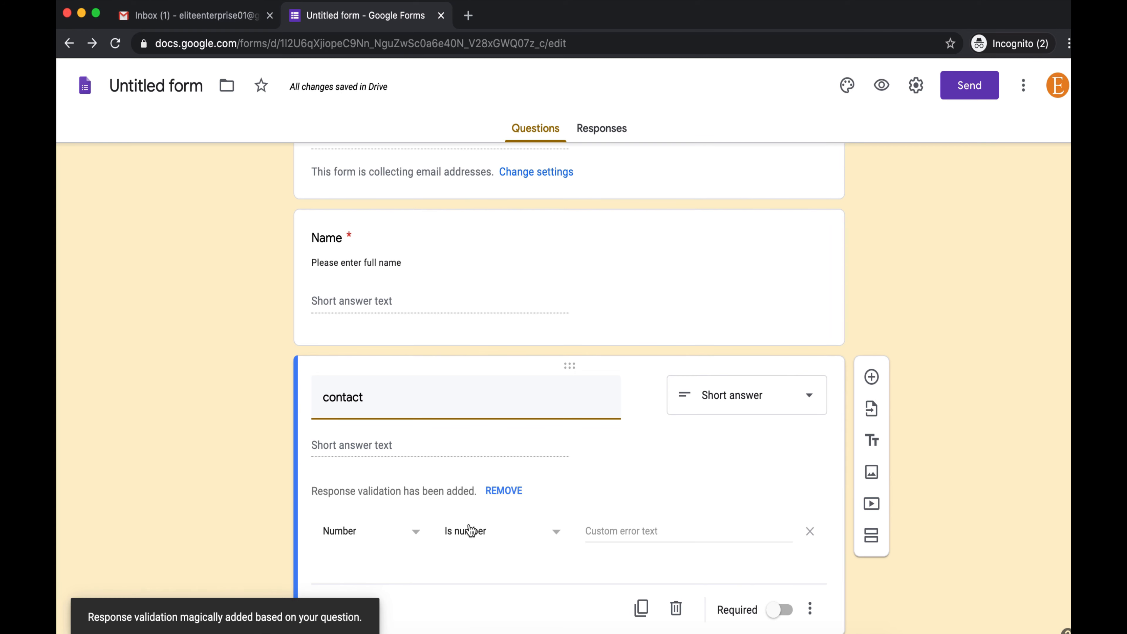
{"action": "left_click", "coordinate": [810, 609]}
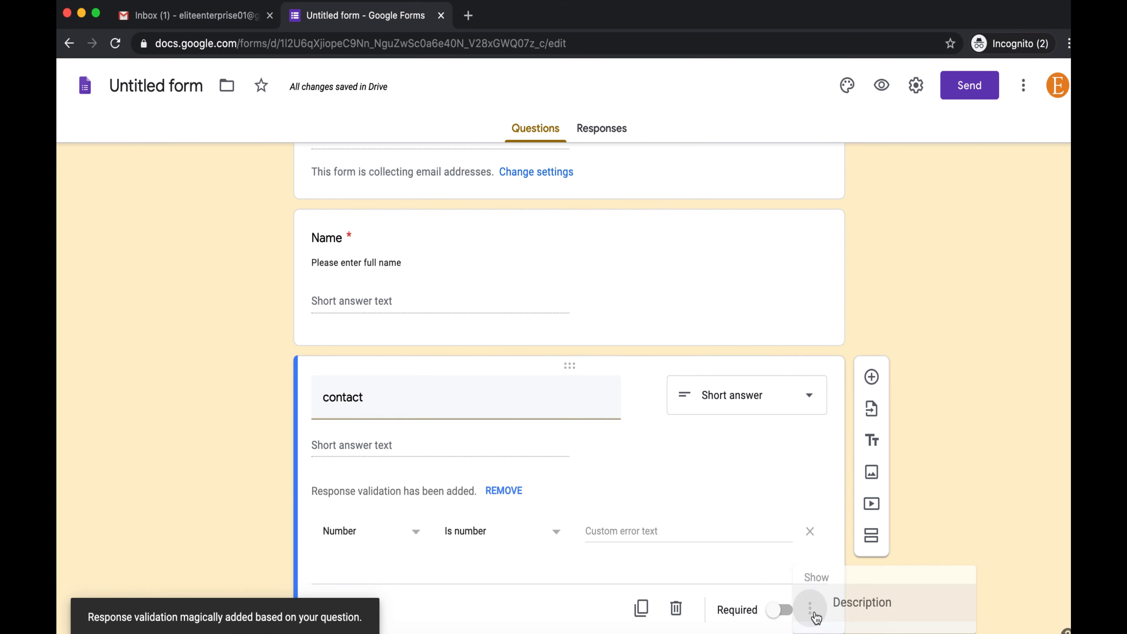
{"action": "left_click", "coordinate": [504, 490]}
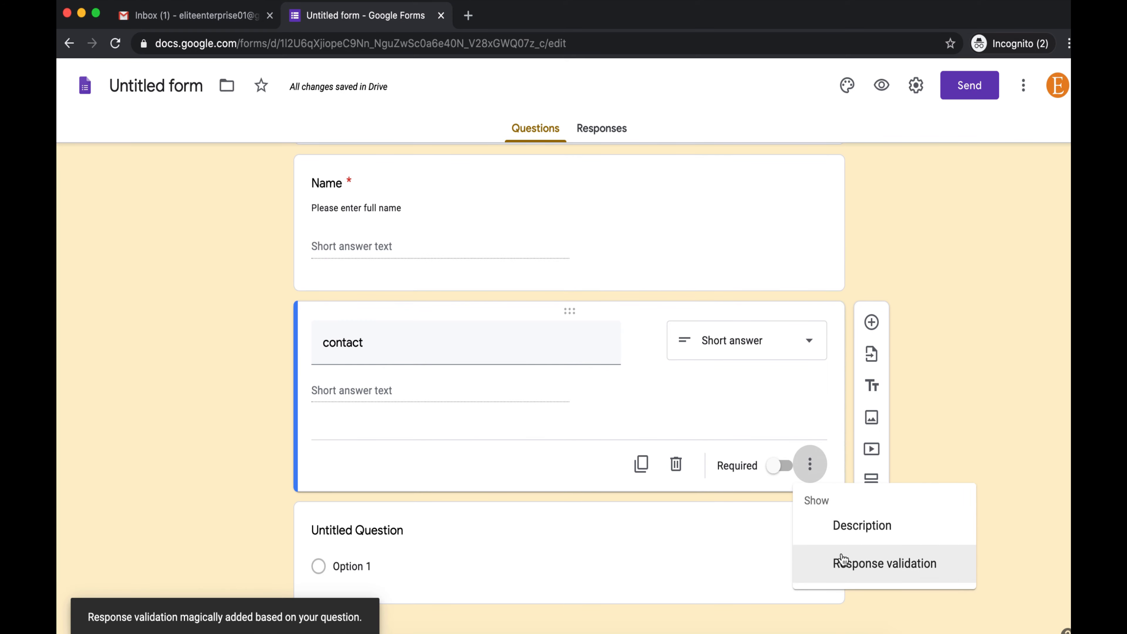
{"action": "left_click", "coordinate": [884, 563]}
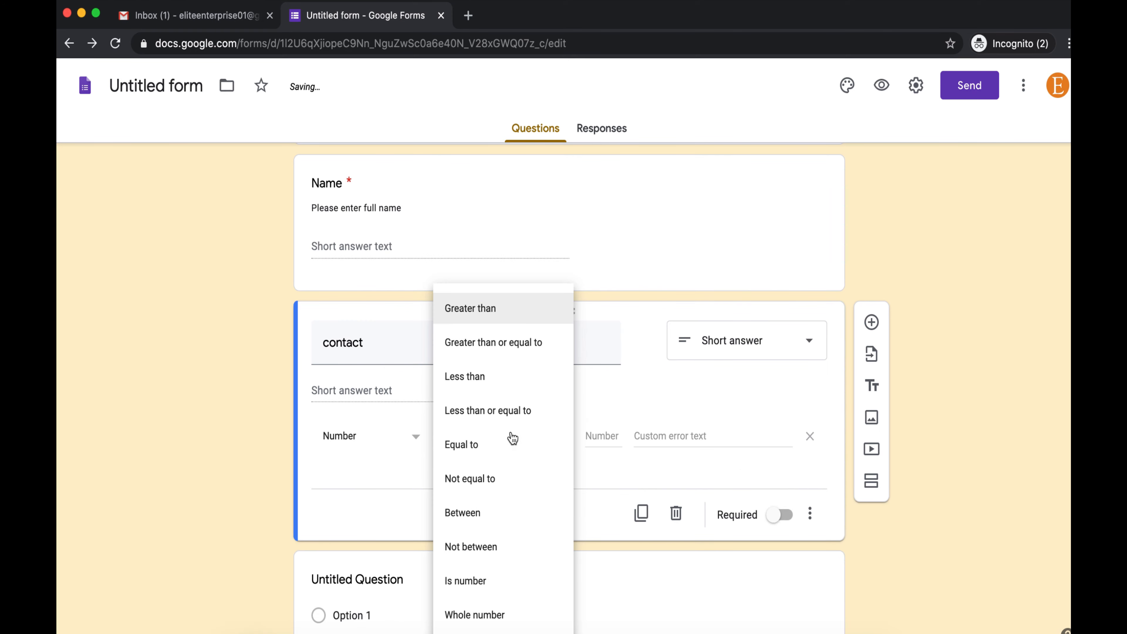
{"action": "scroll", "scroll_direction": "up", "scroll_amount": 3}
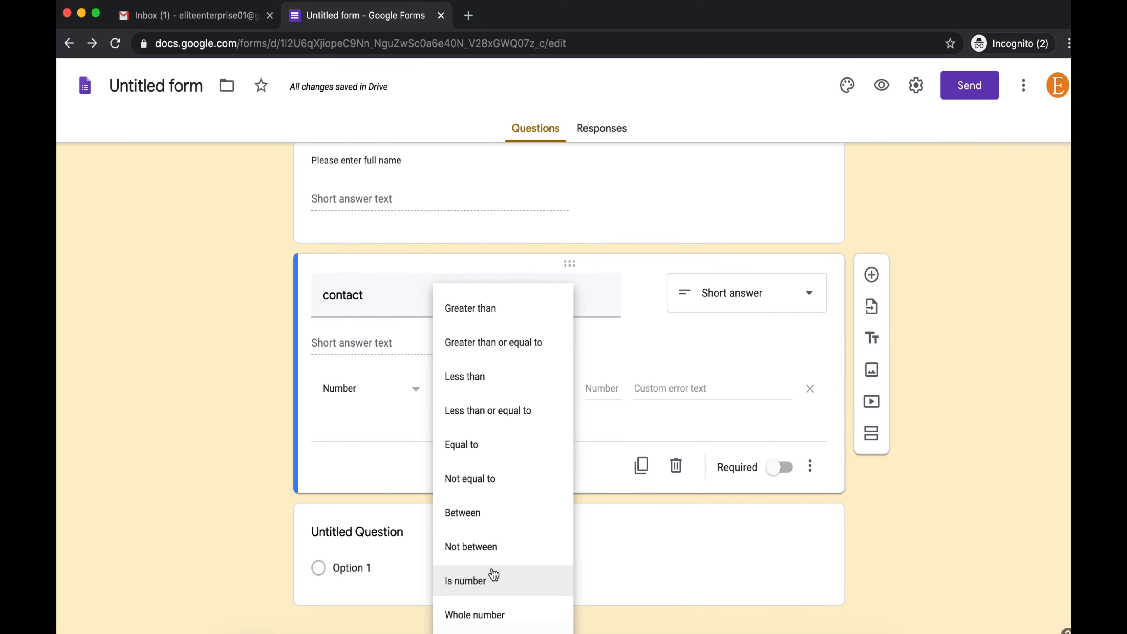
{"action": "mouse_move", "coordinate": [494, 342]}
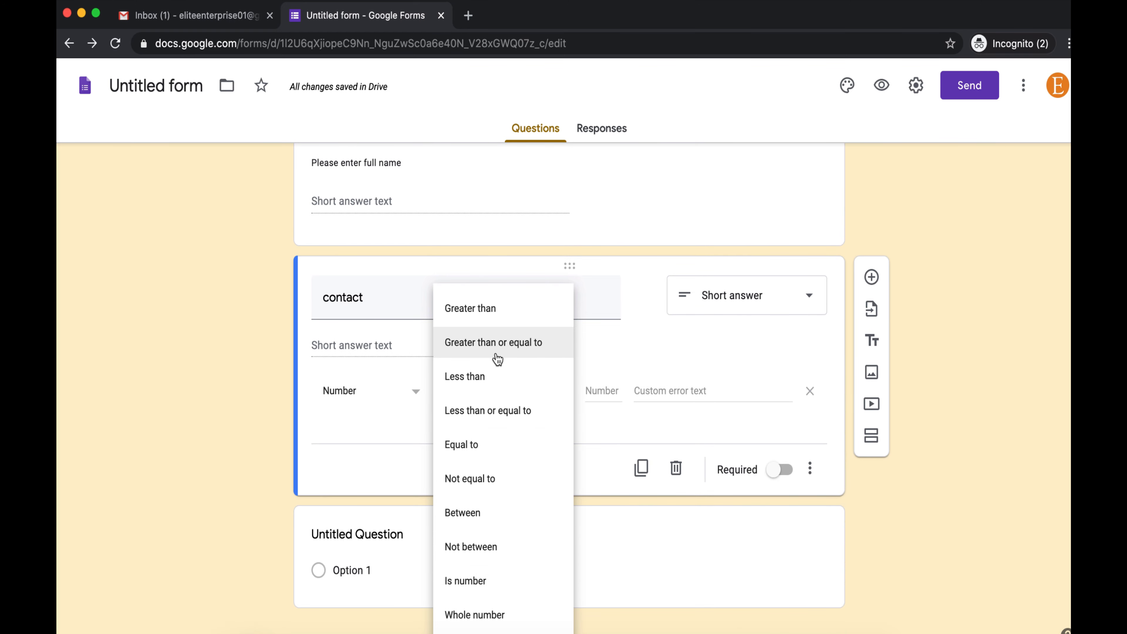
{"action": "left_click", "coordinate": [465, 580]}
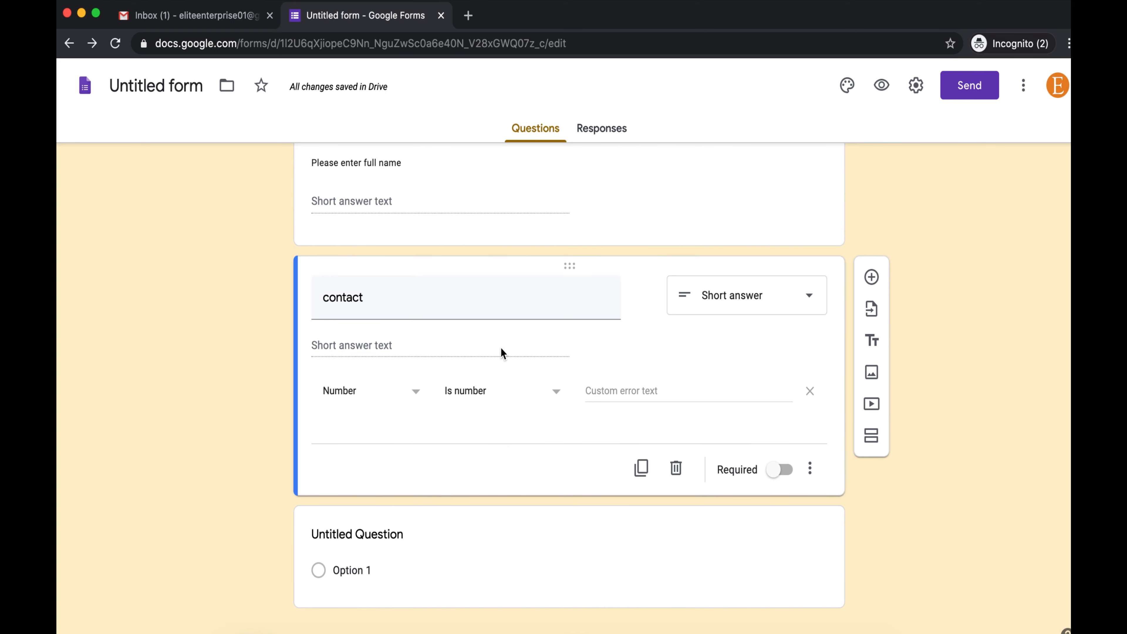
Set the validation error text to 'please enter a number'
{"action": "left_click", "coordinate": [633, 390]}
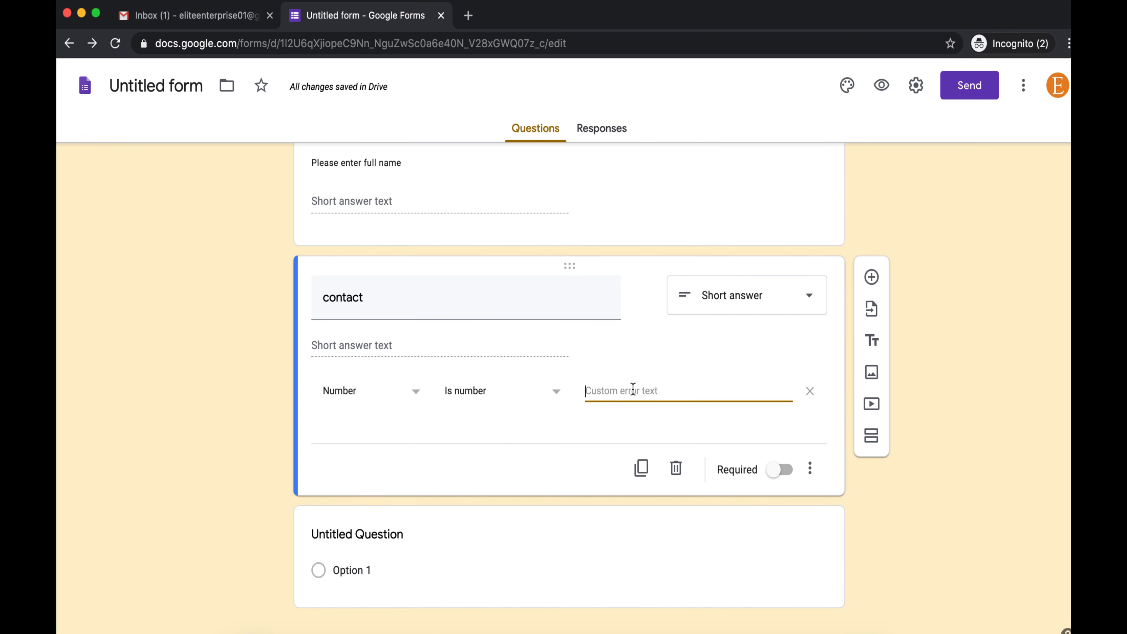
{"action": "type", "text": "please en"}
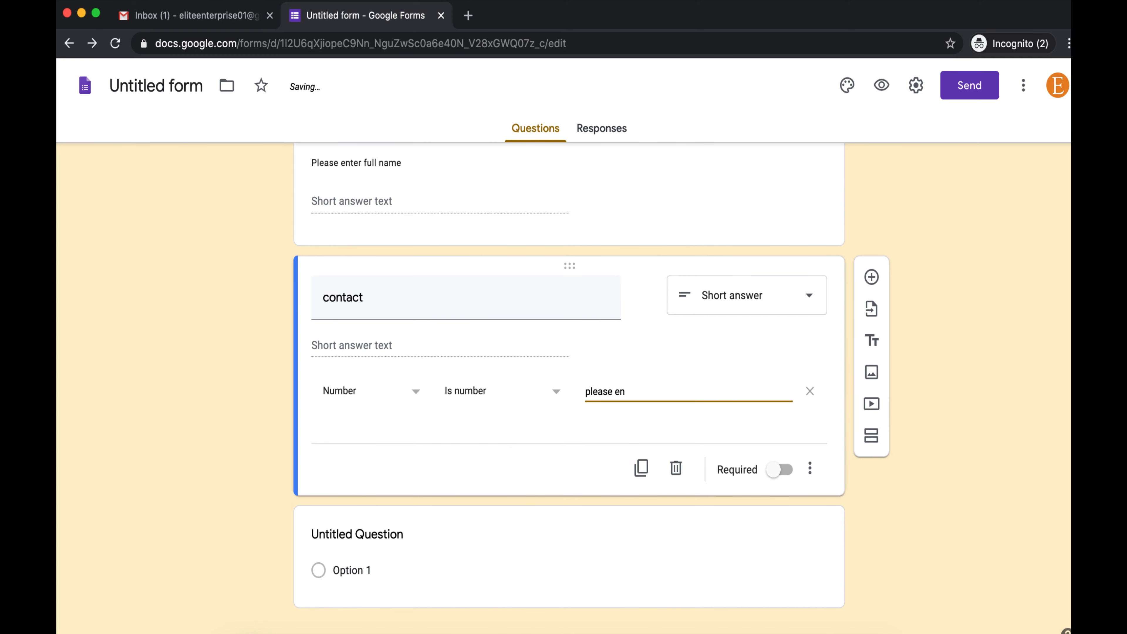
{"action": "type", "text": "ter"}
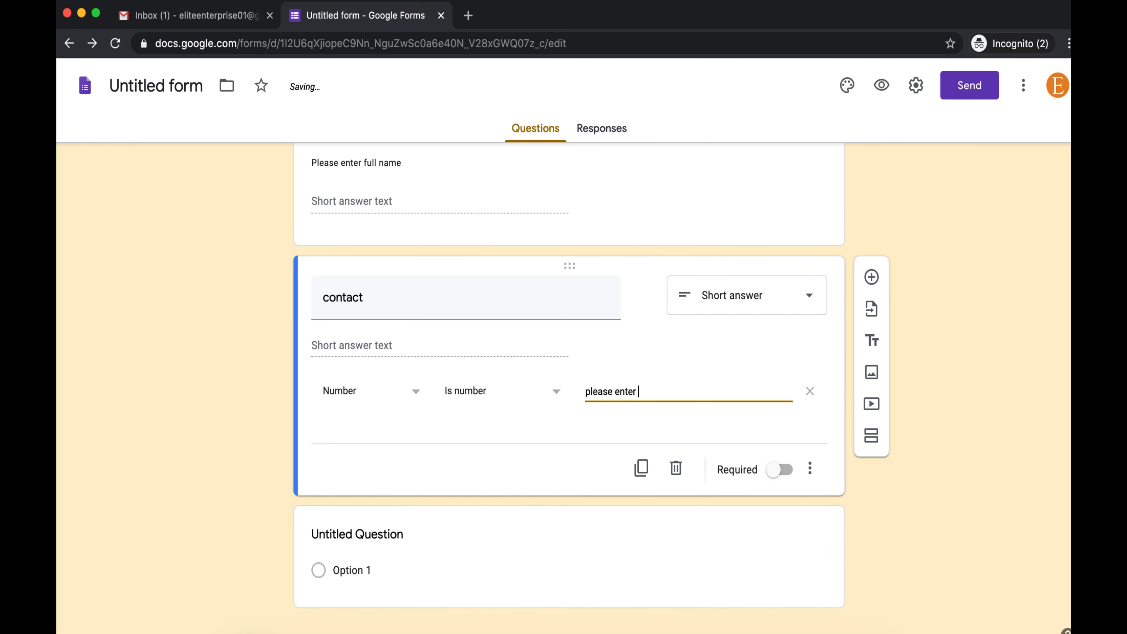
{"action": "type", "text": "a nu"}
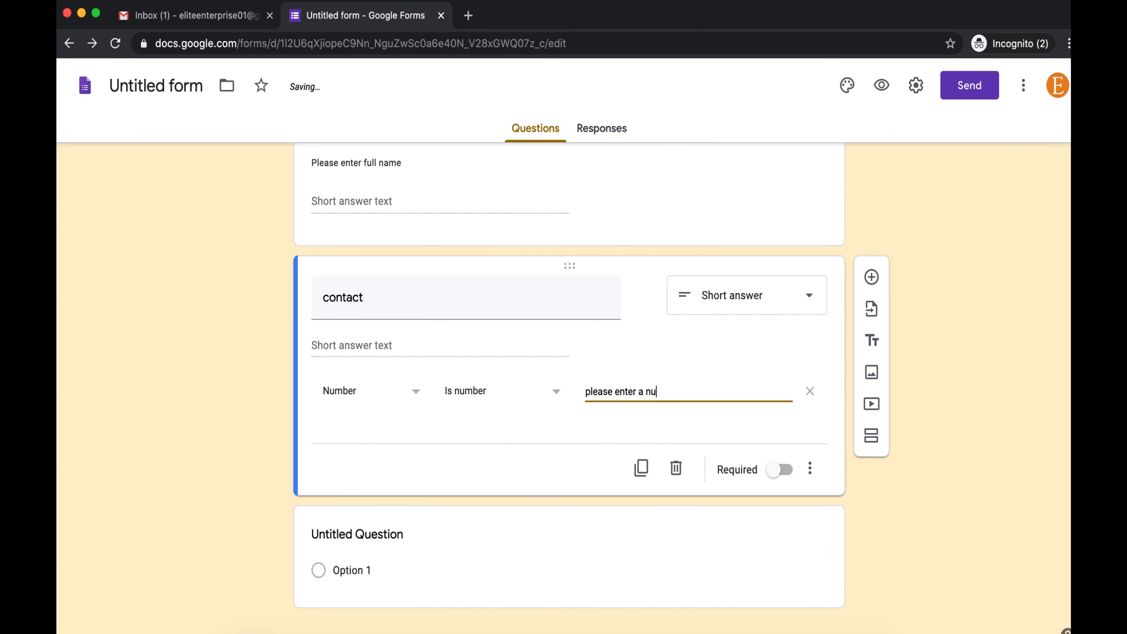
{"action": "type", "text": "mber"}
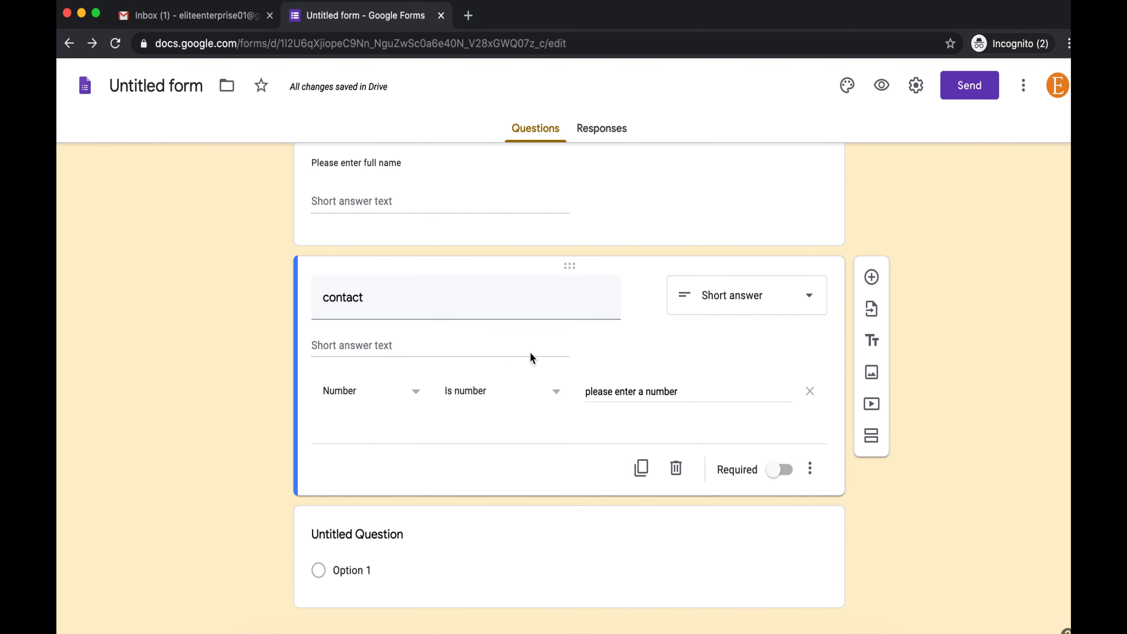
{"action": "mouse_move", "coordinate": [532, 439]}
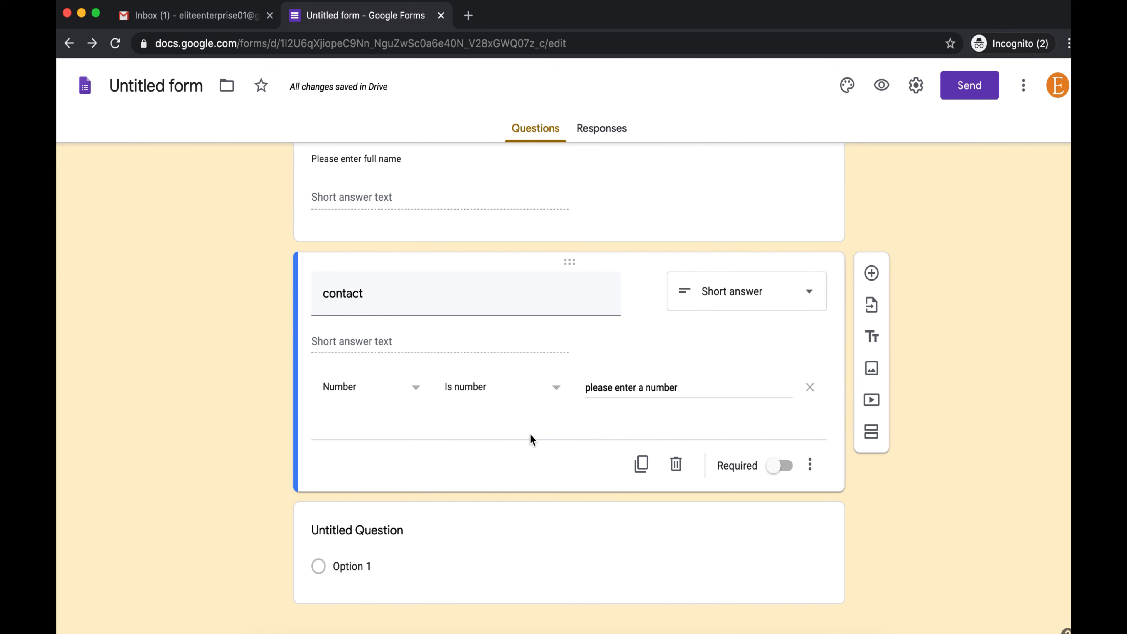
Add a checkbox question titled 'PLease select ebook'
{"action": "left_click", "coordinate": [870, 273]}
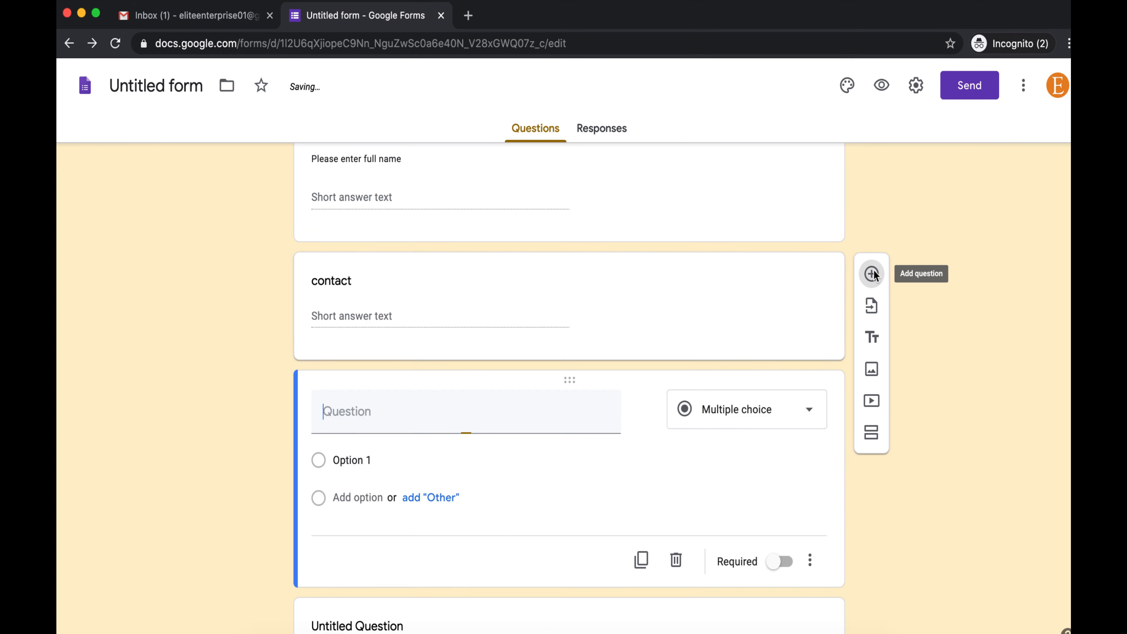
{"action": "left_click", "coordinate": [745, 409]}
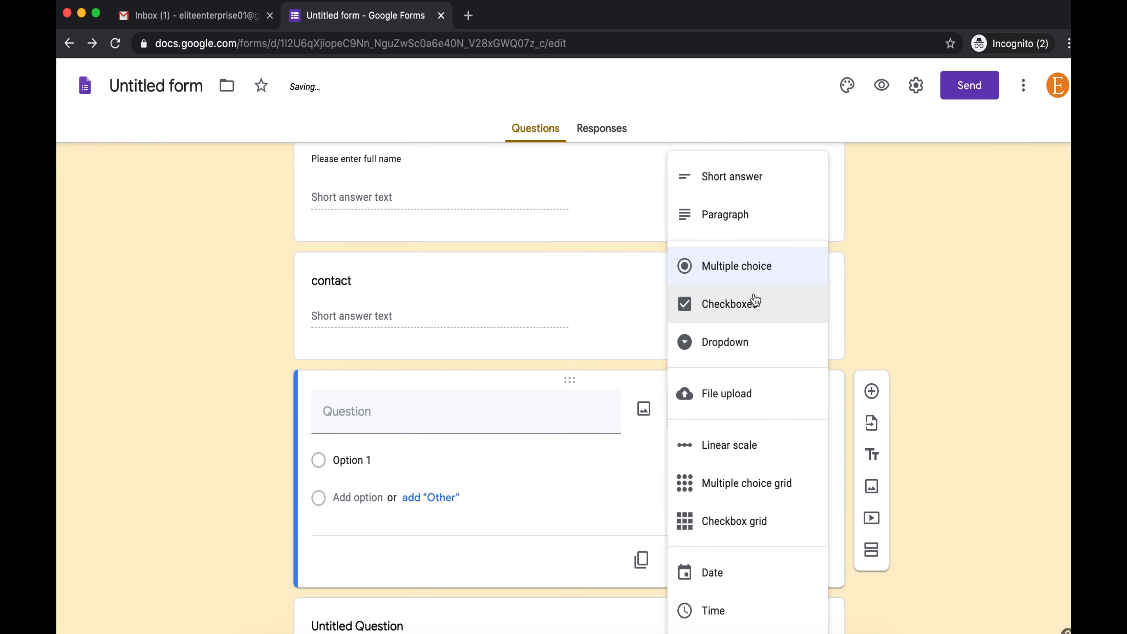
{"action": "left_click", "coordinate": [729, 302]}
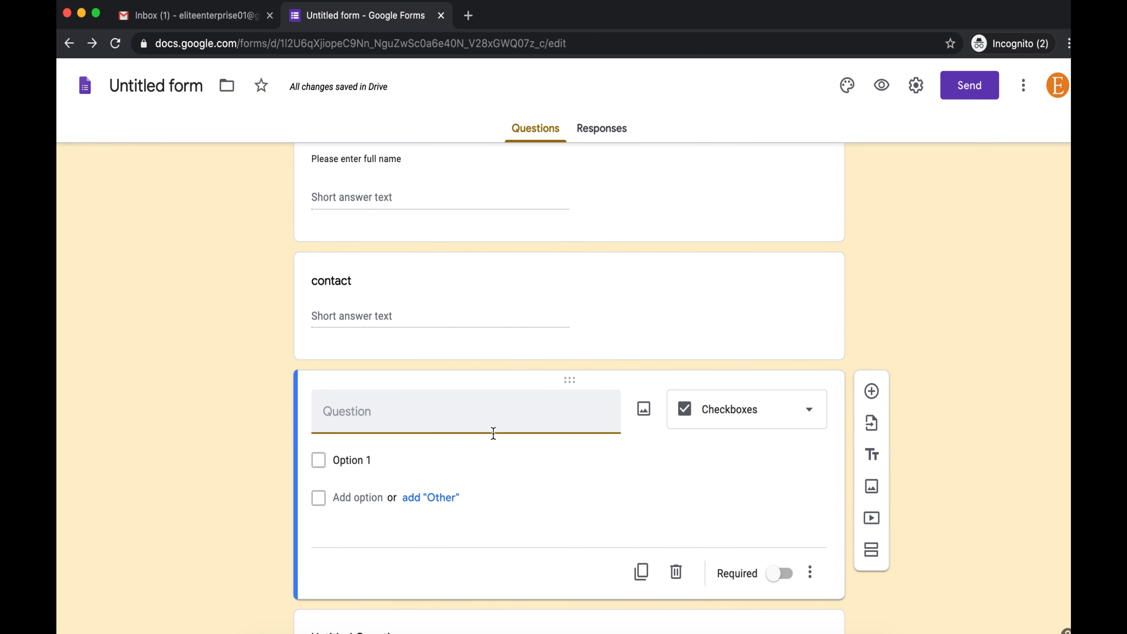
{"action": "type", "text": "PL"}
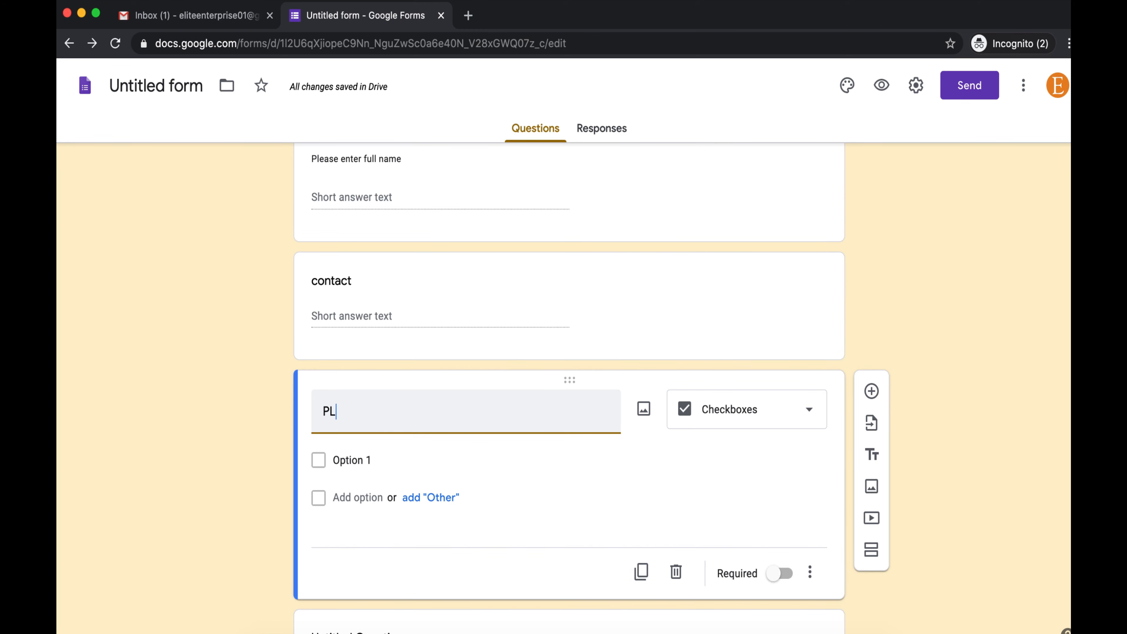
{"action": "type", "text": "ease se"}
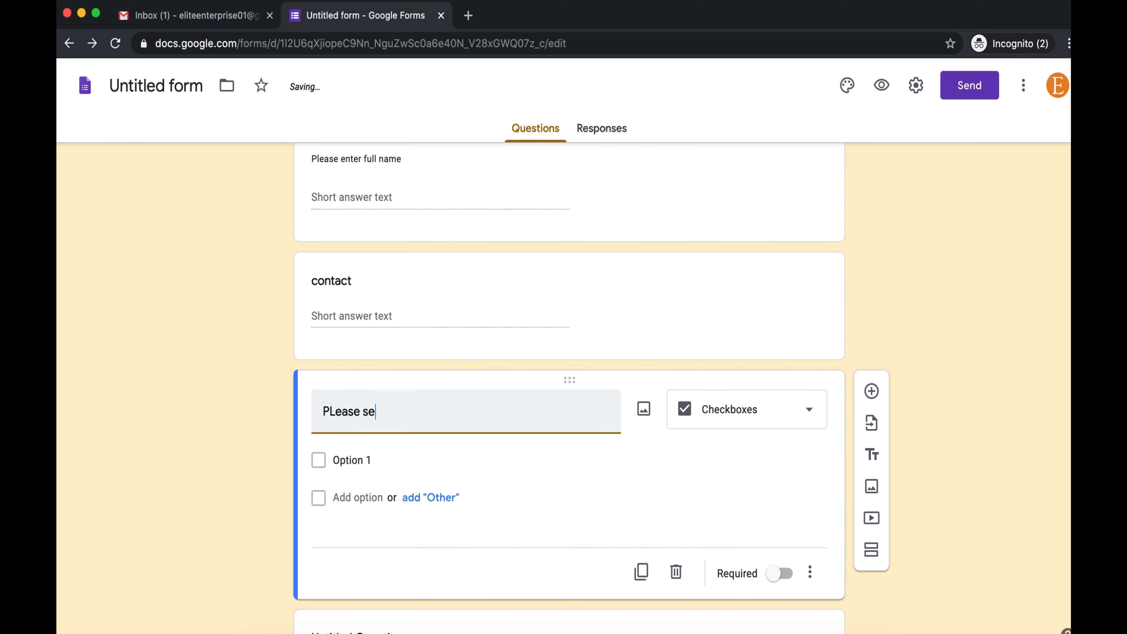
{"action": "type", "text": "lect w"}
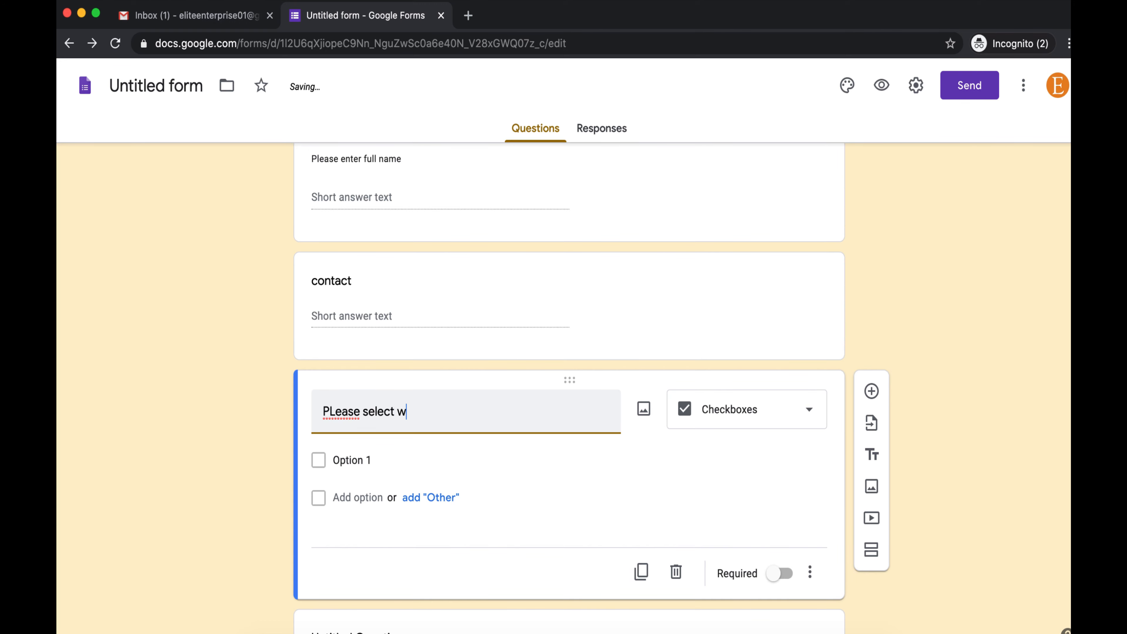
{"action": "type", "text": "eboo"}
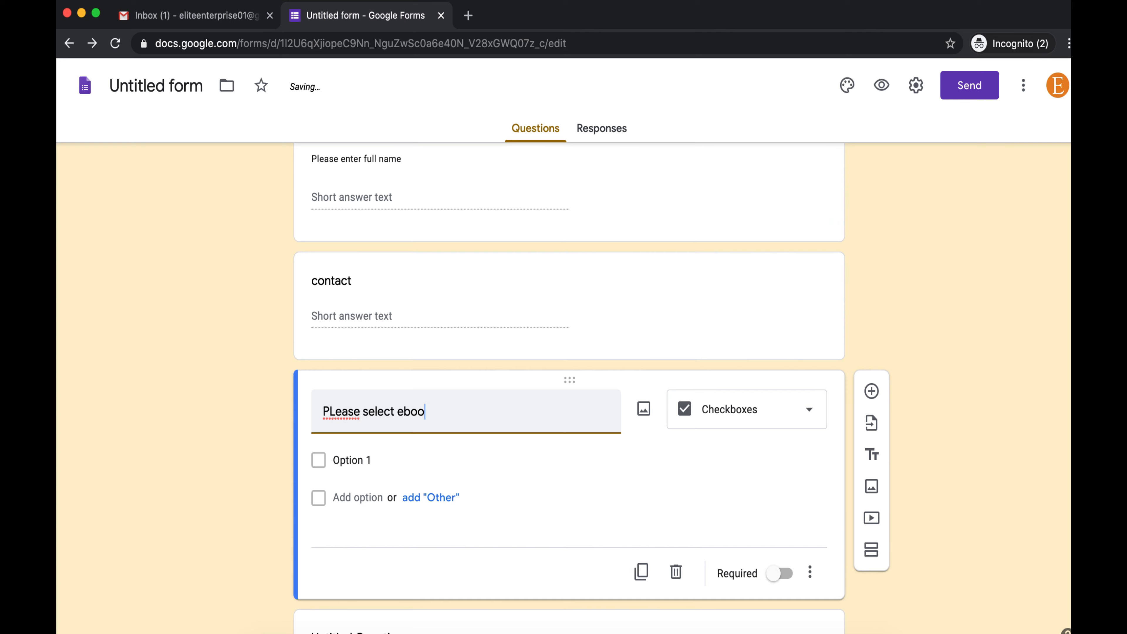
Enter the first choice 'How to be a successful agent in jamaica', fixing its spelling via suggestion
{"action": "left_click", "coordinate": [352, 461]}
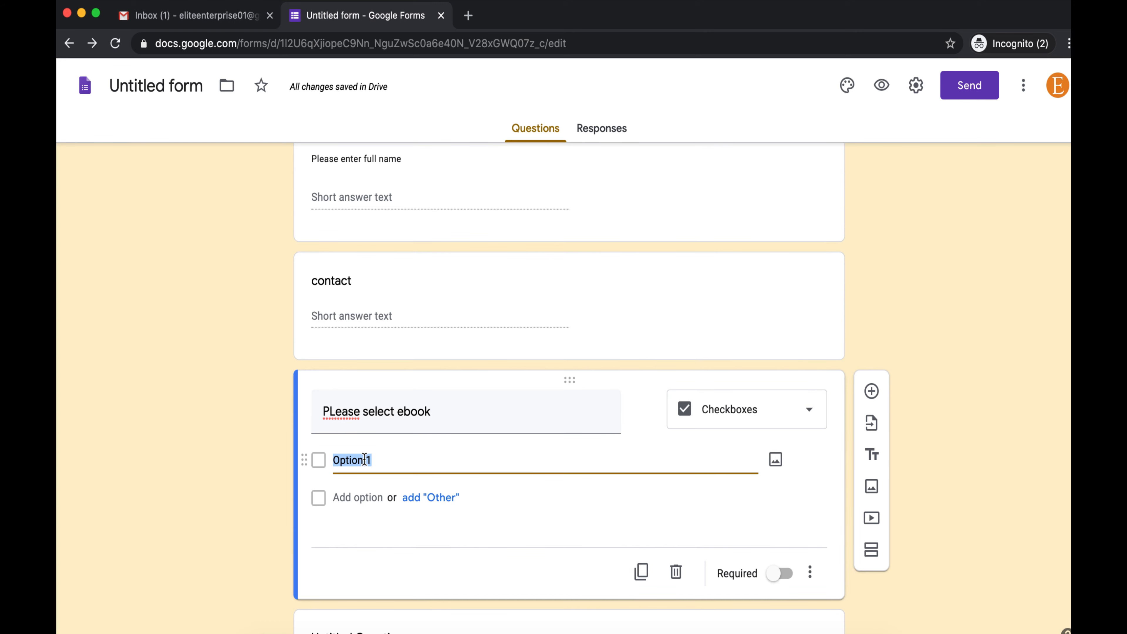
{"action": "type", "text": "How to"}
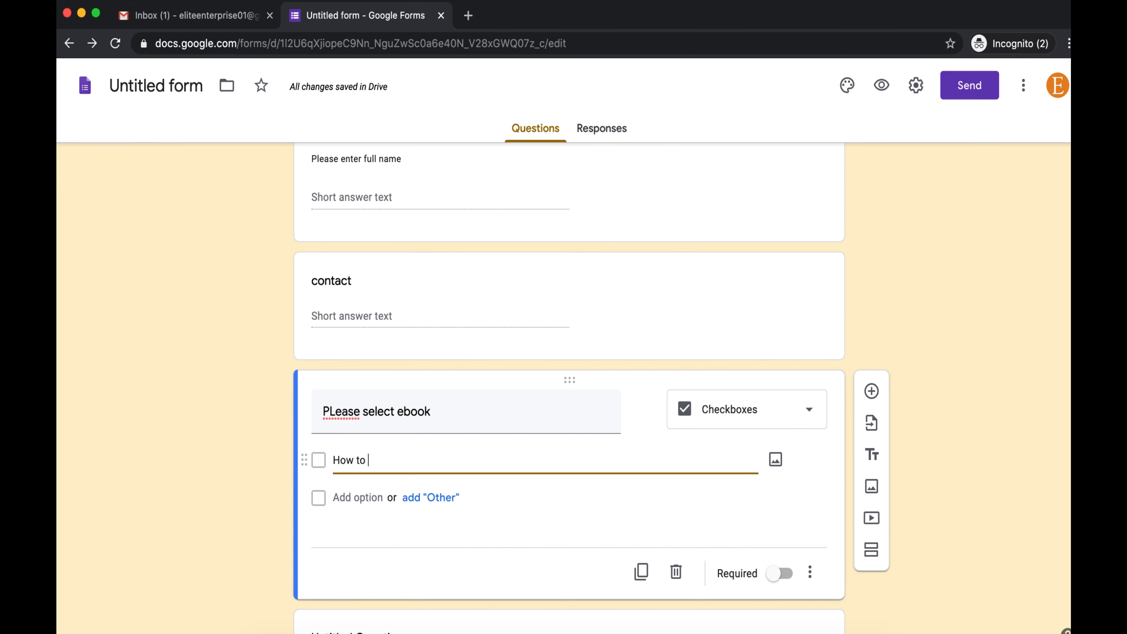
{"action": "type", "text": "be"}
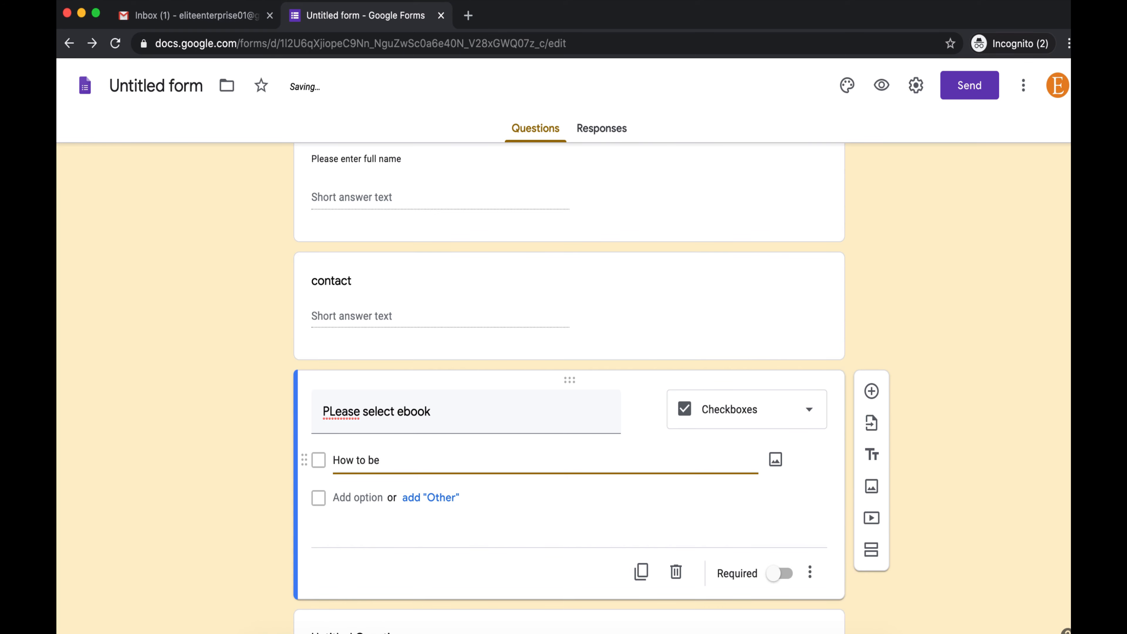
{"action": "type", "text": "a succe"}
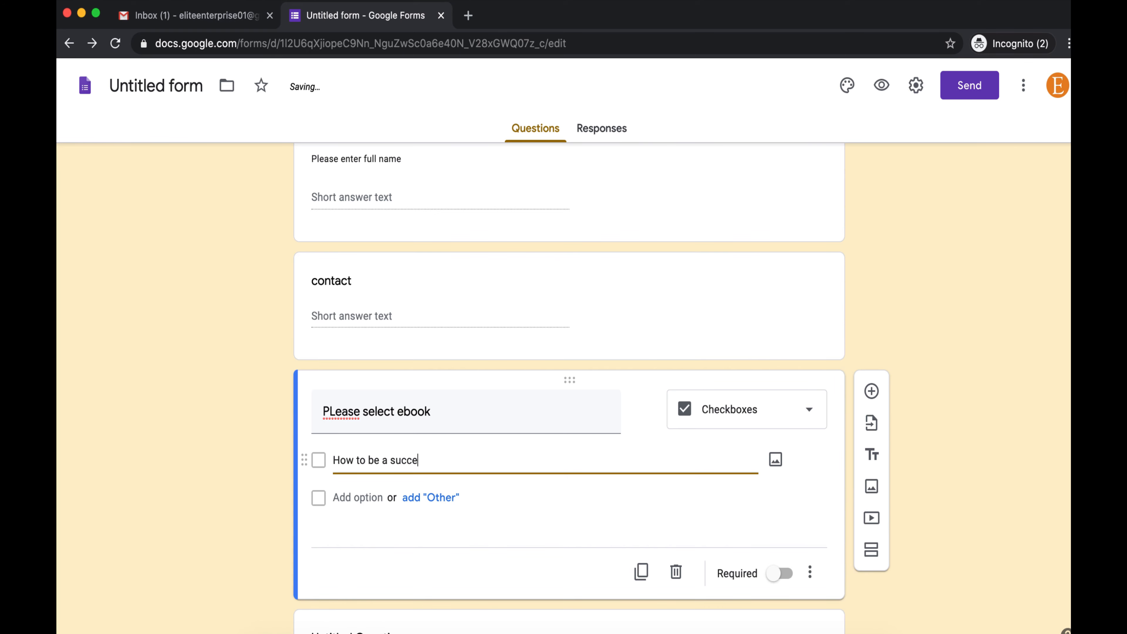
{"action": "type", "text": "s"}
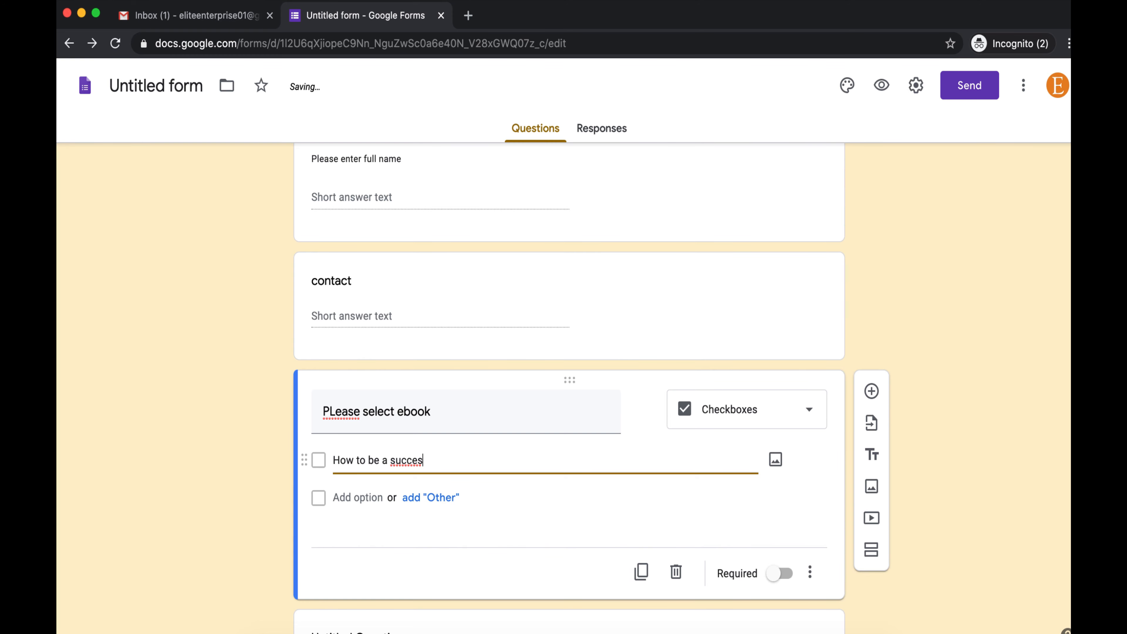
{"action": "key", "text": "Backspace"}
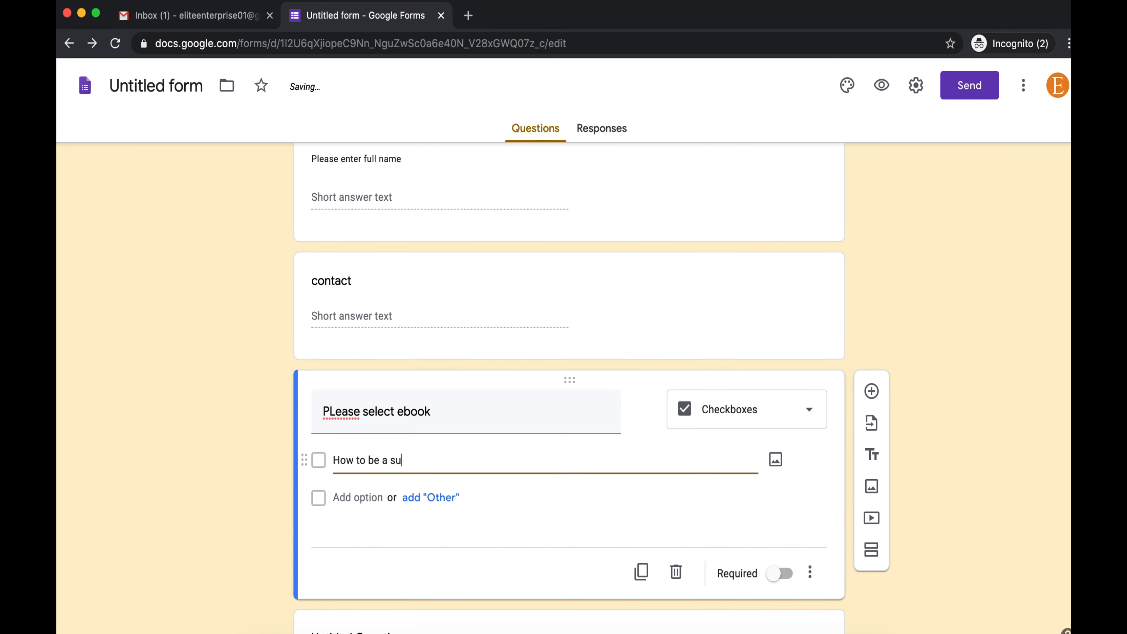
{"action": "type", "text": "cessful"}
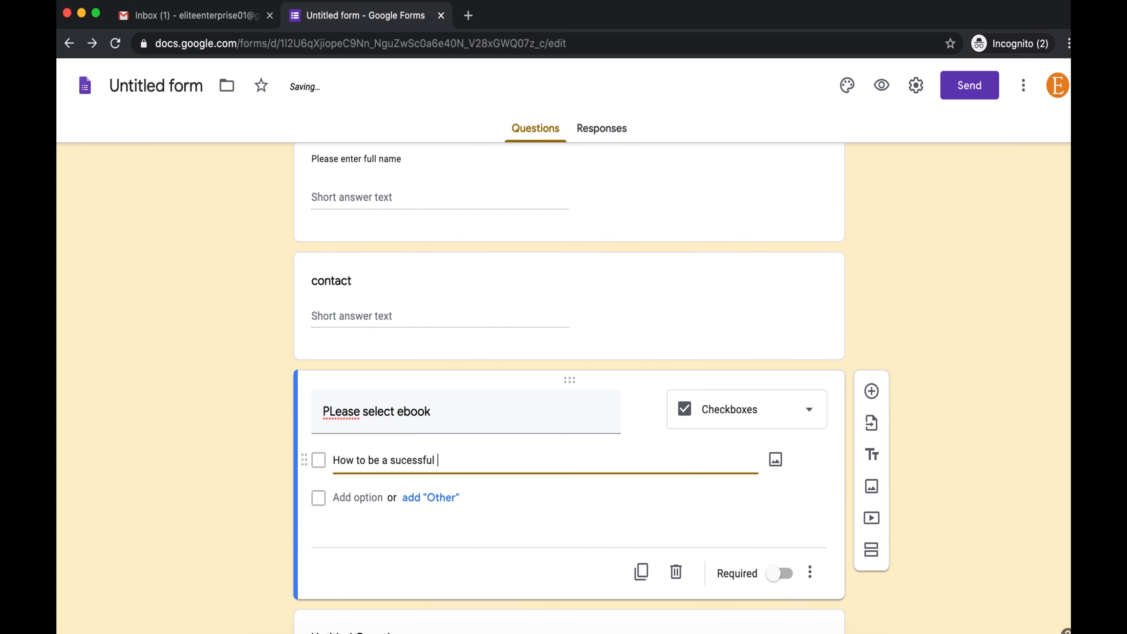
{"action": "type", "text": "agent i"}
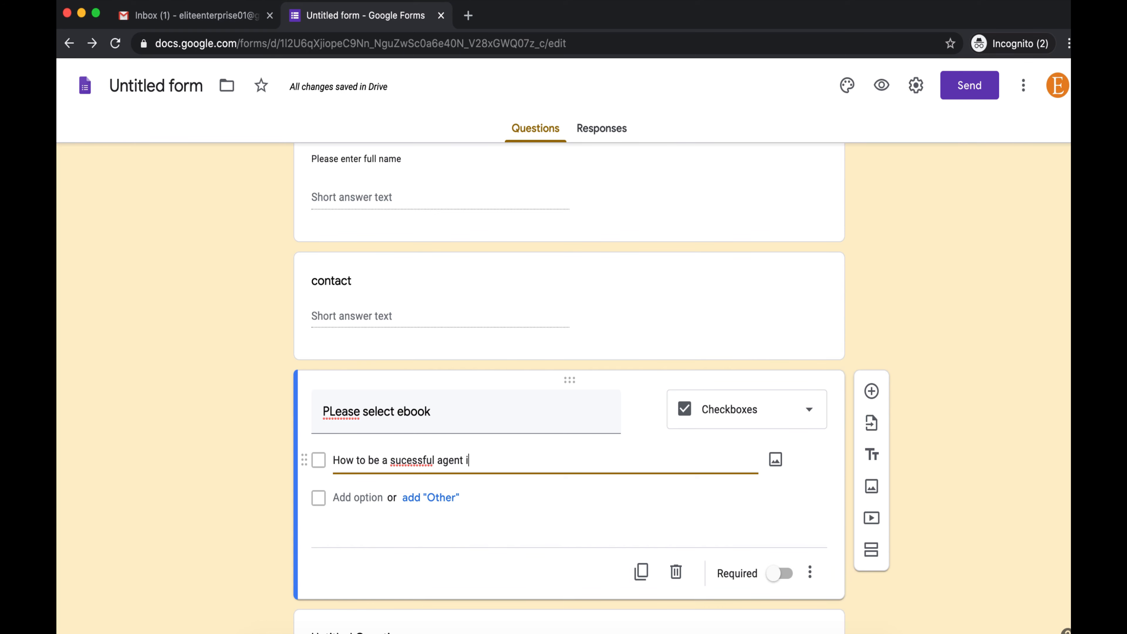
{"action": "type", "text": "n jamauc"}
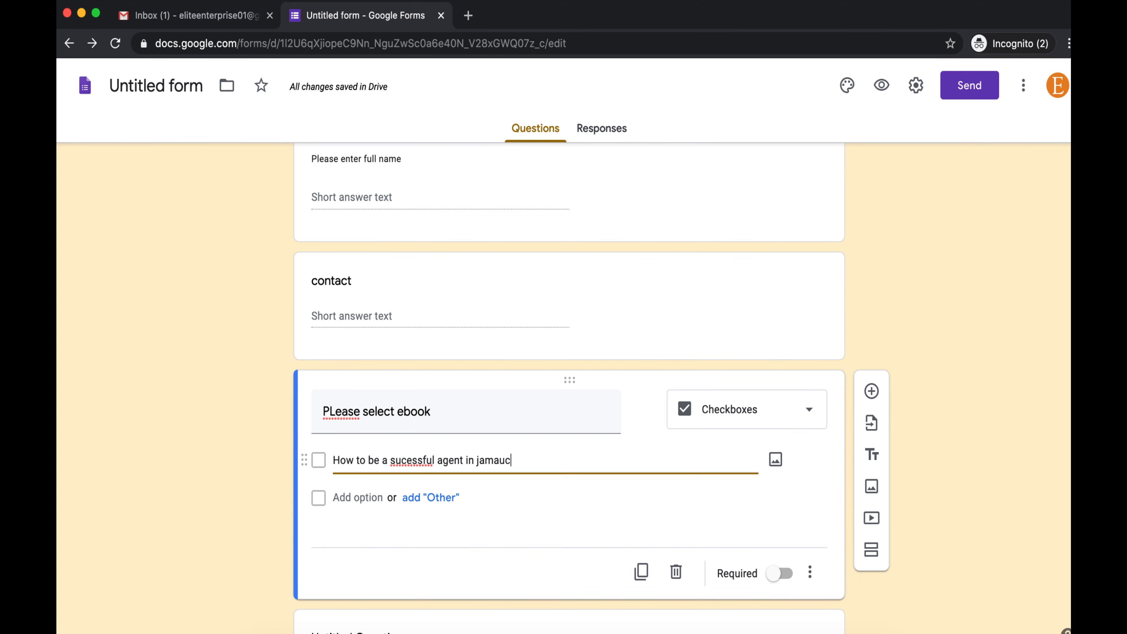
{"action": "type", "text": "a"}
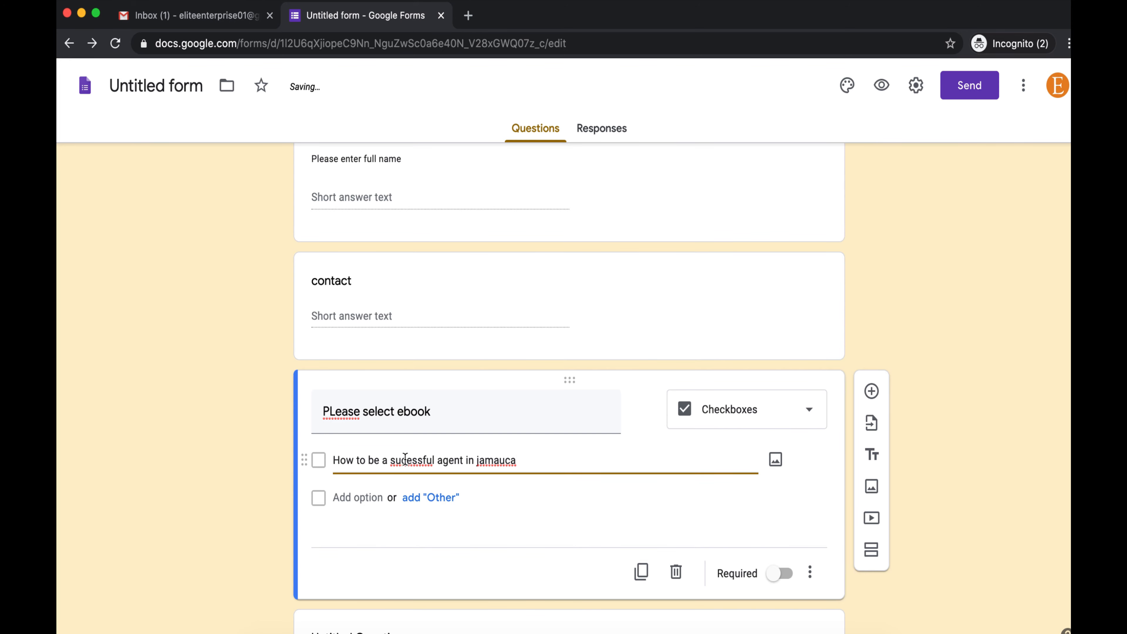
{"action": "right_click", "coordinate": [406, 461]}
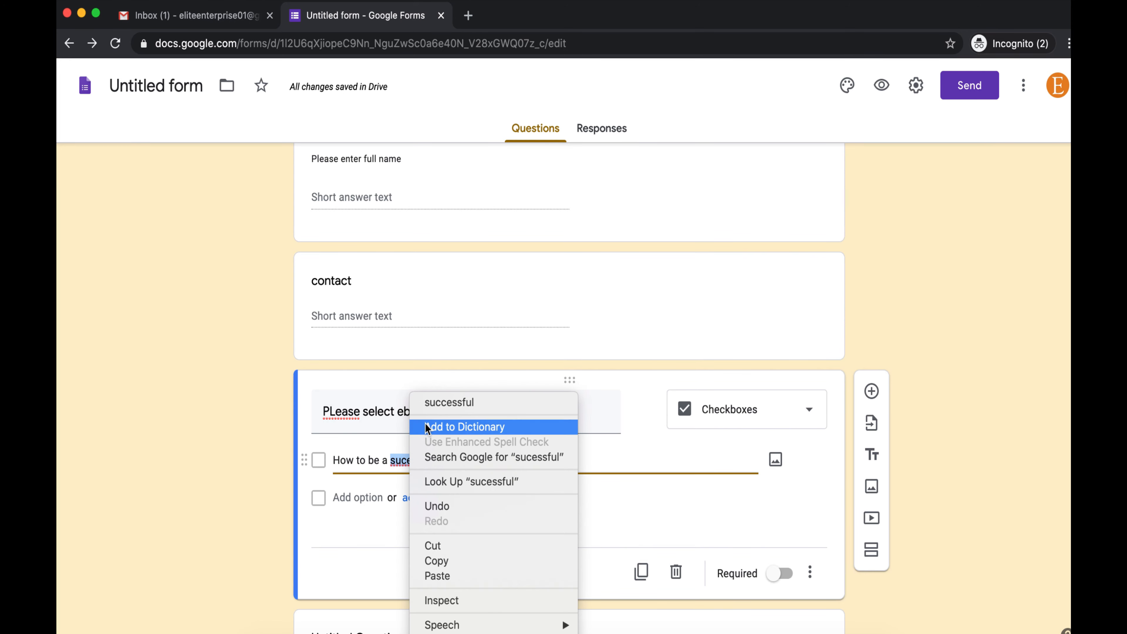
{"action": "left_click", "coordinate": [465, 426]}
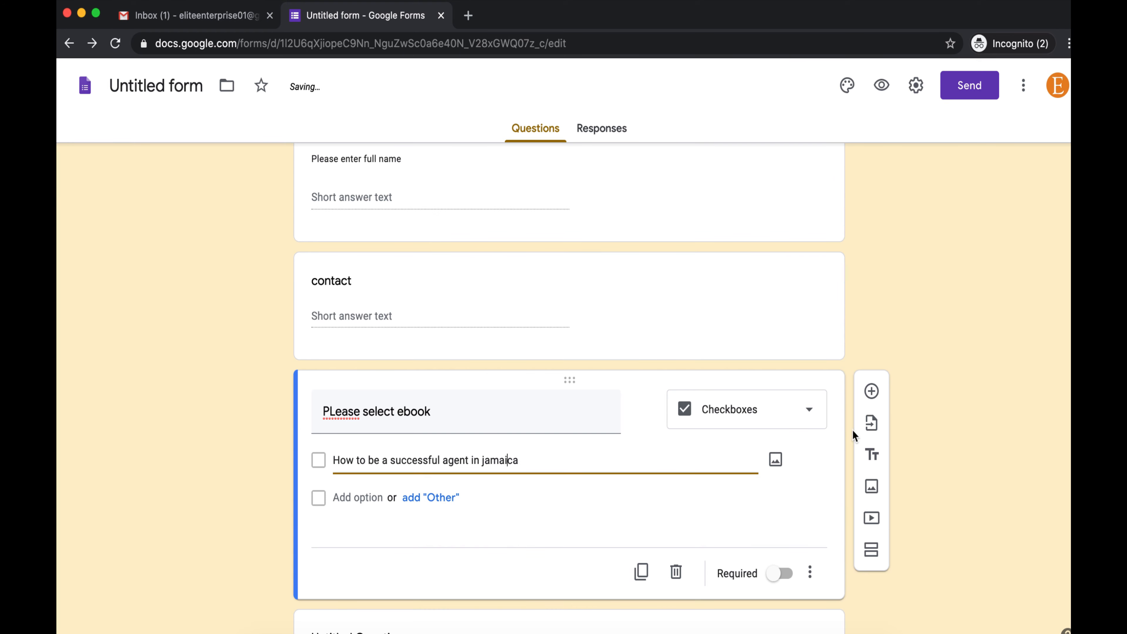
Add the choices 'how to speak Jamaican' and 'Jamaican recipes'
{"action": "left_click", "coordinate": [358, 497]}
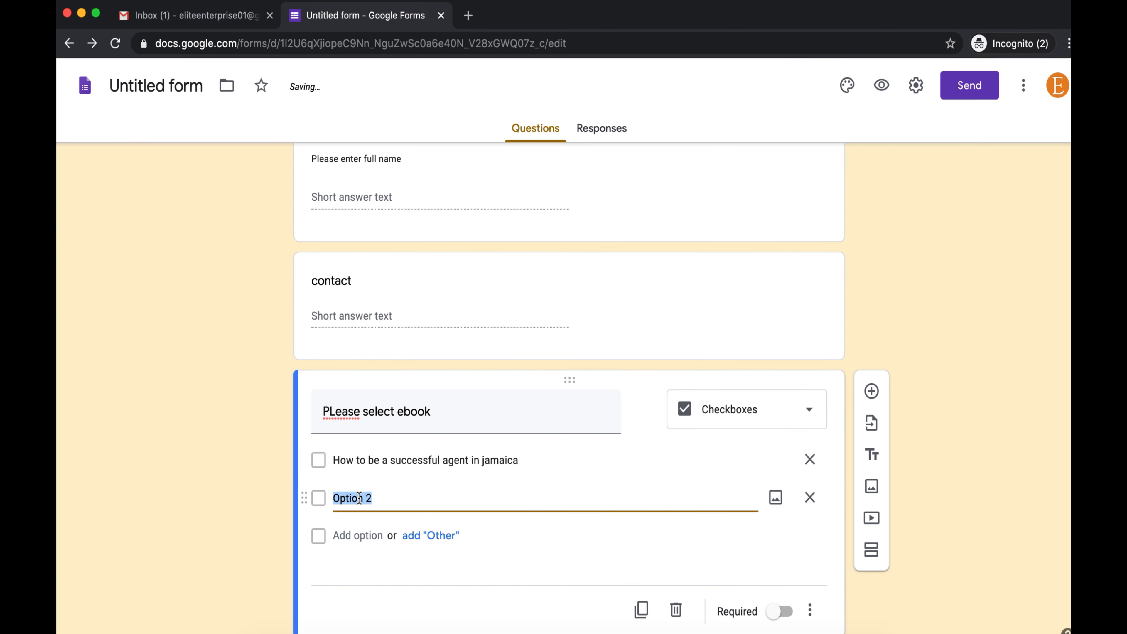
{"action": "type", "text": "how"}
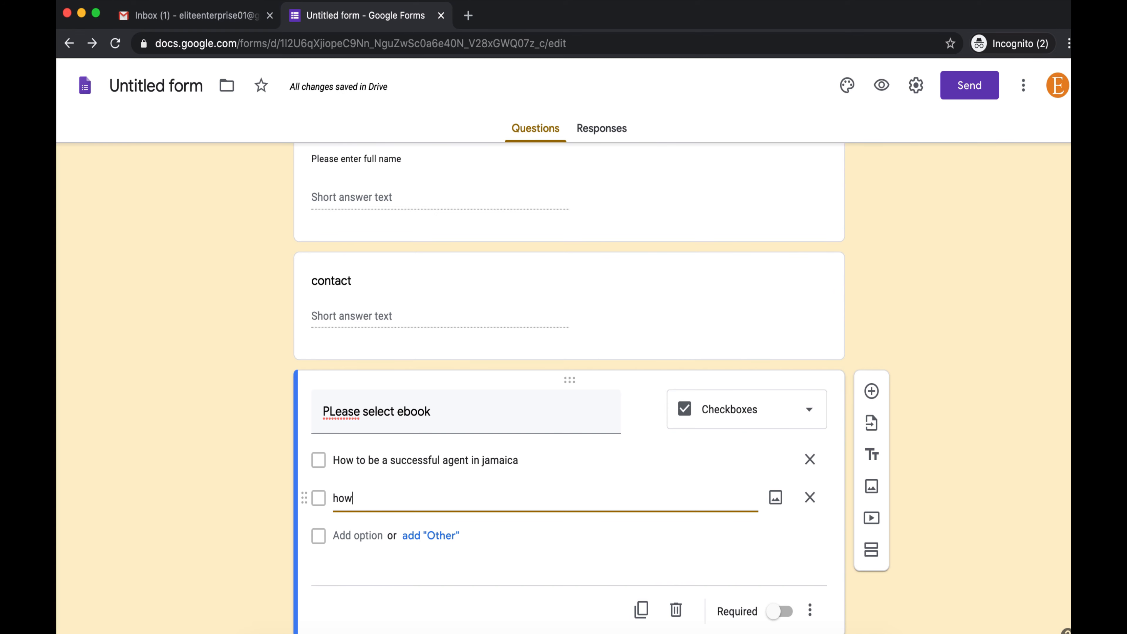
{"action": "type", "text": "to"}
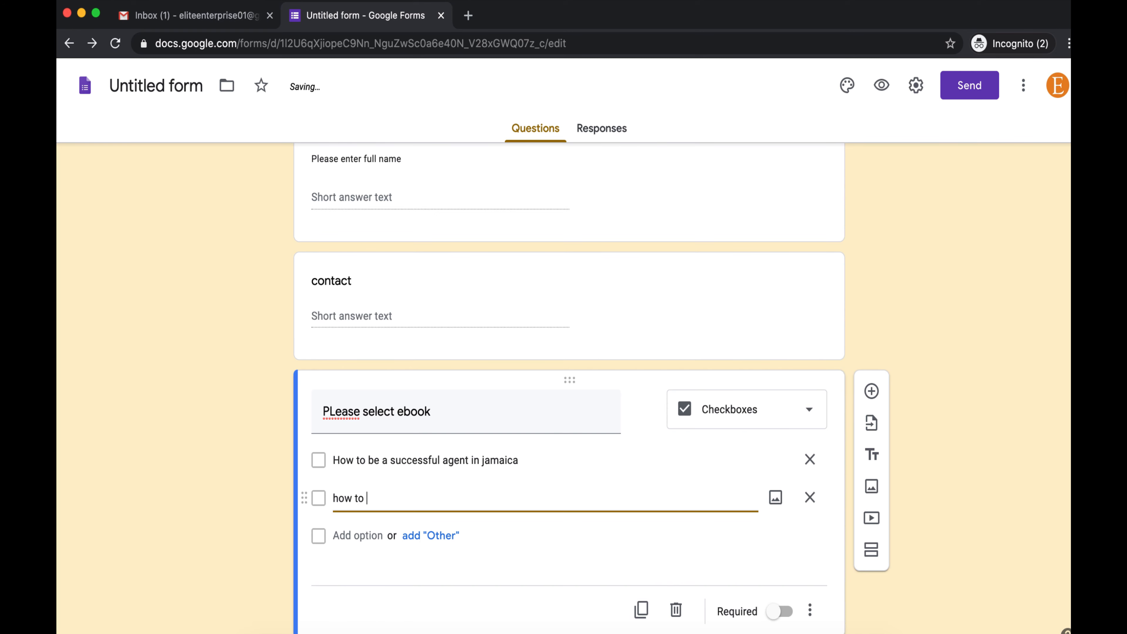
{"action": "type", "text": "J"}
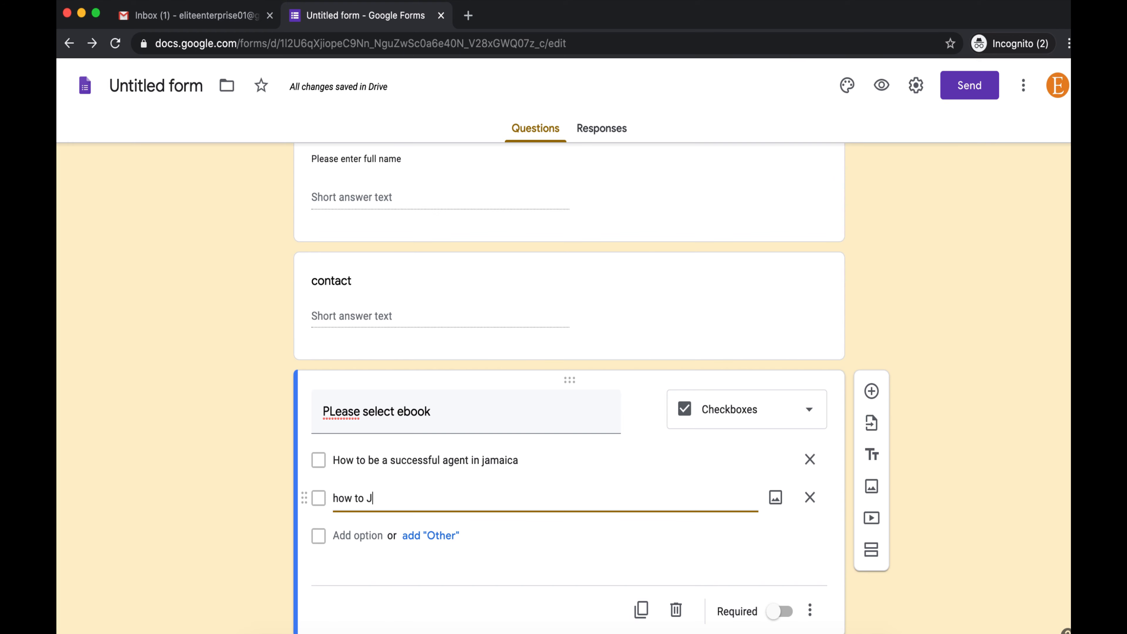
{"action": "type", "text": "amaica"}
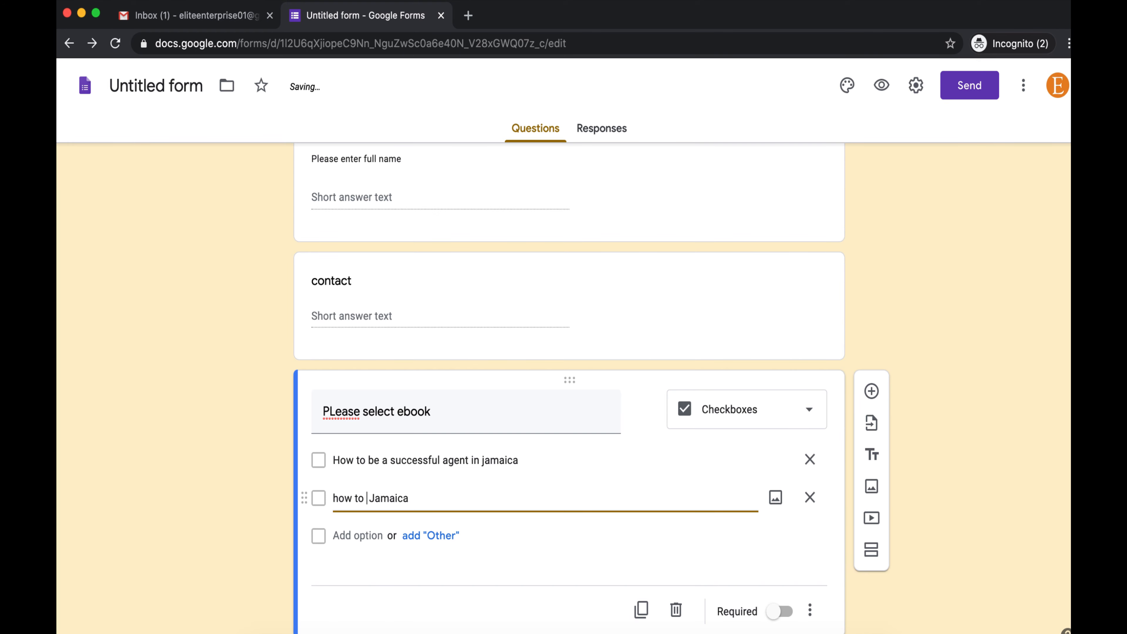
{"action": "type", "text": "spe"}
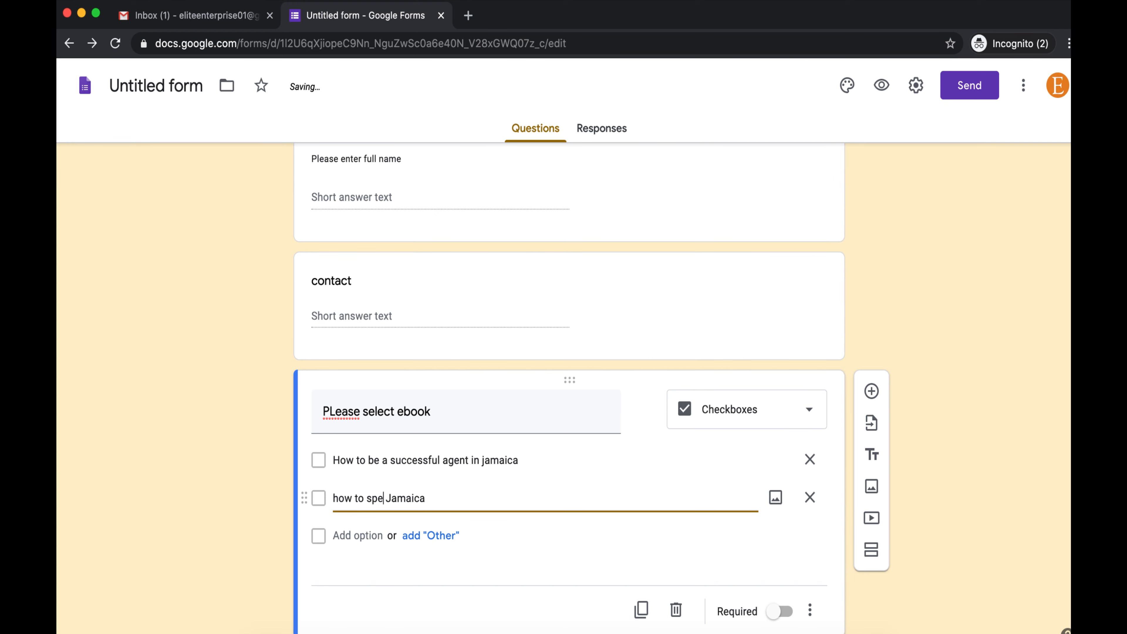
{"action": "type", "text": "ak"}
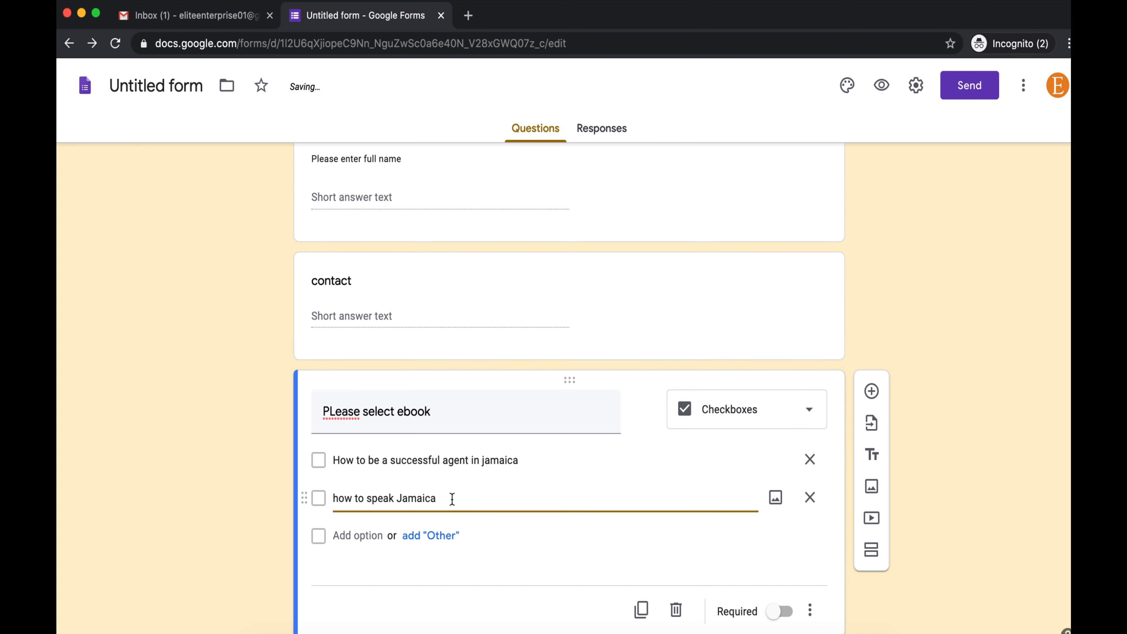
{"action": "left_click", "coordinate": [358, 536]}
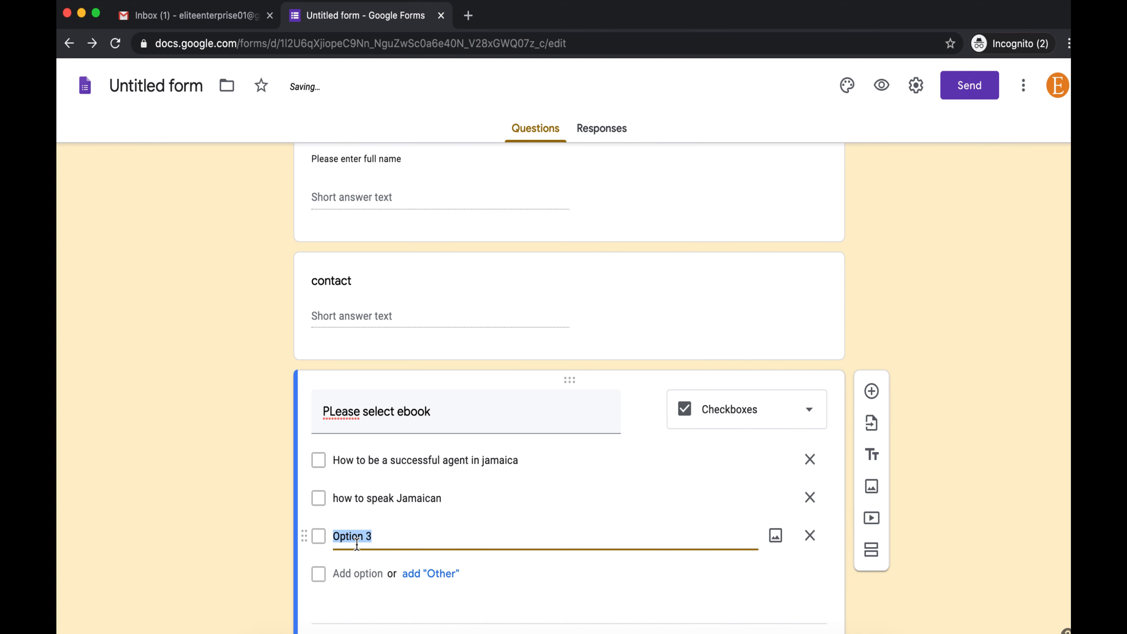
{"action": "type", "text": "Jama"}
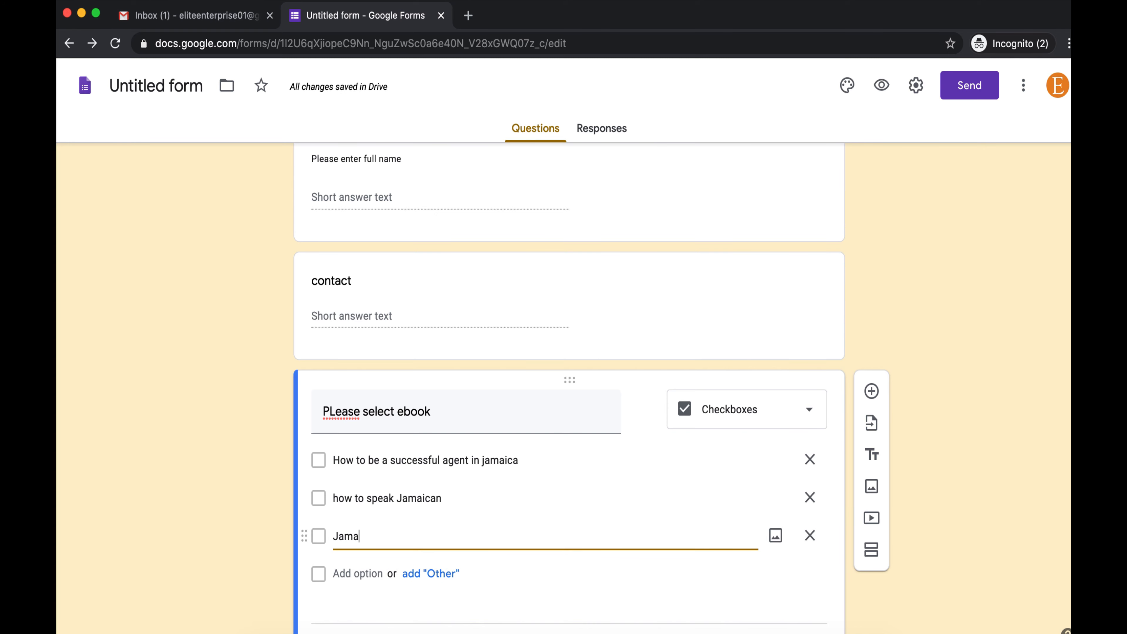
{"action": "type", "text": "ican"}
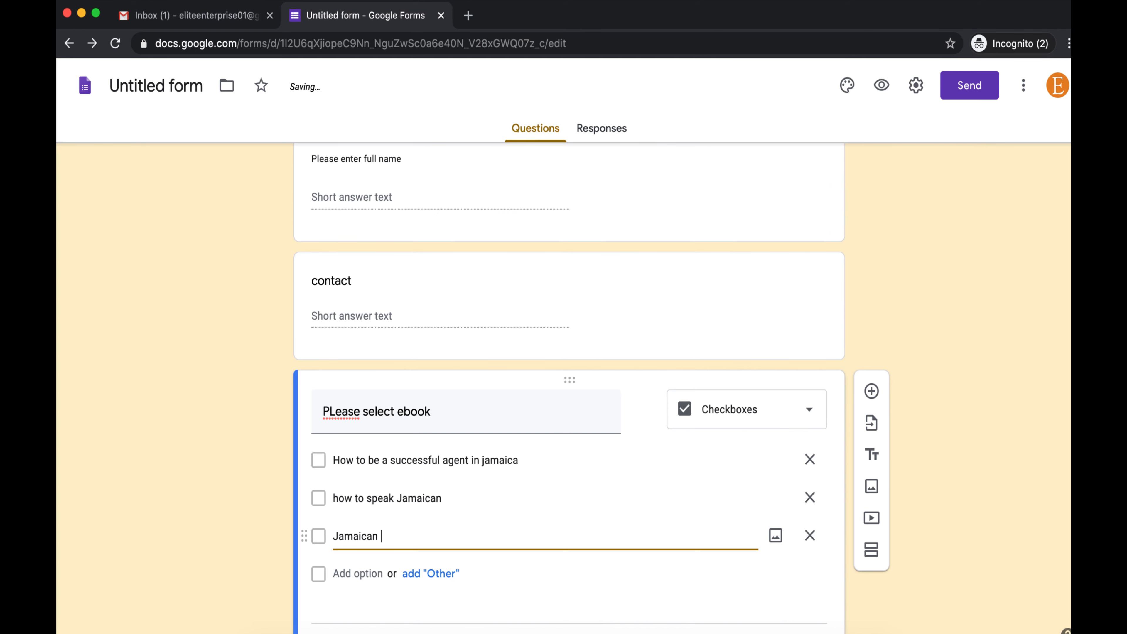
{"action": "type", "text": "rec"}
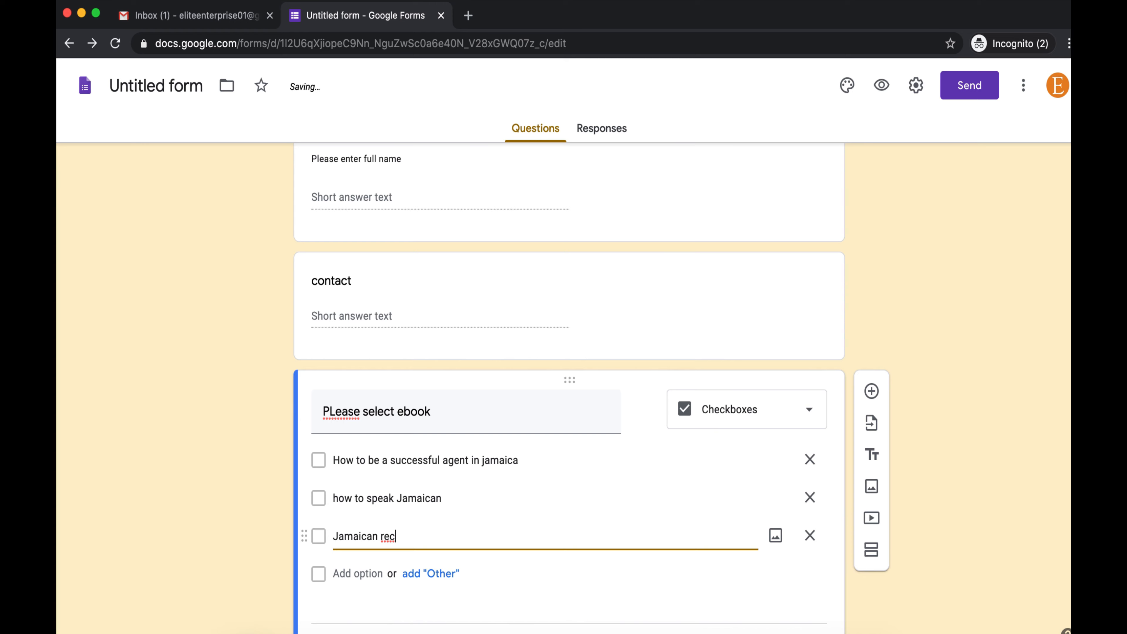
{"action": "type", "text": "ipes"}
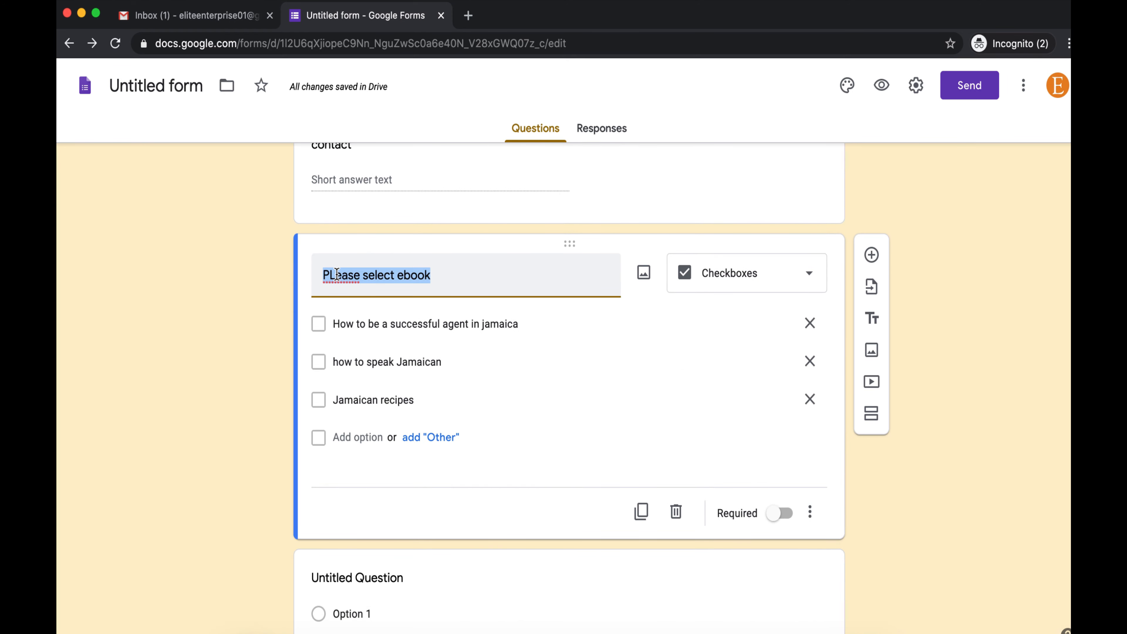
Correct the question title to read 'Please select ebook'
{"action": "key", "text": "Backspace"}
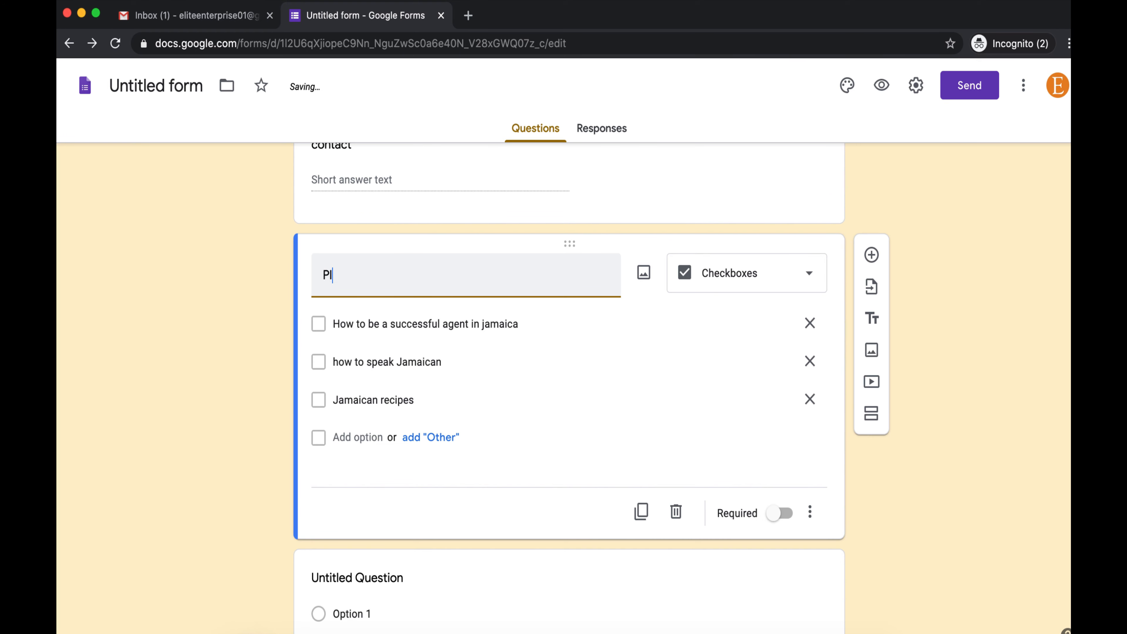
{"action": "type", "text": "ease se"}
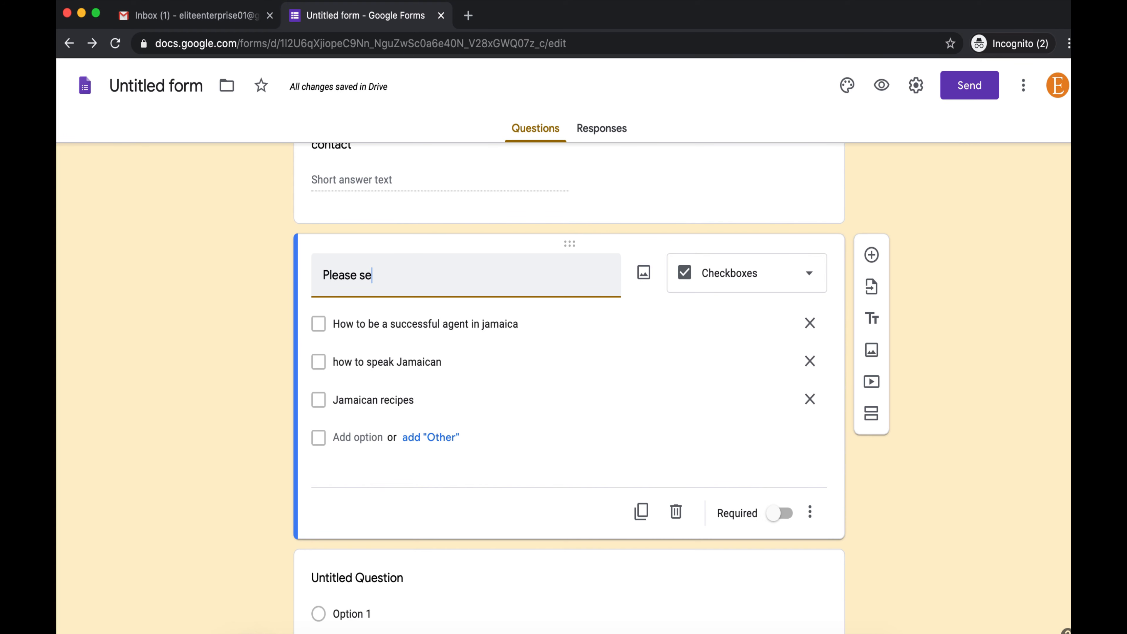
{"action": "type", "text": "lect ebo"}
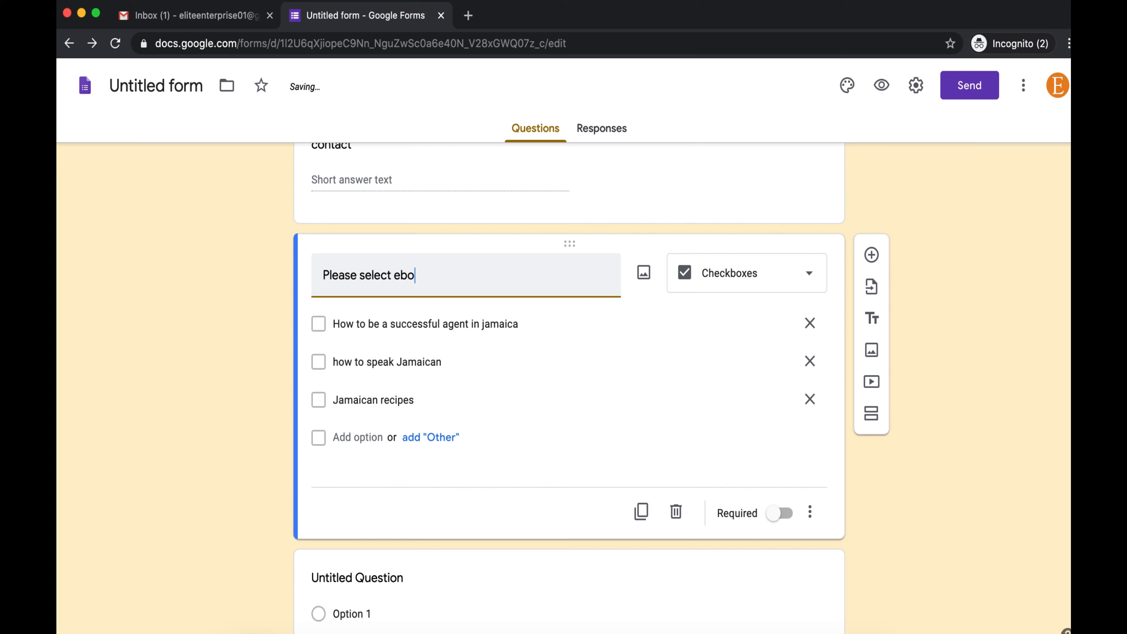
{"action": "type", "text": "ok"}
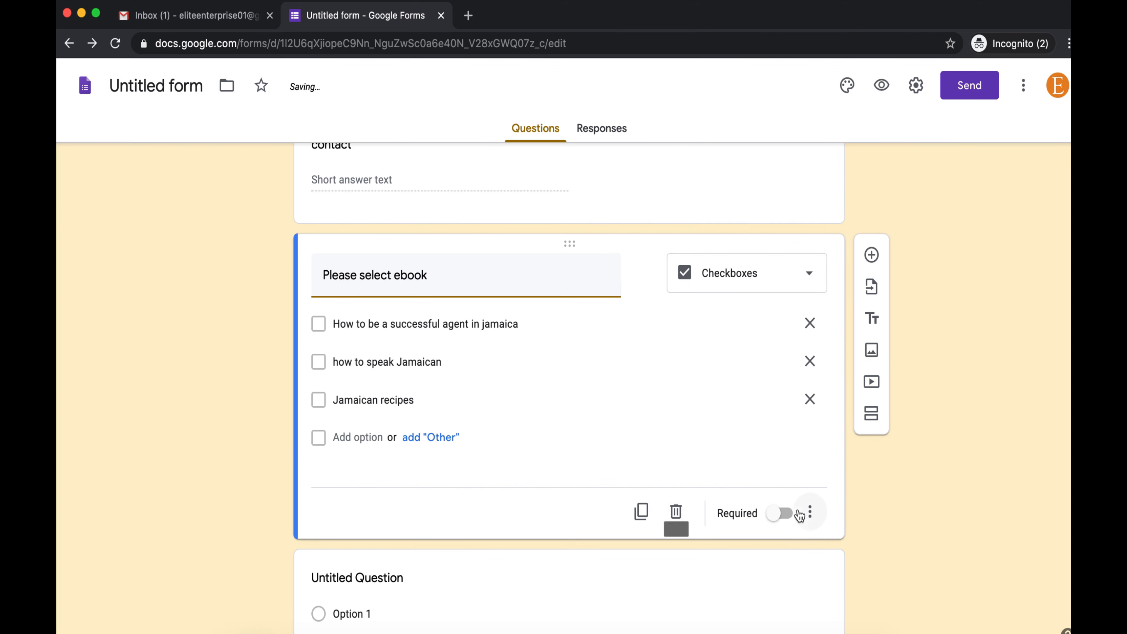
Mark both the ebook question and the contact question as required
{"action": "left_click", "coordinate": [779, 513]}
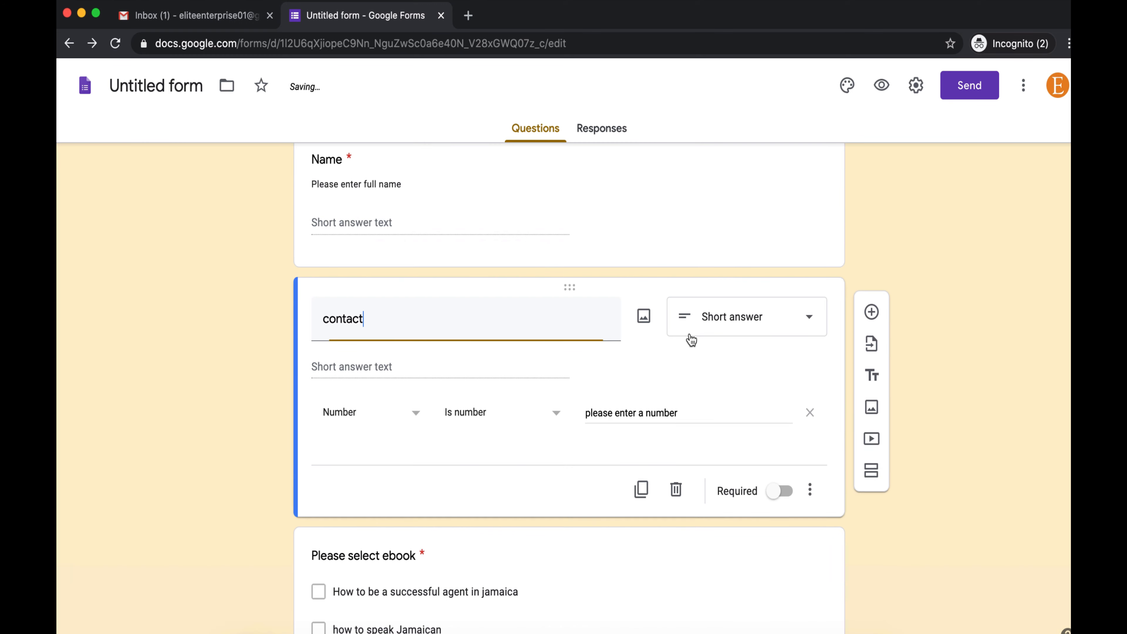
{"action": "left_click", "coordinate": [780, 490]}
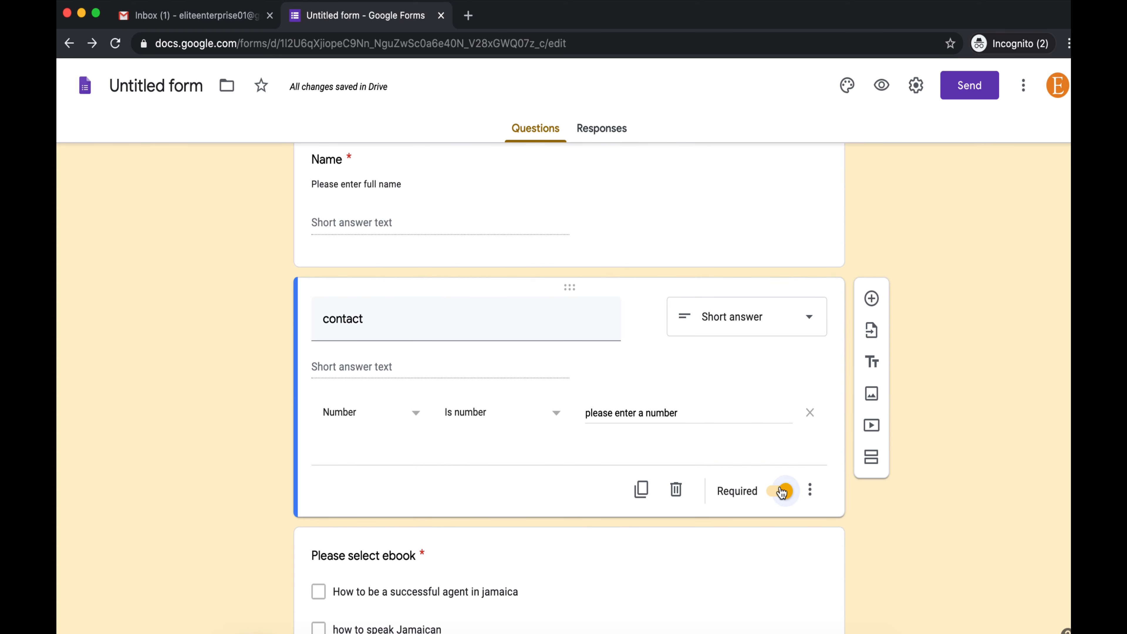
{"action": "scroll", "scroll_direction": "up", "scroll_amount": 3}
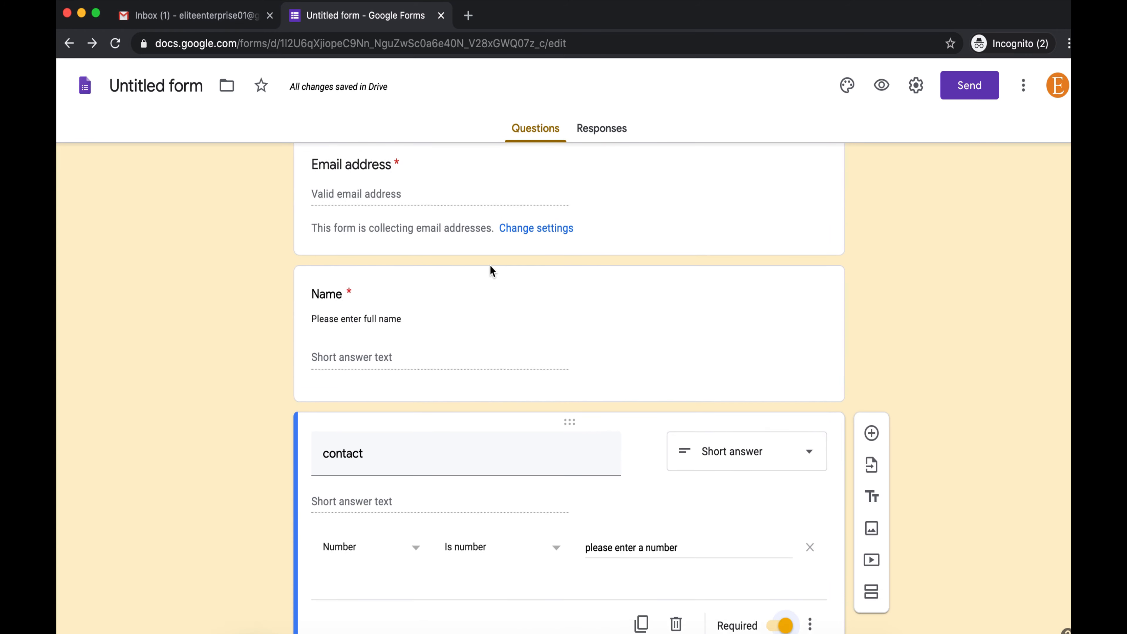
{"action": "scroll", "scroll_direction": "down", "scroll_amount": 3}
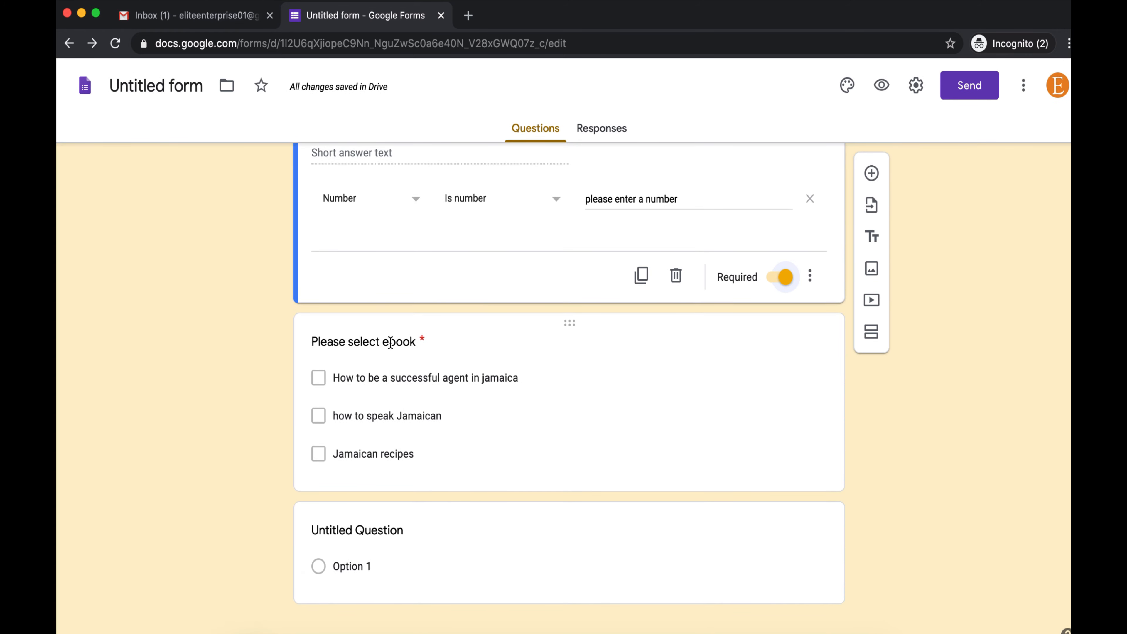
{"action": "mouse_move", "coordinate": [792, 510]}
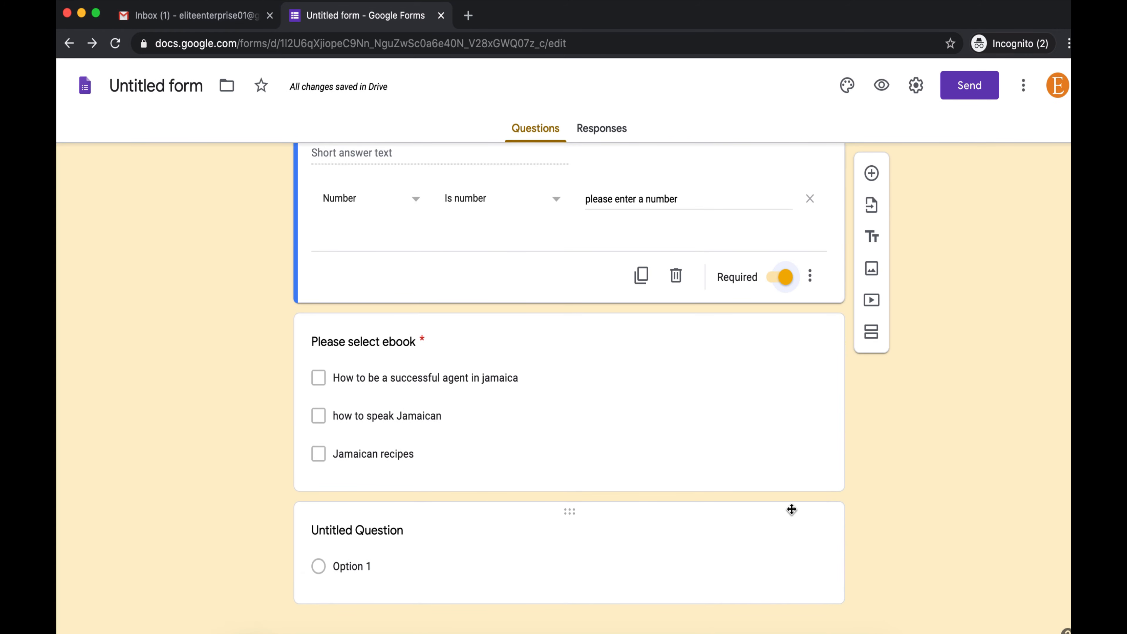
Name the new multiple-choice question 'Delivery Method' and move to its first option
{"action": "left_click", "coordinate": [358, 531]}
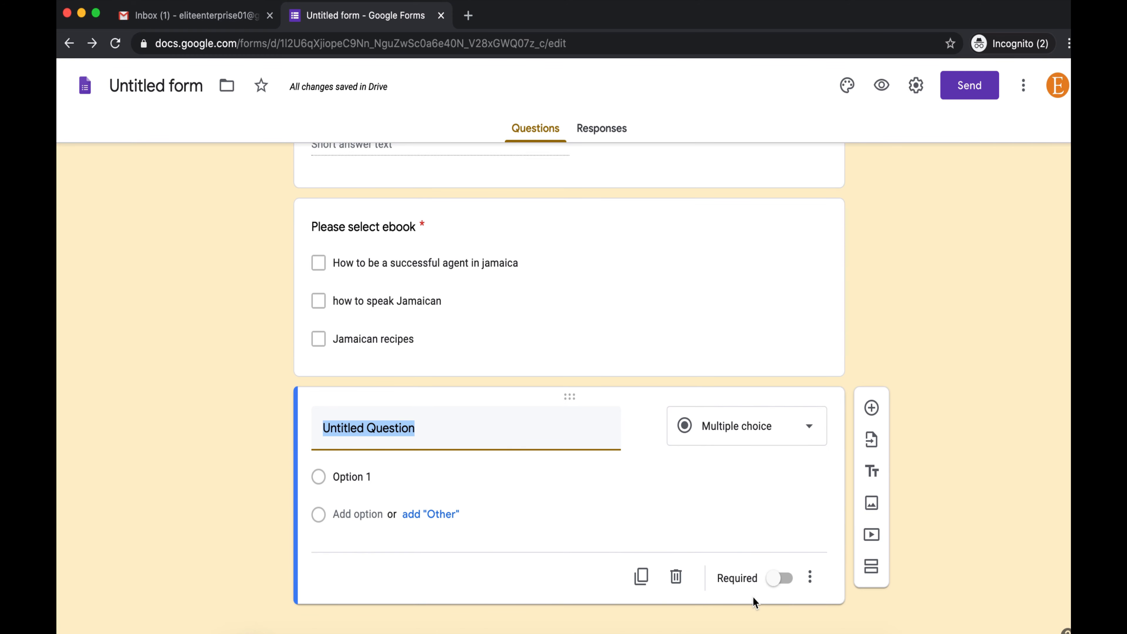
{"action": "mouse_move", "coordinate": [544, 510]}
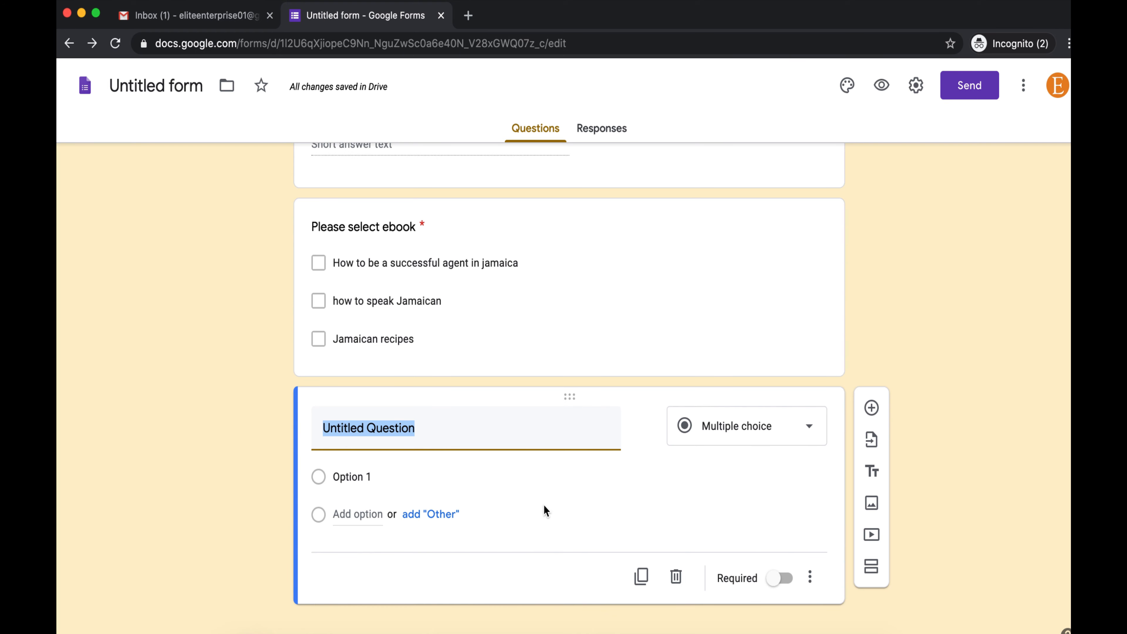
{"action": "type", "text": "De"}
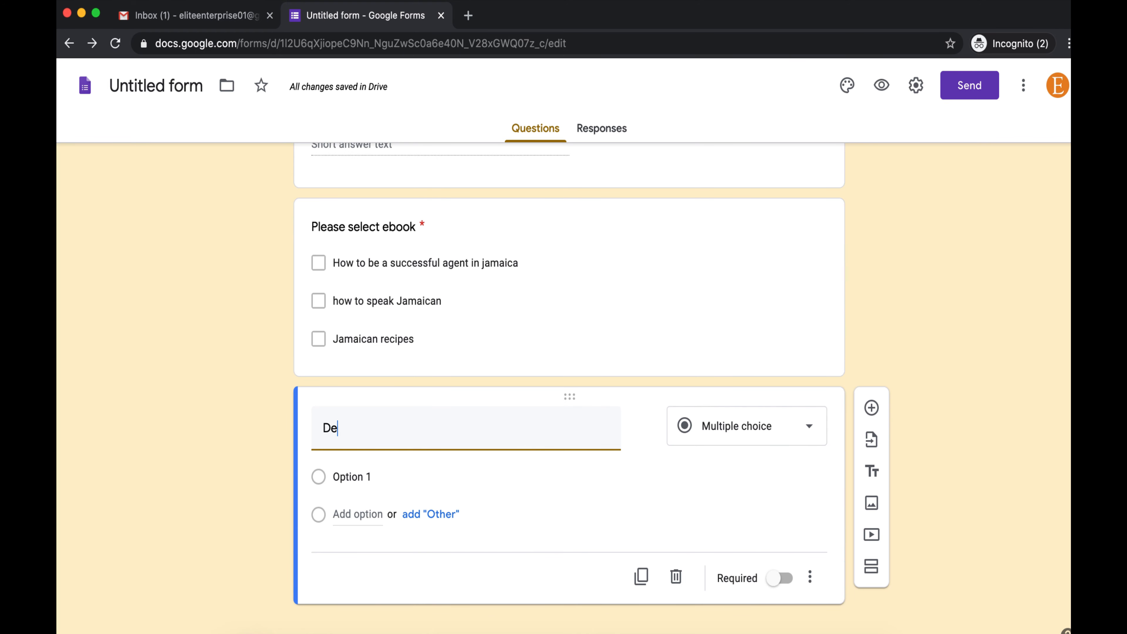
{"action": "type", "text": "liveru"}
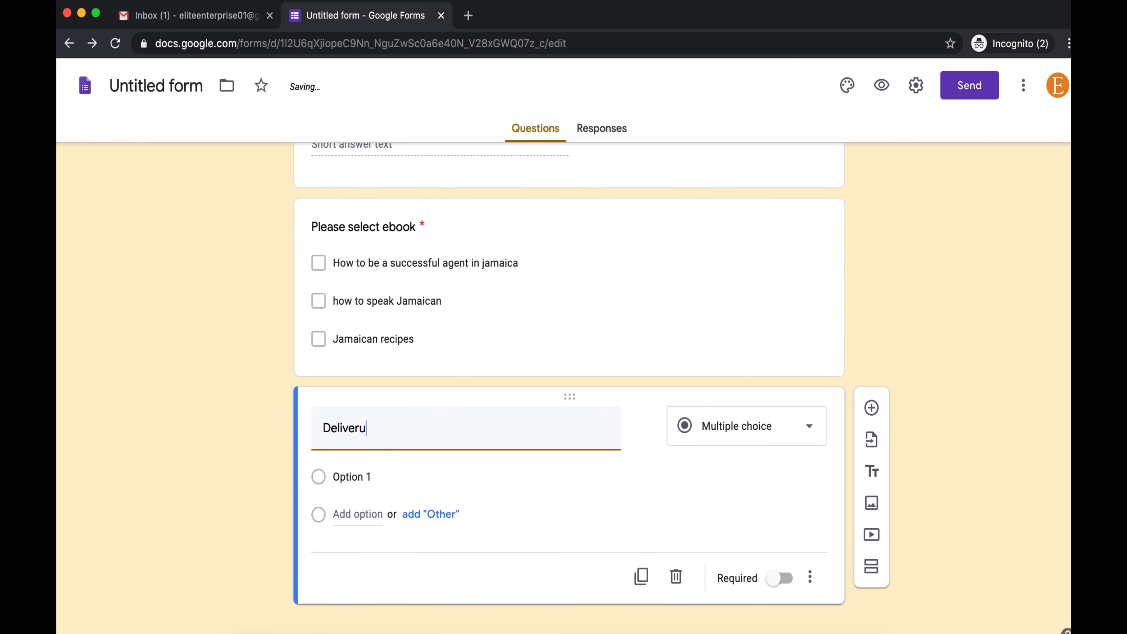
{"action": "type", "text": "y Met"}
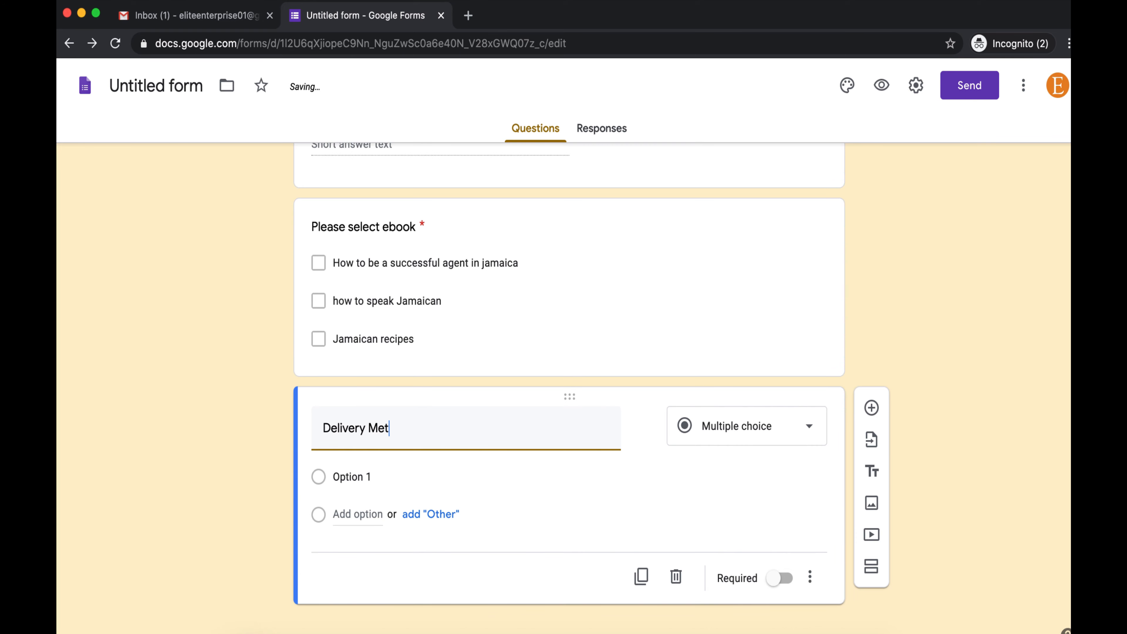
{"action": "left_click", "coordinate": [351, 476]}
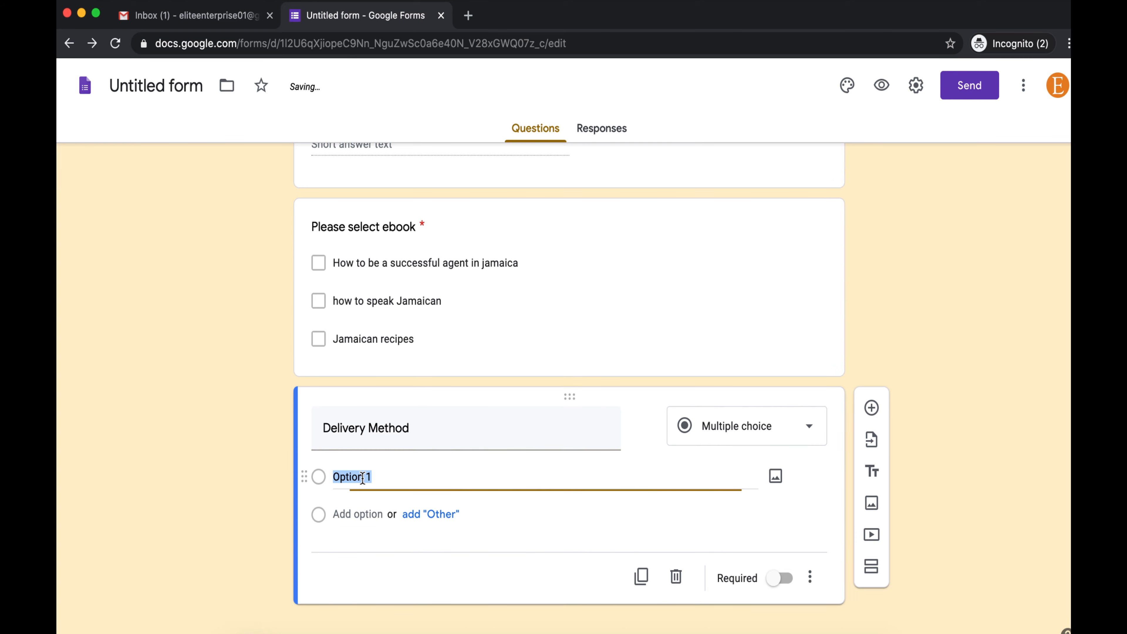
{"action": "mouse_move", "coordinate": [379, 420]}
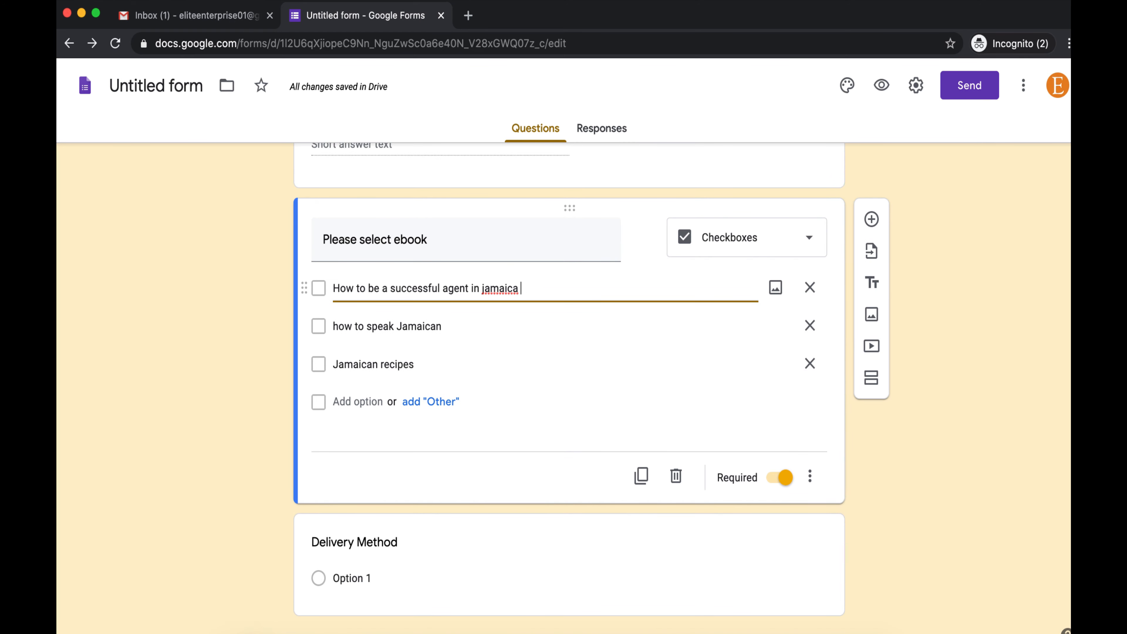
Append prices ($400), ($200), ($300) to the three ebook checkbox choices
{"action": "type", "text": "("}
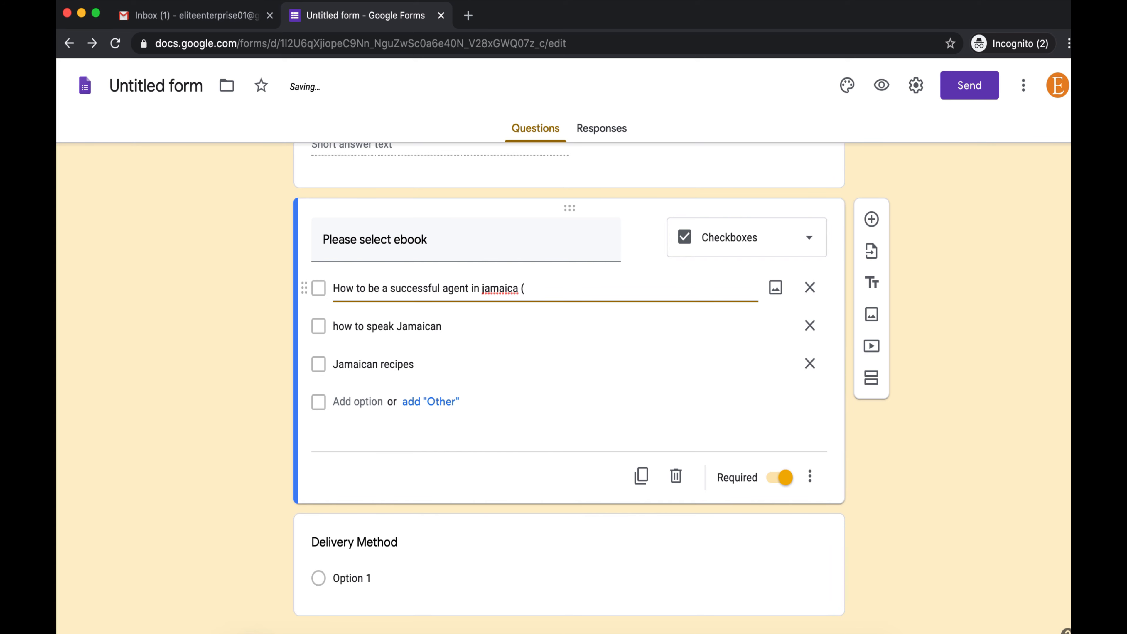
{"action": "type", "text": "$"}
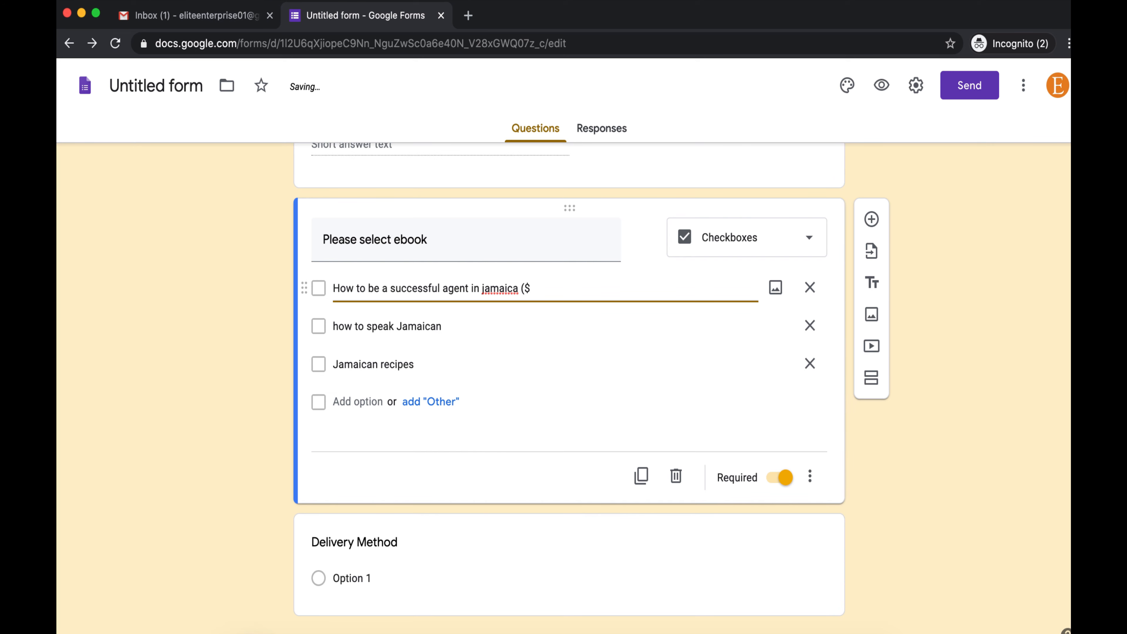
{"action": "type", "text": "400)"}
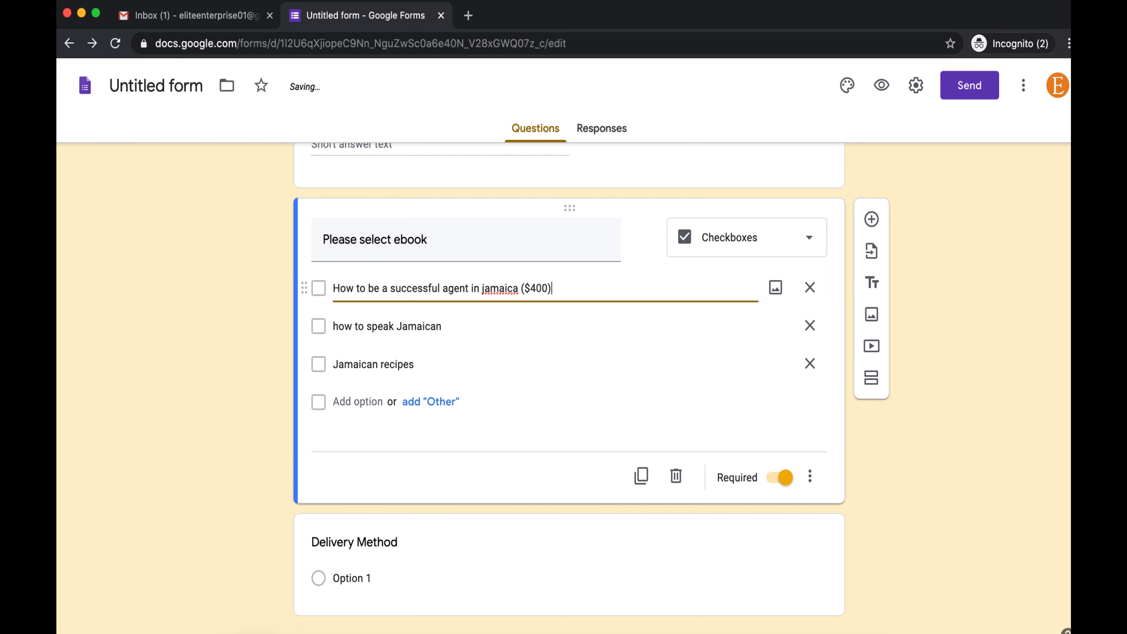
{"action": "double_click", "coordinate": [387, 326]}
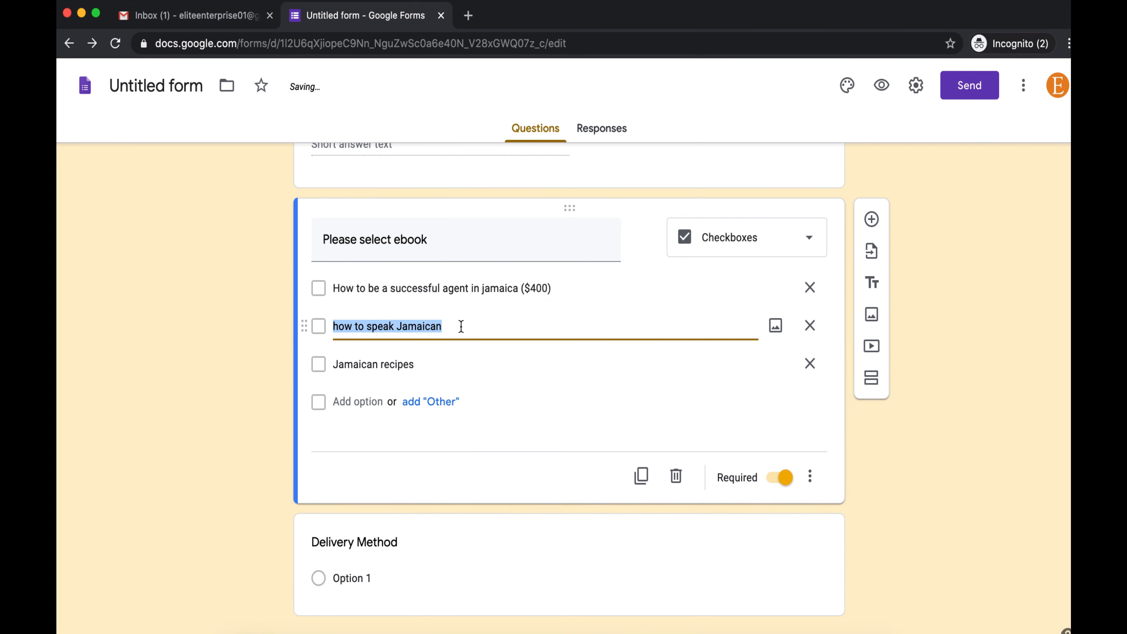
{"action": "left_click", "coordinate": [451, 326]}
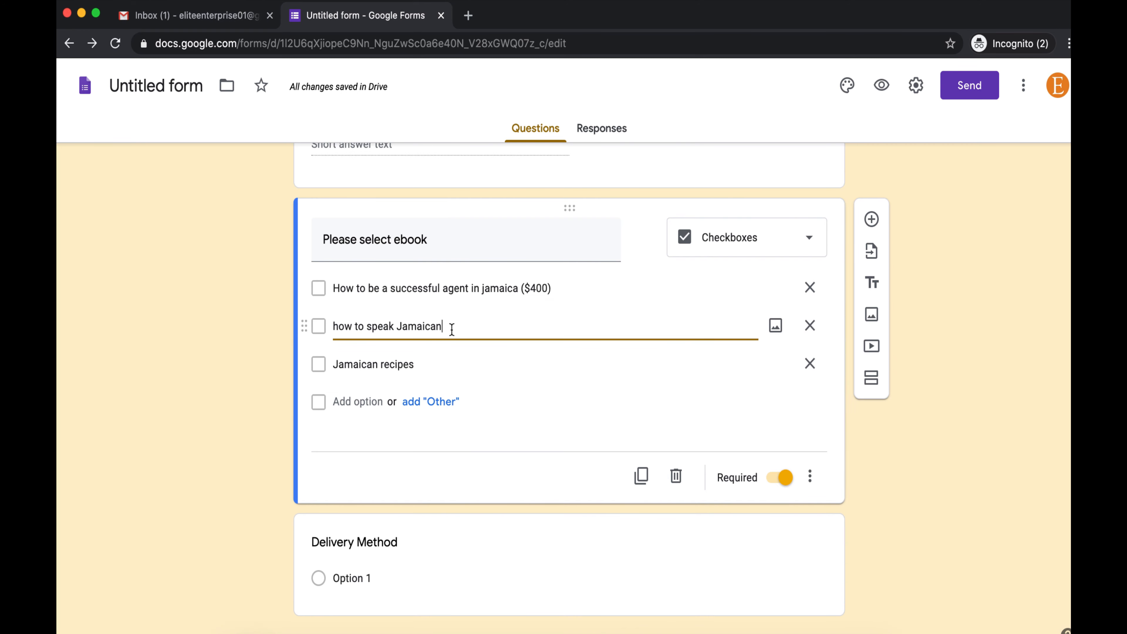
{"action": "type", "text": "("}
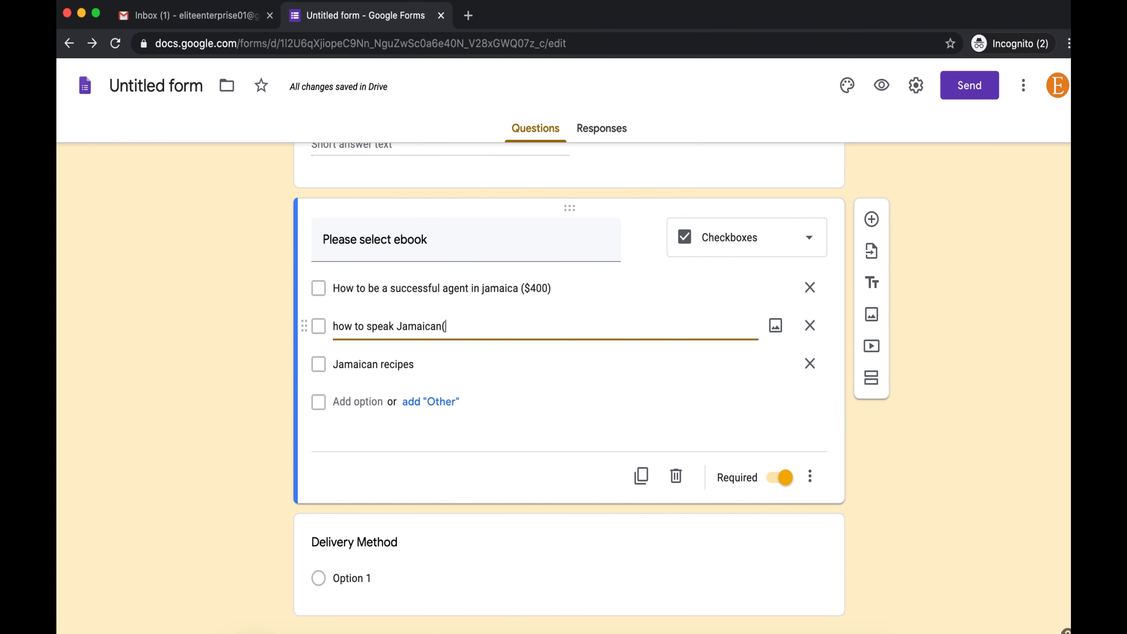
{"action": "type", "text": "$"}
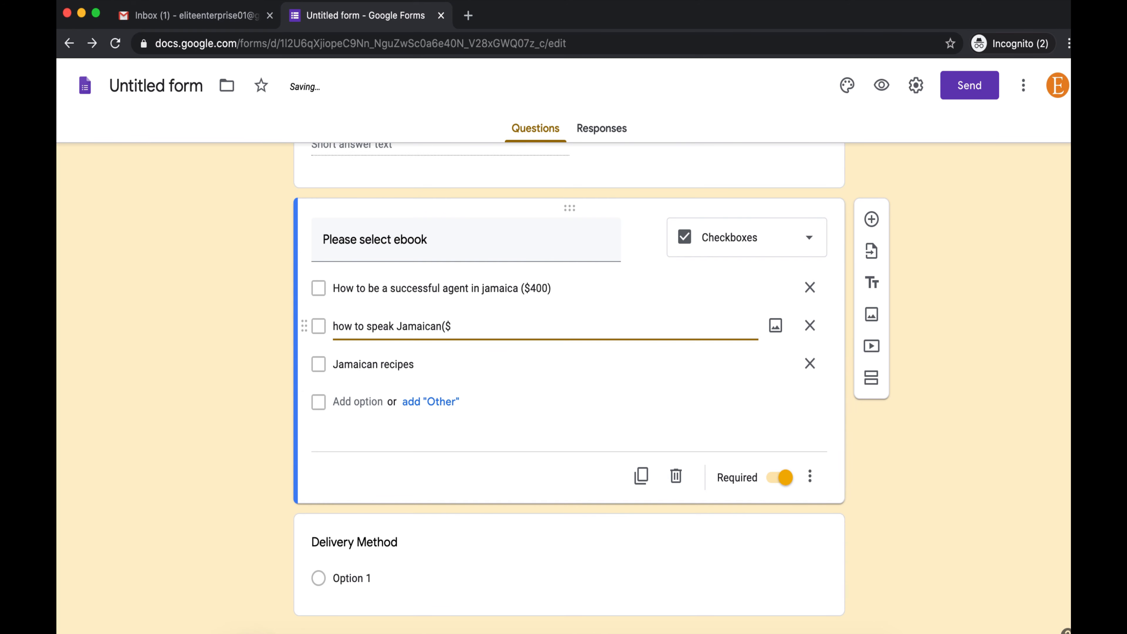
{"action": "type", "text": "200)"}
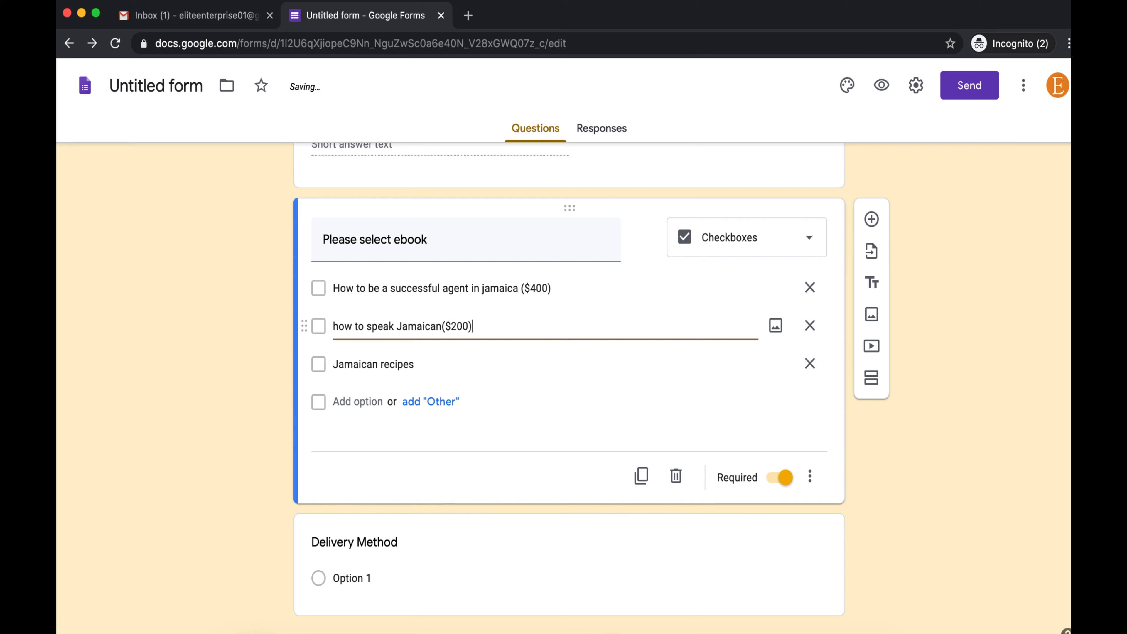
{"action": "left_click", "coordinate": [393, 364]}
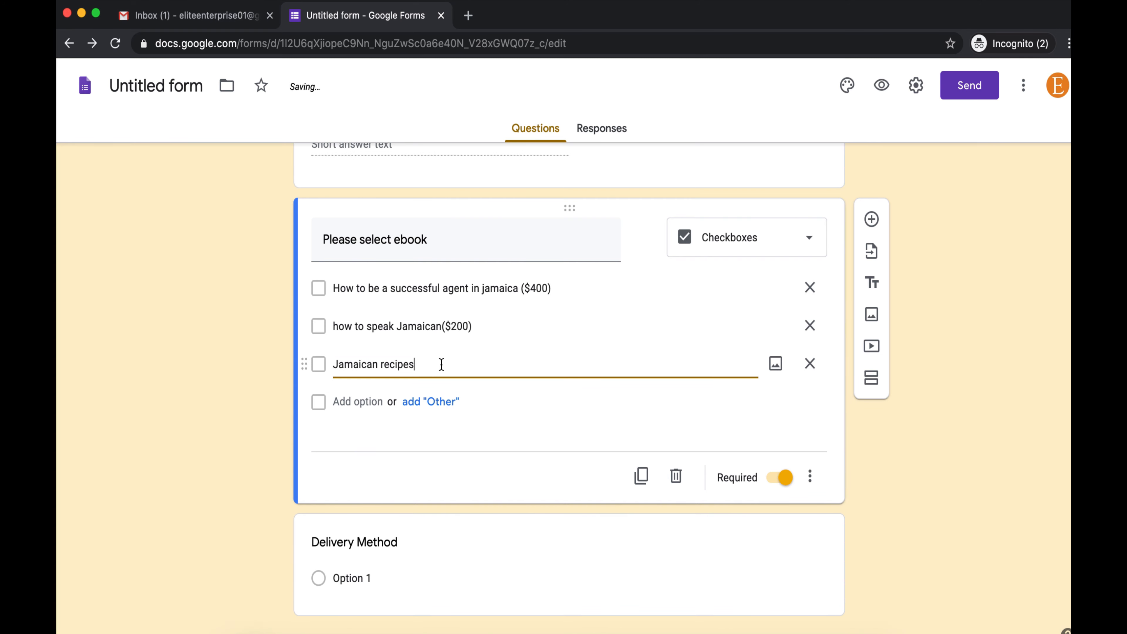
{"action": "type", "text": "($"}
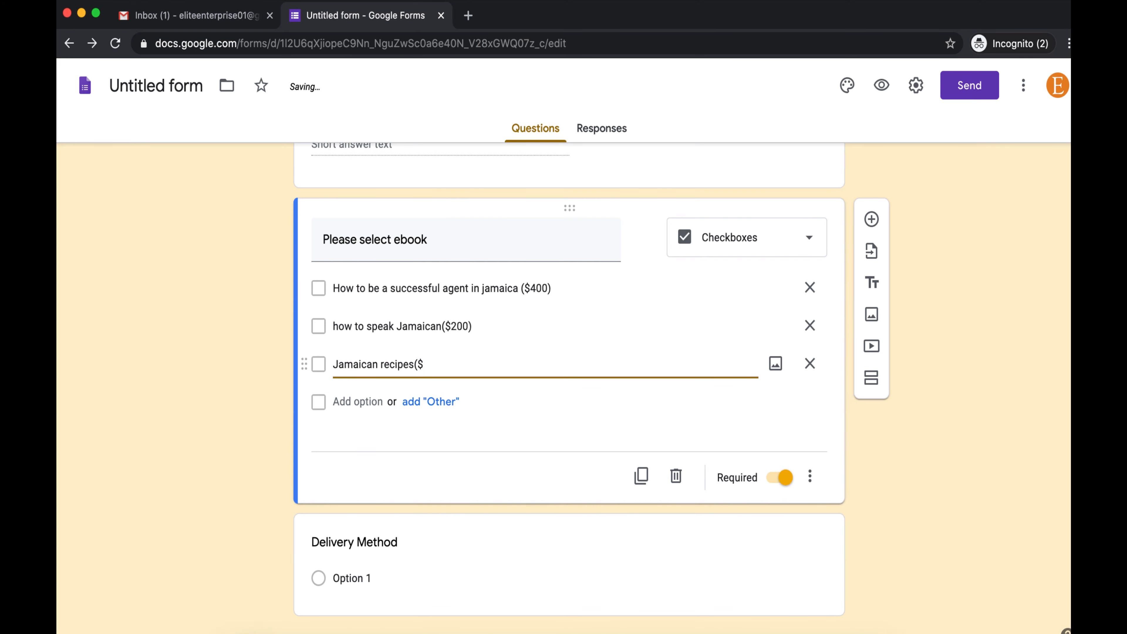
{"action": "type", "text": "300)"}
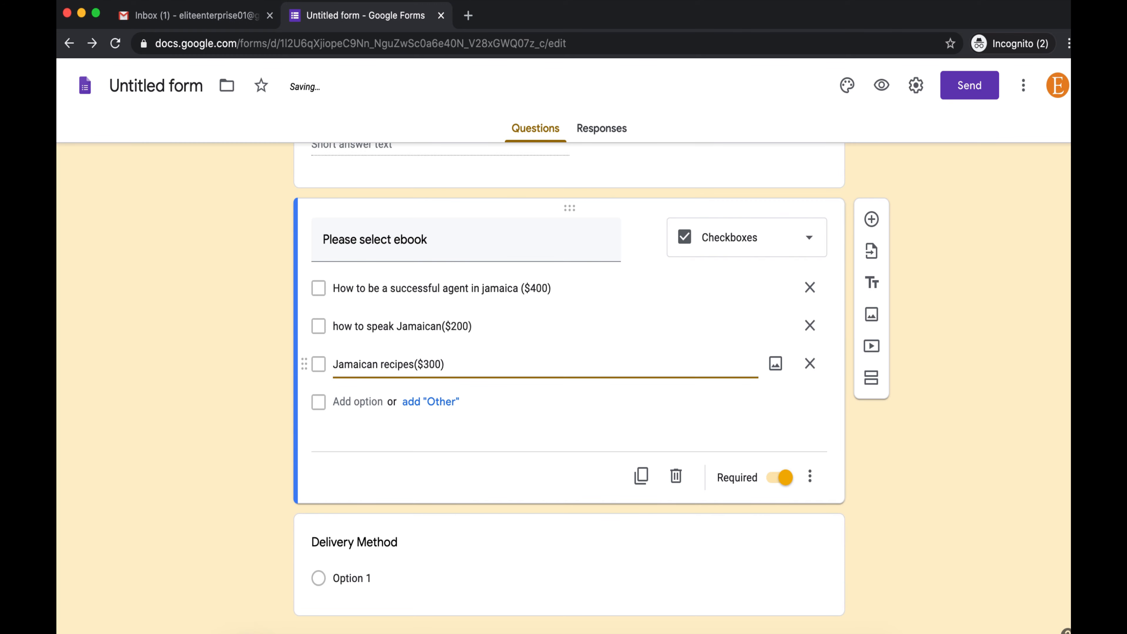
{"action": "left_click", "coordinate": [354, 542]}
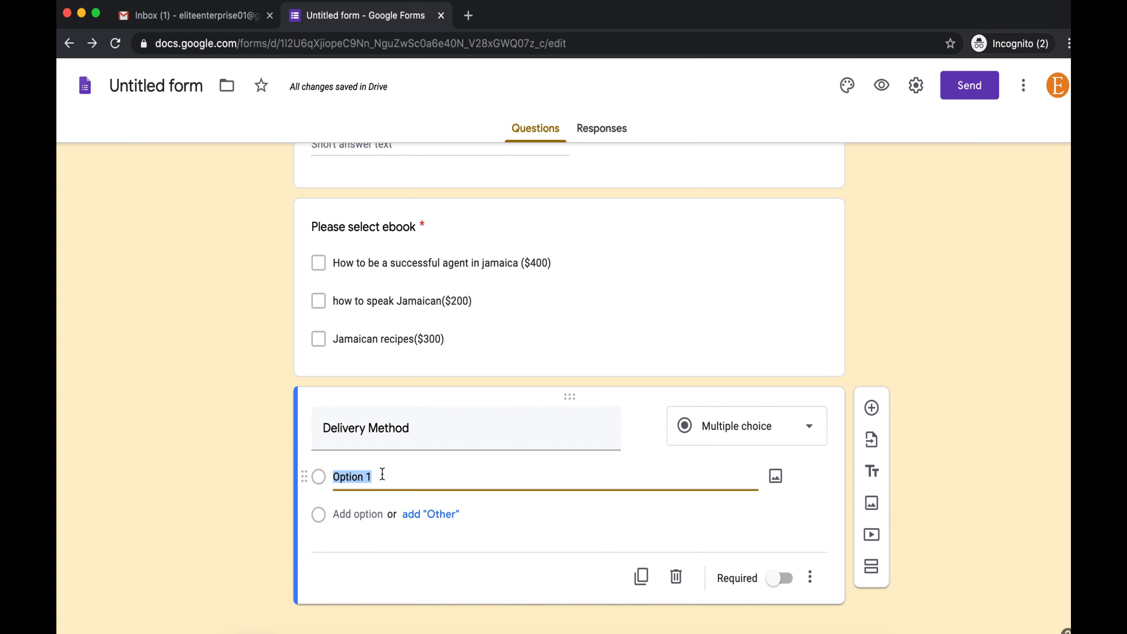
Give Delivery Method the choices 'cash on delivery' and 'shipping'
{"action": "type", "text": "cas"}
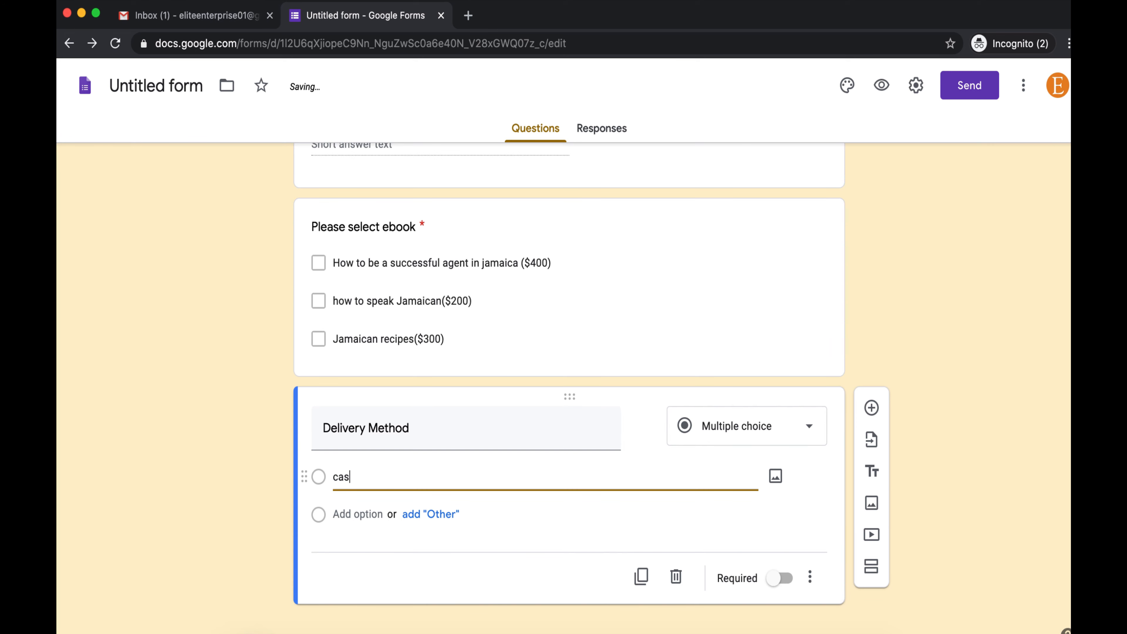
{"action": "type", "text": "h on"}
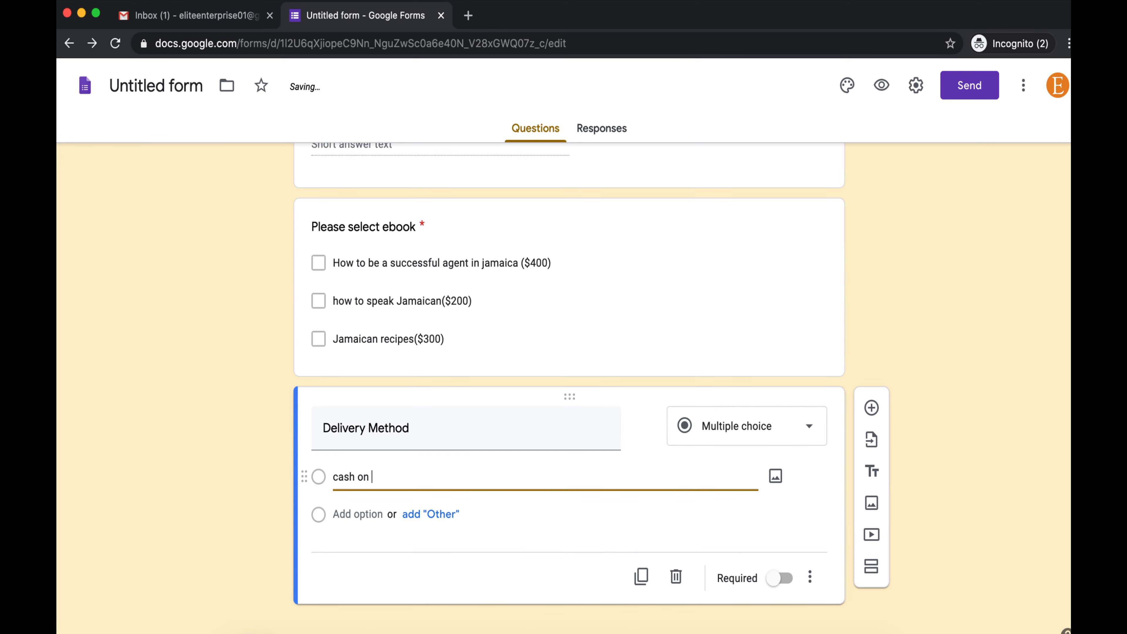
{"action": "type", "text": "delivery"}
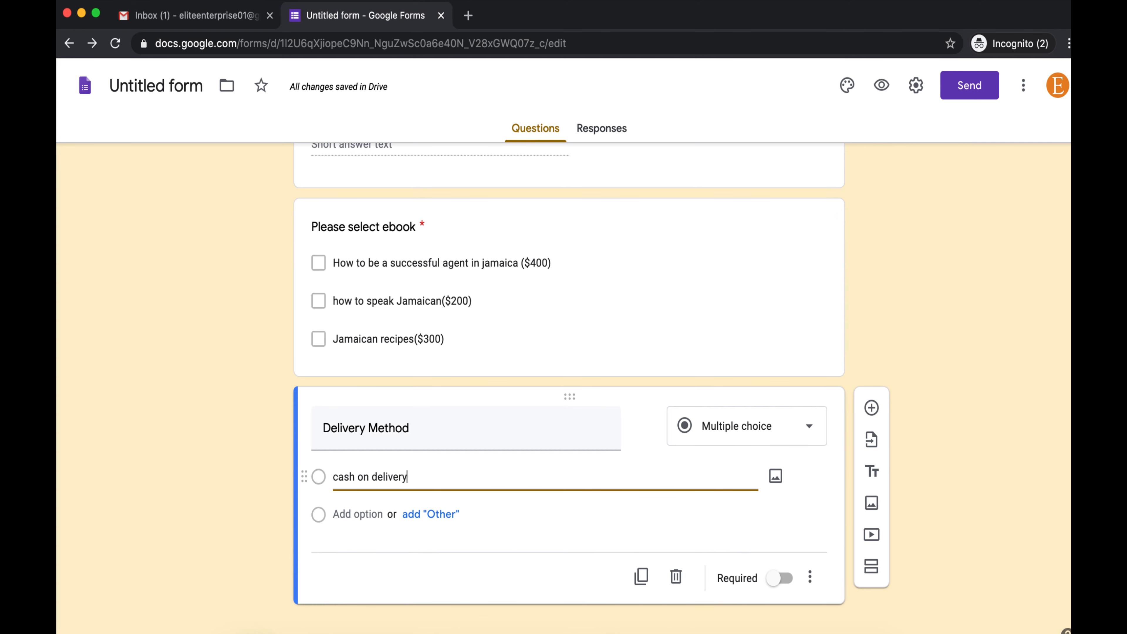
{"action": "left_click", "coordinate": [358, 513]}
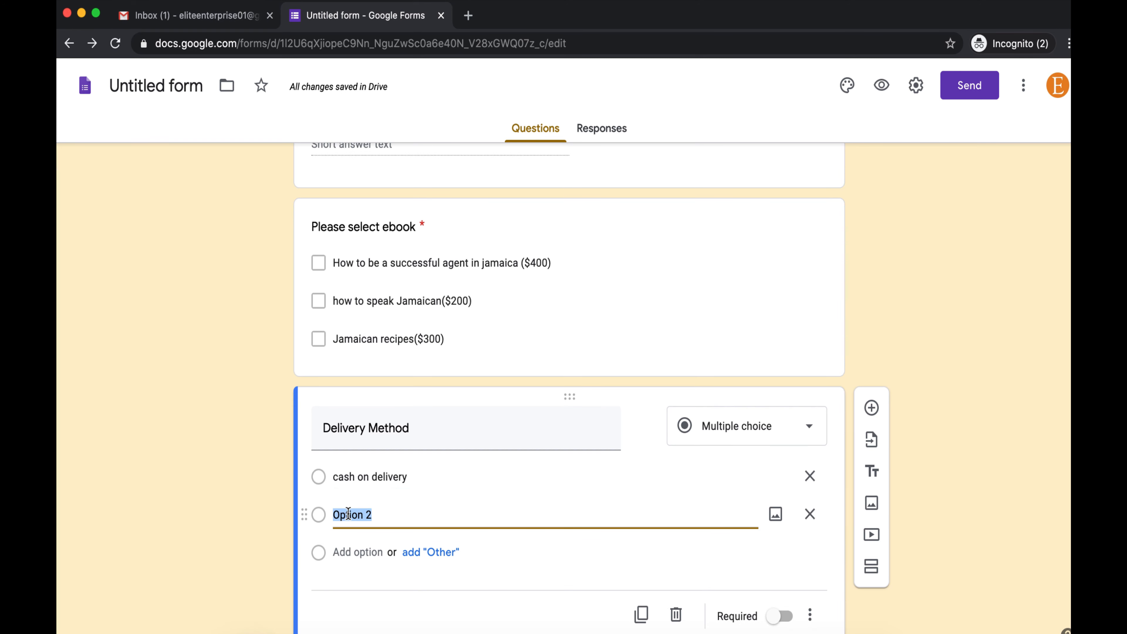
{"action": "type", "text": "shippi"}
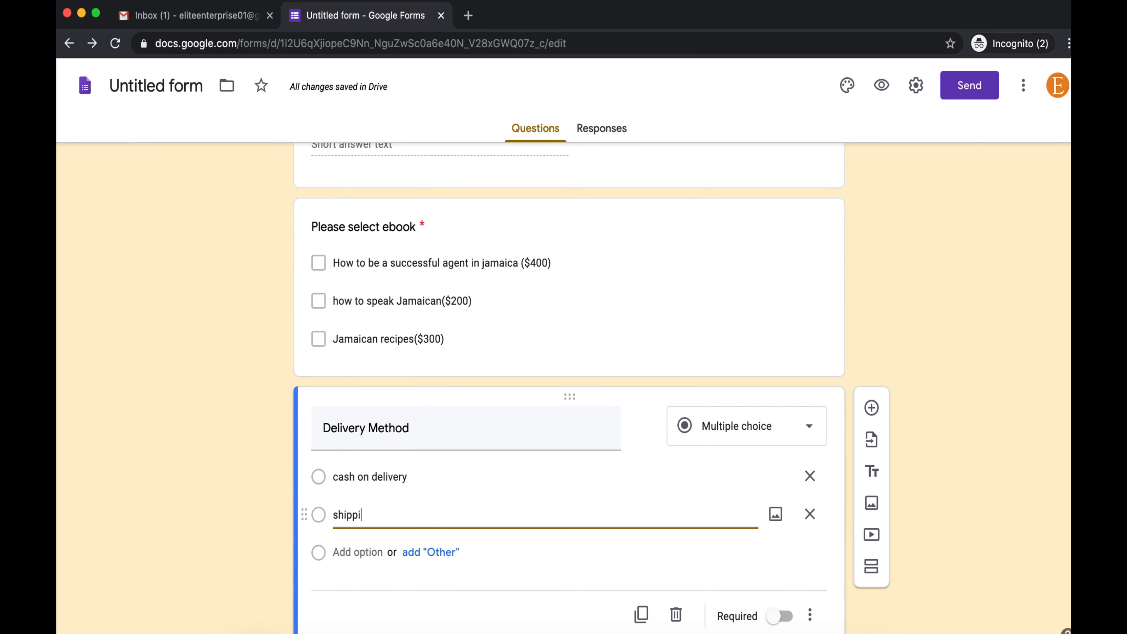
{"action": "type", "text": "ng"}
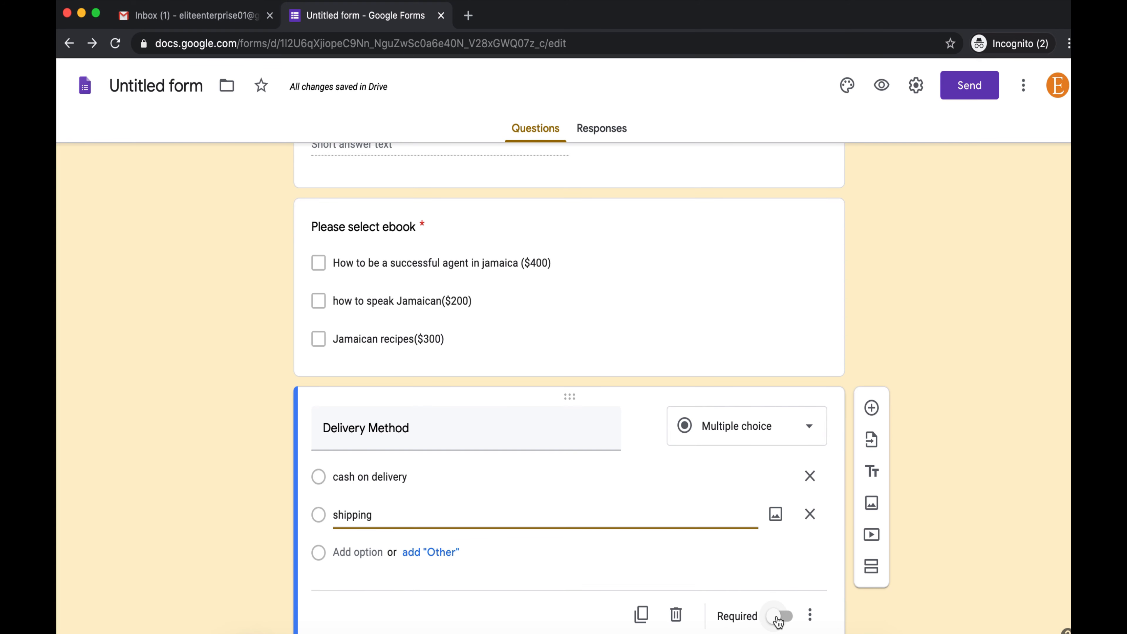
Make the Delivery Method question required
{"action": "left_click", "coordinate": [780, 616]}
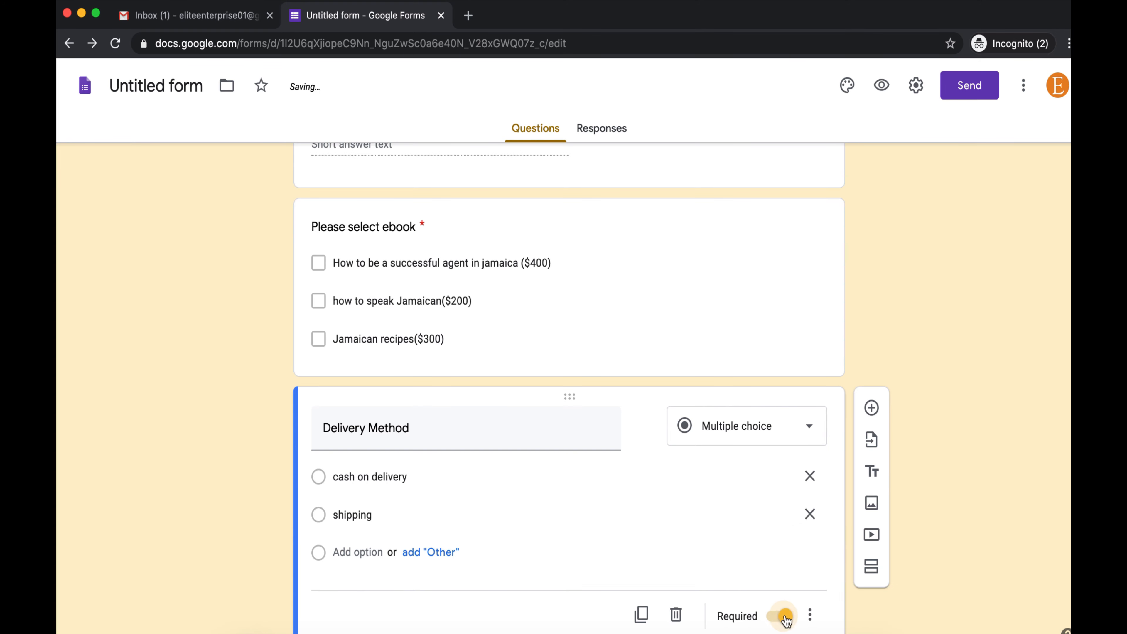
{"action": "left_click", "coordinate": [781, 616]}
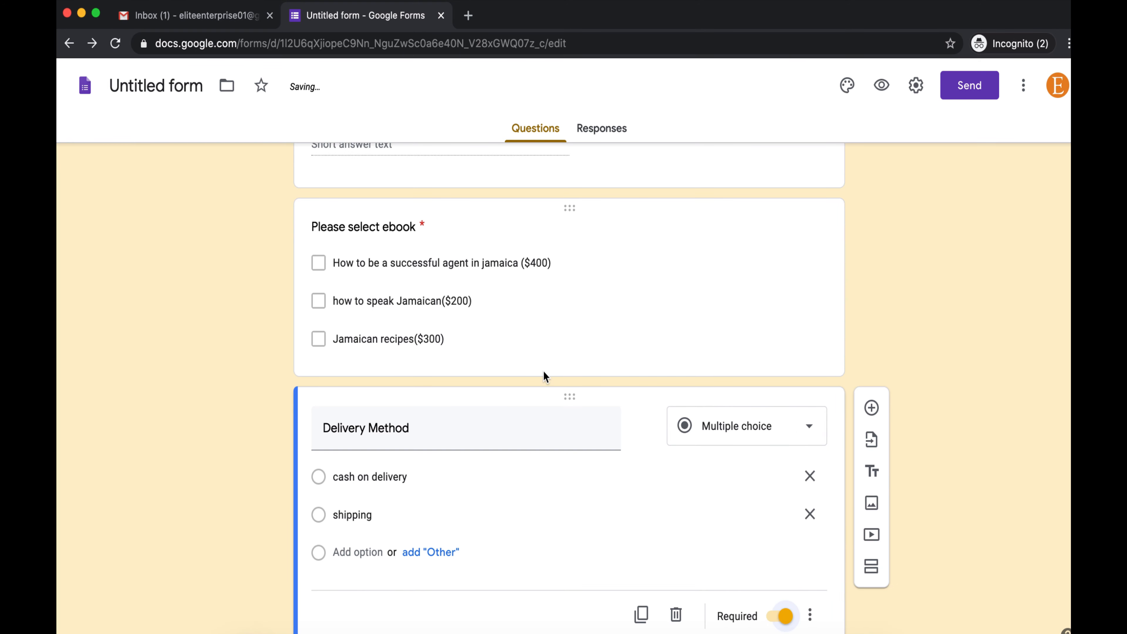
{"action": "scroll", "scroll_direction": "down", "scroll_amount": 3}
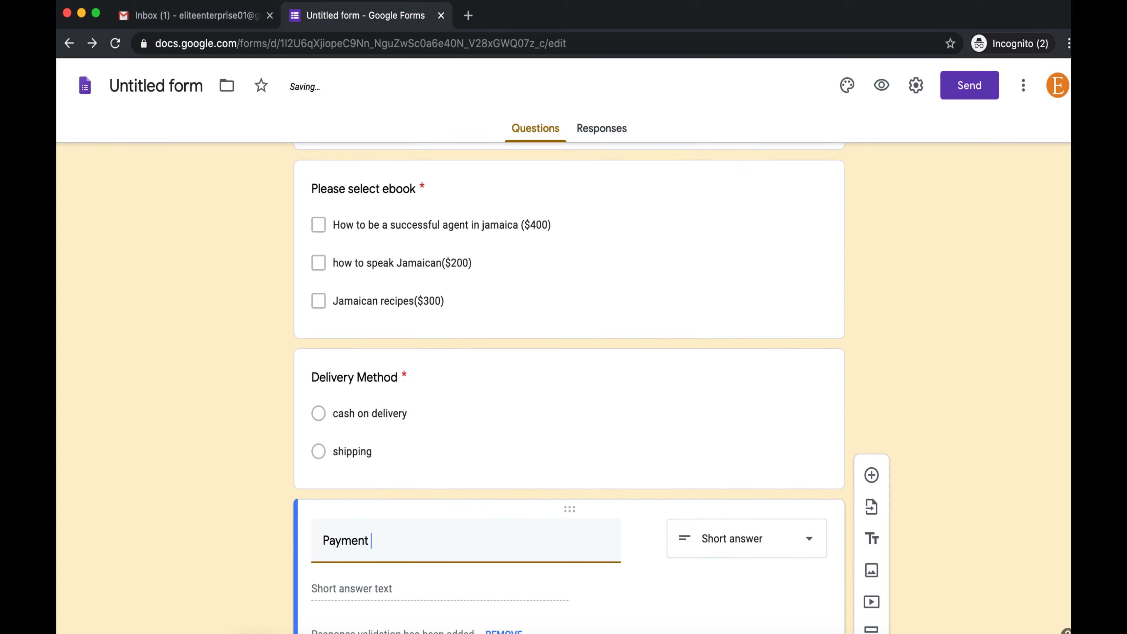
Title the new question 'Payment Method' and change its type to Checkboxes
{"action": "type", "text": "Method"}
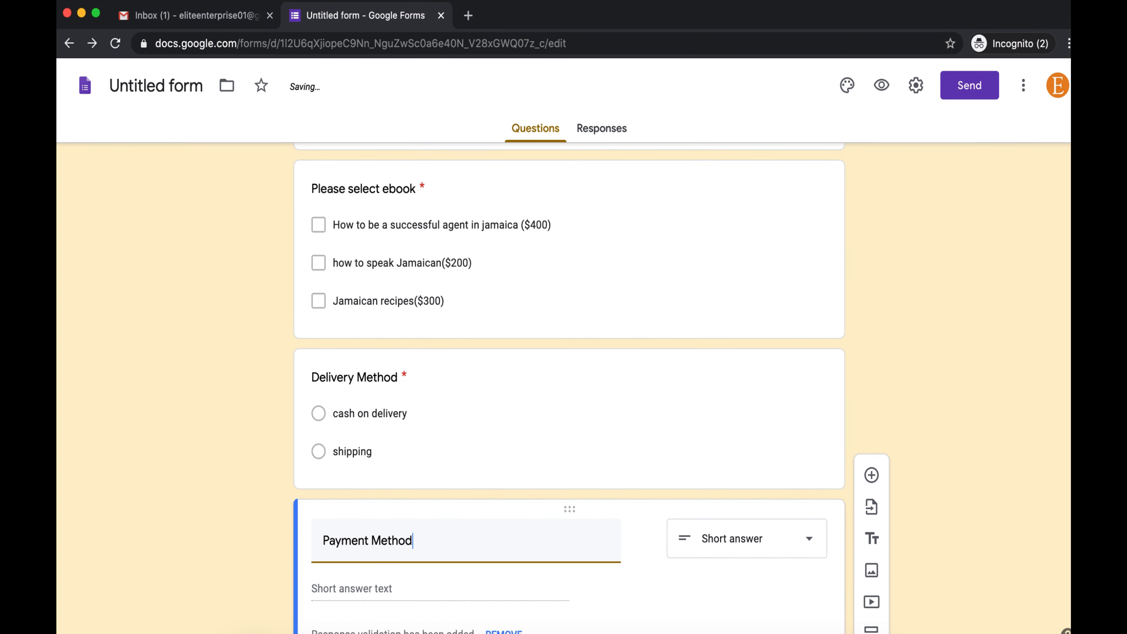
{"action": "left_click", "coordinate": [746, 538]}
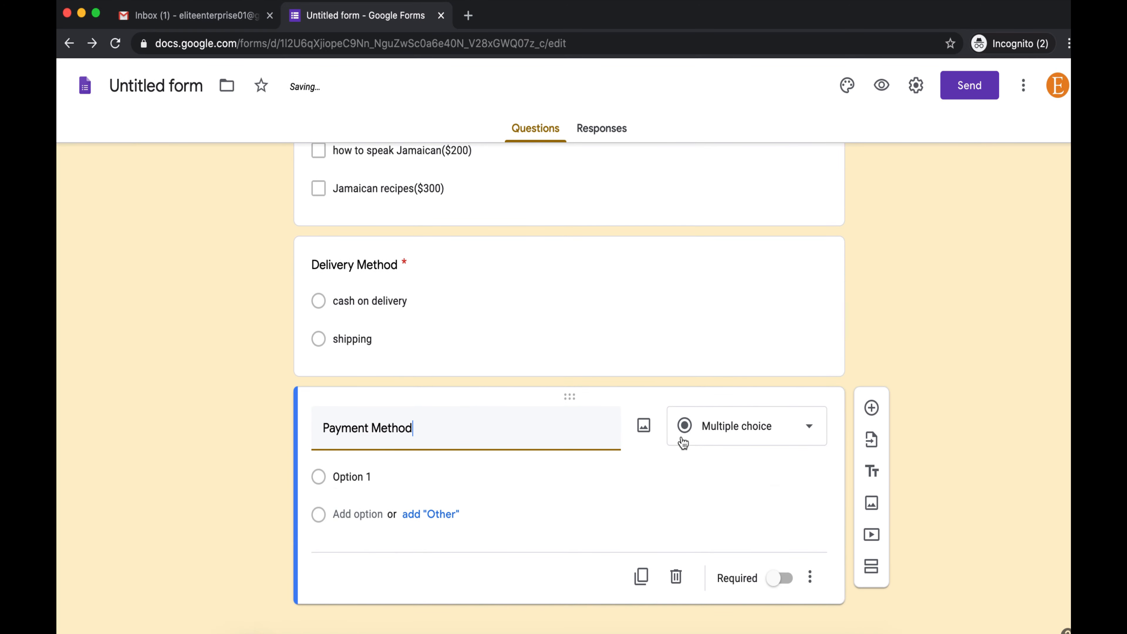
{"action": "left_click", "coordinate": [744, 426]}
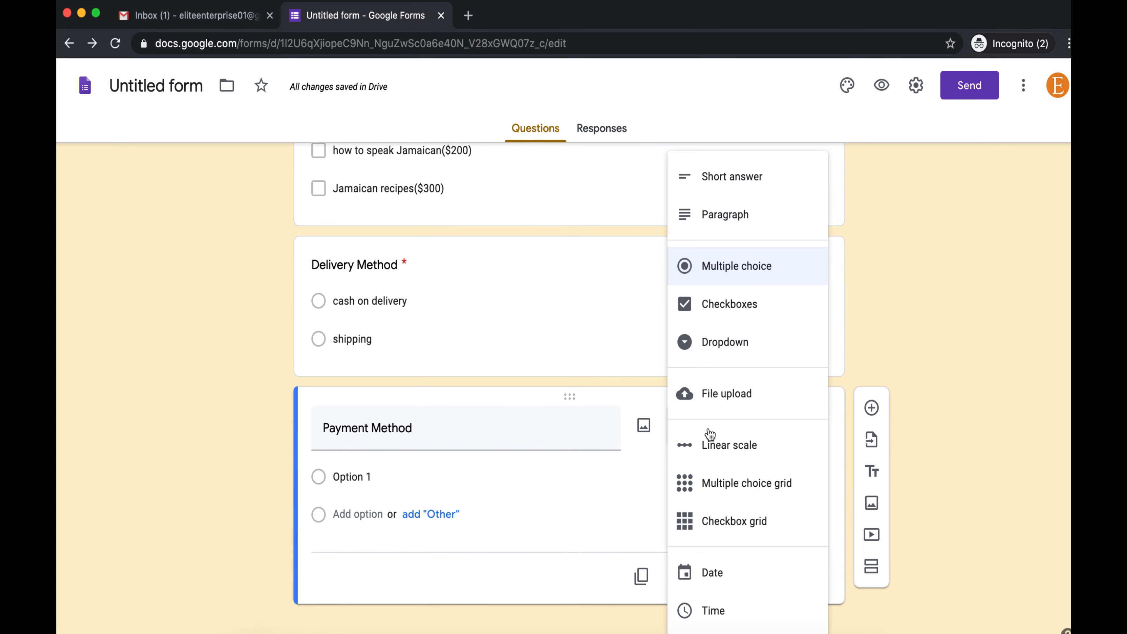
{"action": "left_click", "coordinate": [729, 303]}
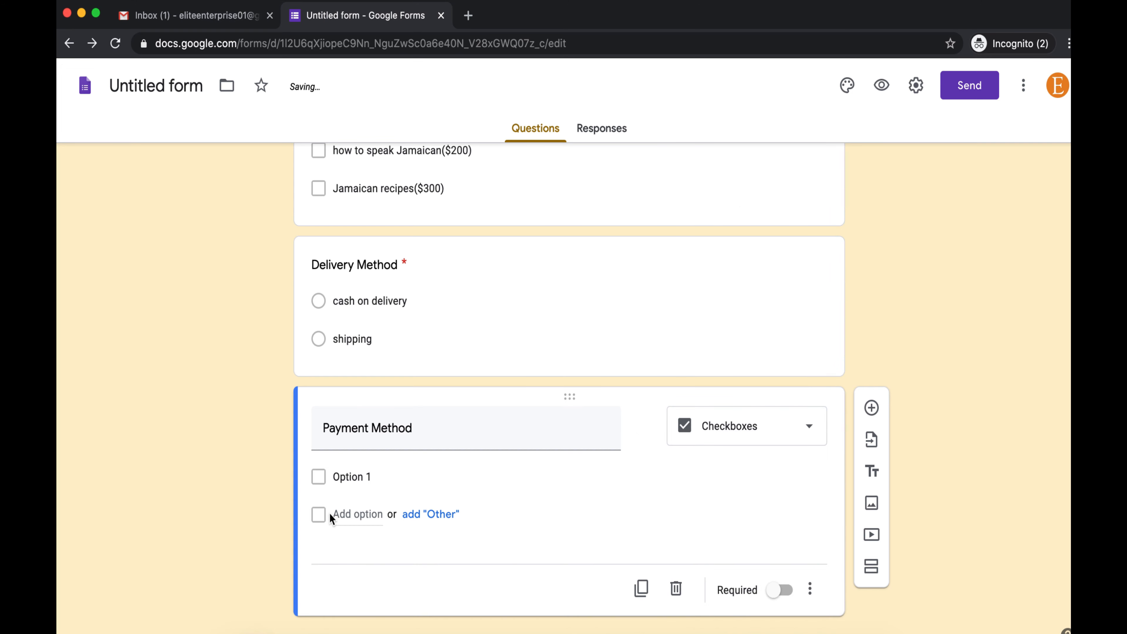
Set the payment choices to 'cash' and 'paypal'
{"action": "double_click", "coordinate": [353, 477]}
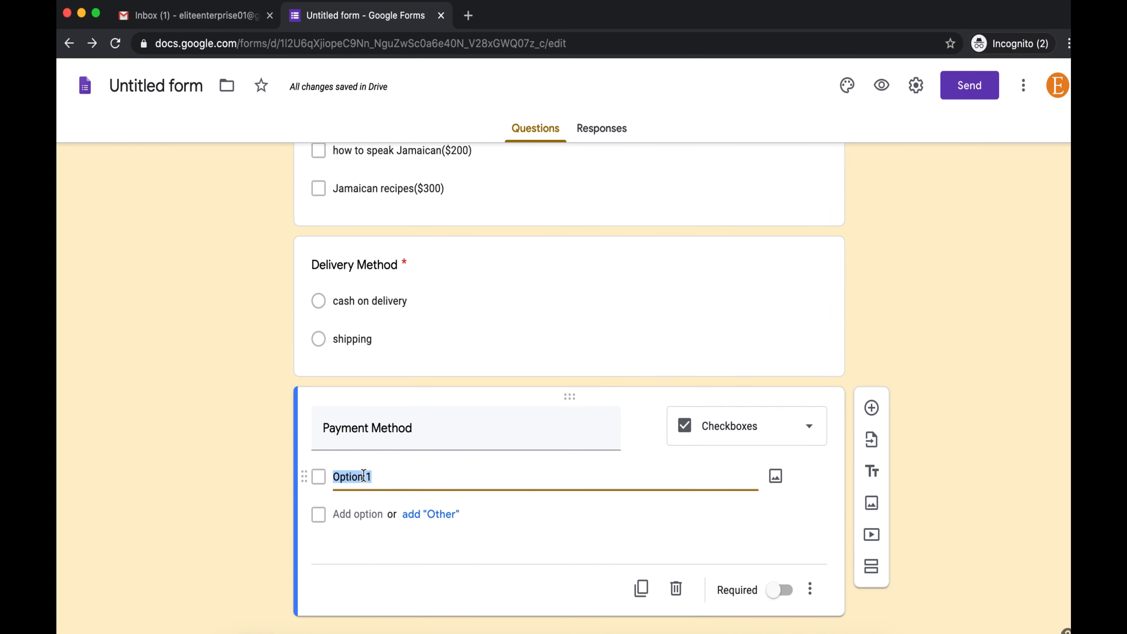
{"action": "type", "text": "cash"}
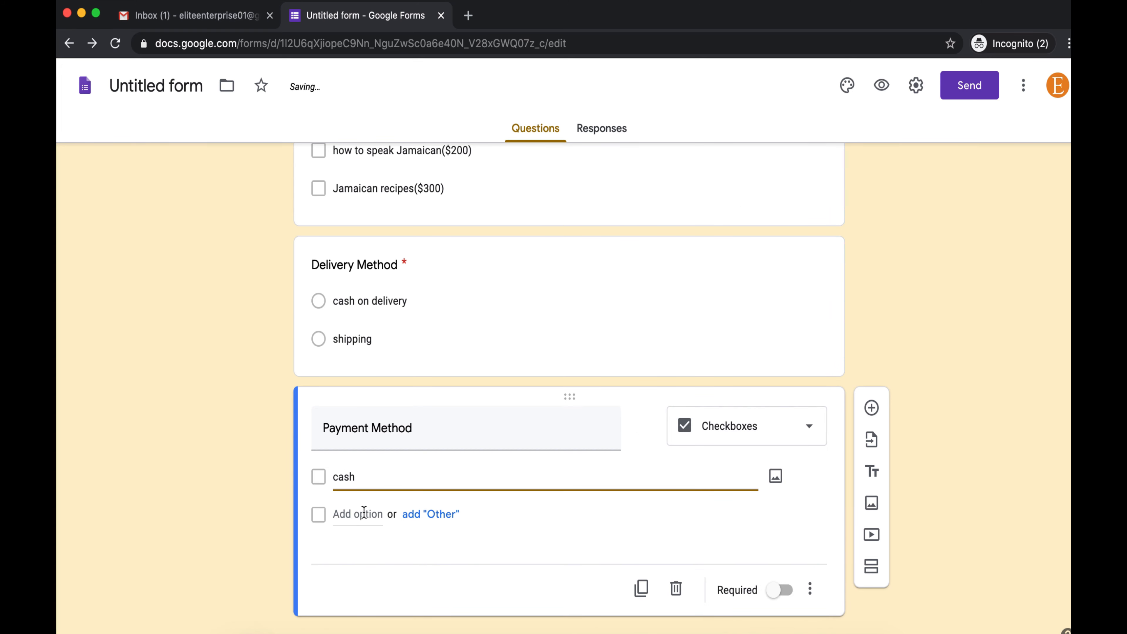
{"action": "type", "text": "pa"}
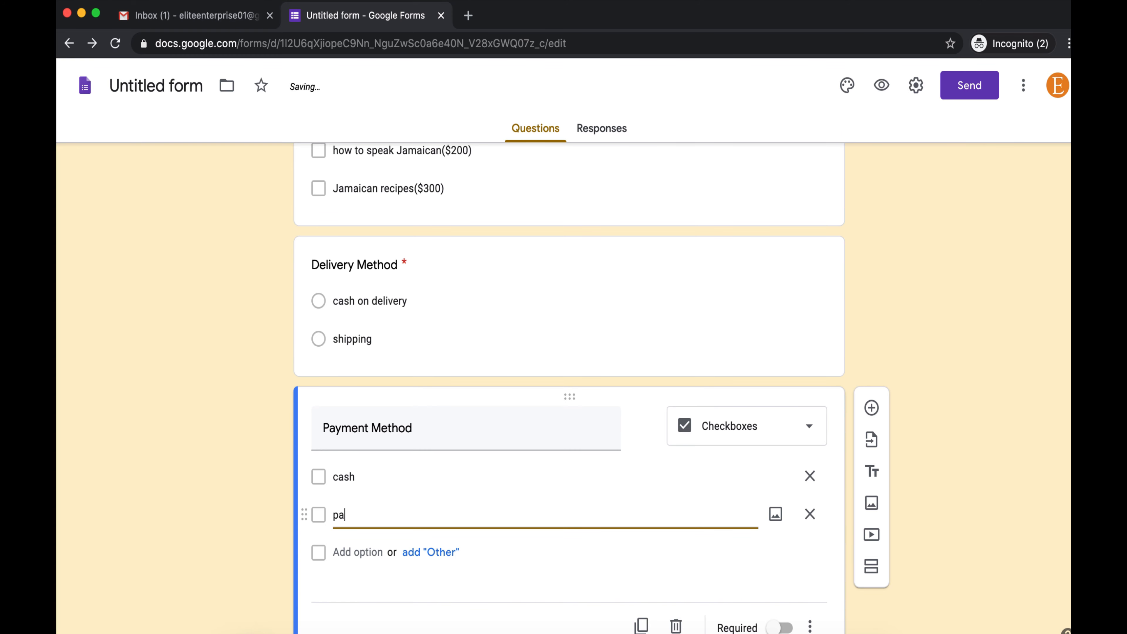
{"action": "type", "text": "ypal"}
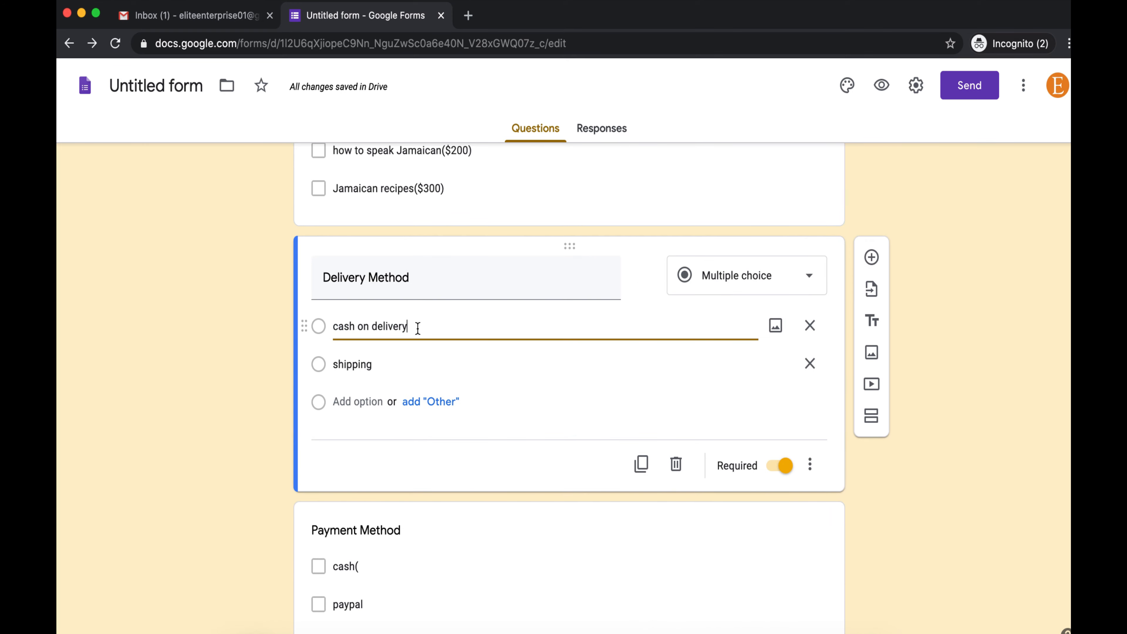
Extend the first delivery choice to 'cash on delivery (pick up)'
{"action": "type", "text": "(p"}
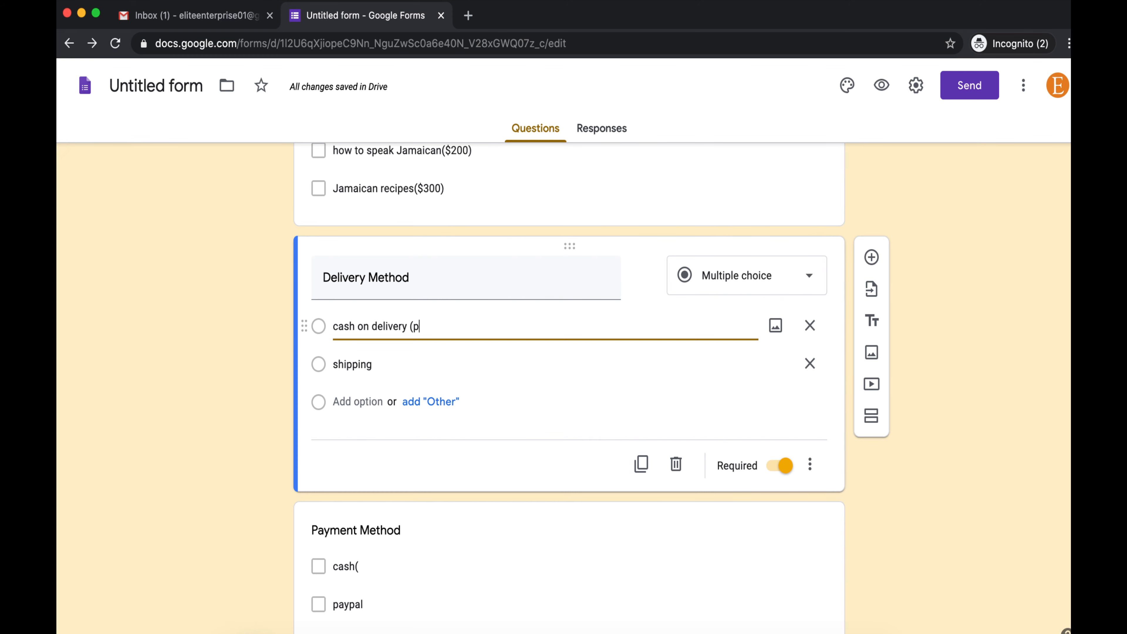
{"action": "type", "text": "ick up"}
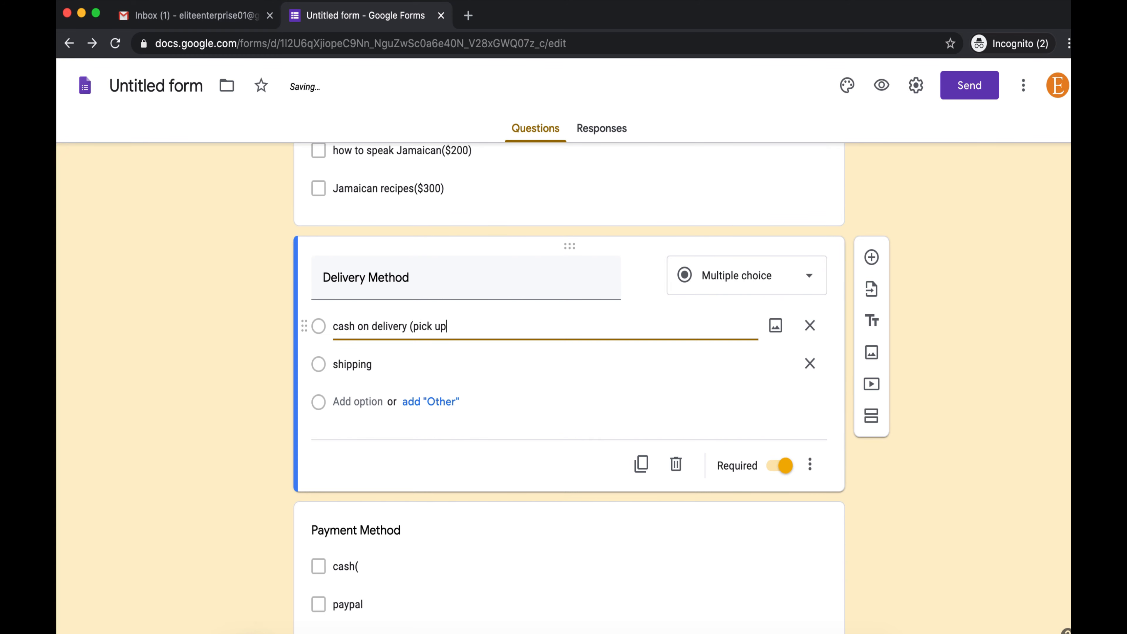
{"action": "type", "text": ")"}
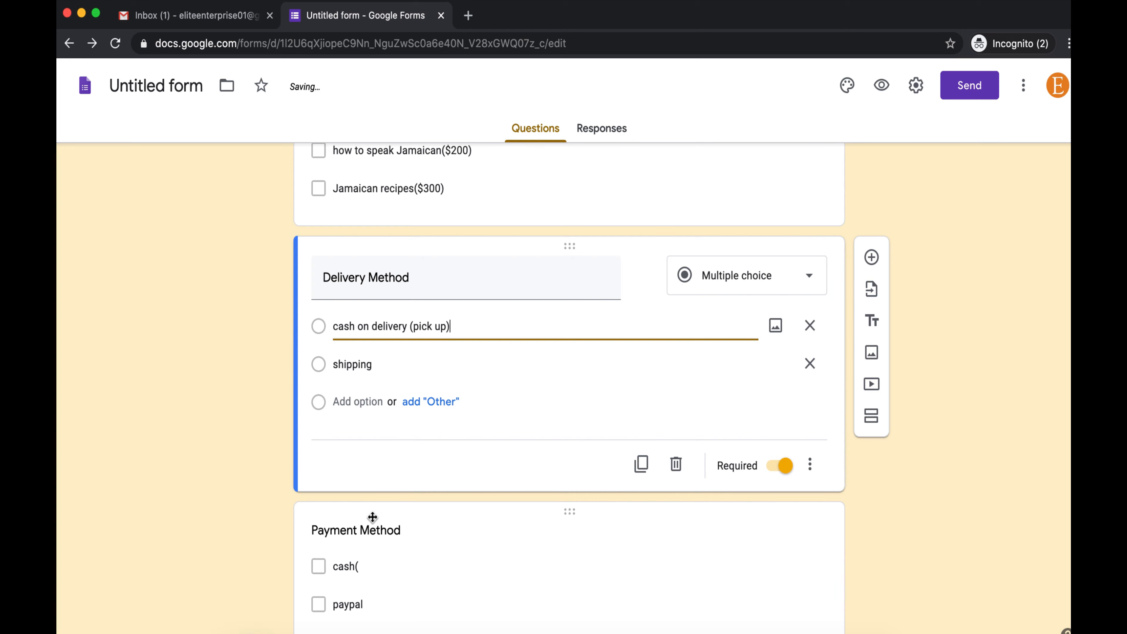
{"action": "left_click", "coordinate": [367, 529]}
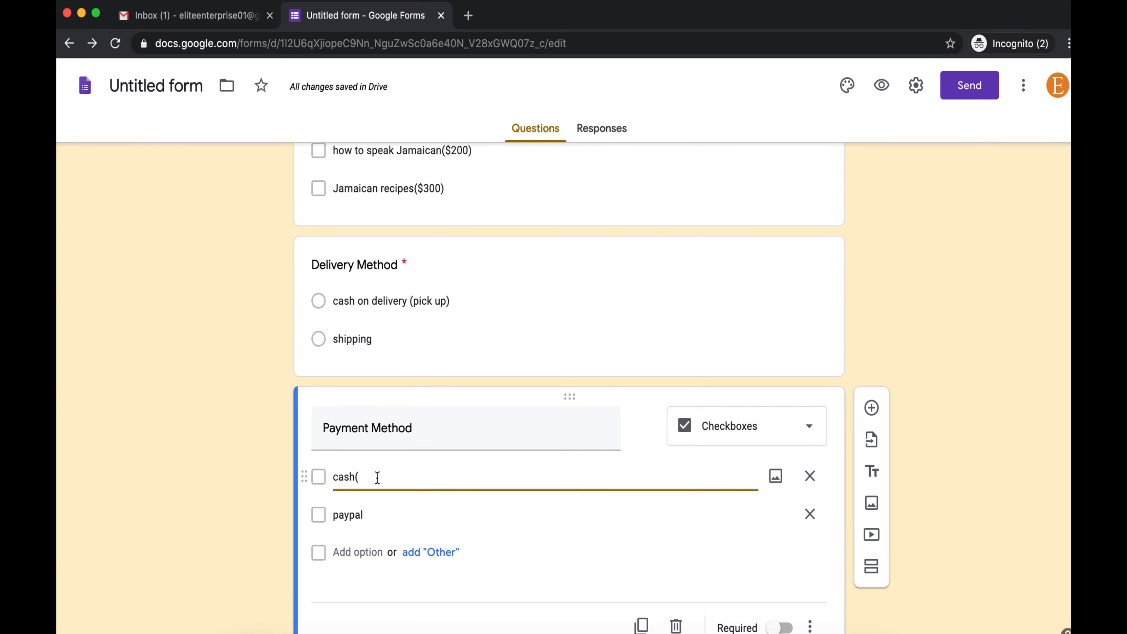
Change the cash choice to 'cash( Pick up only)'
{"action": "type", "text": "Pick"}
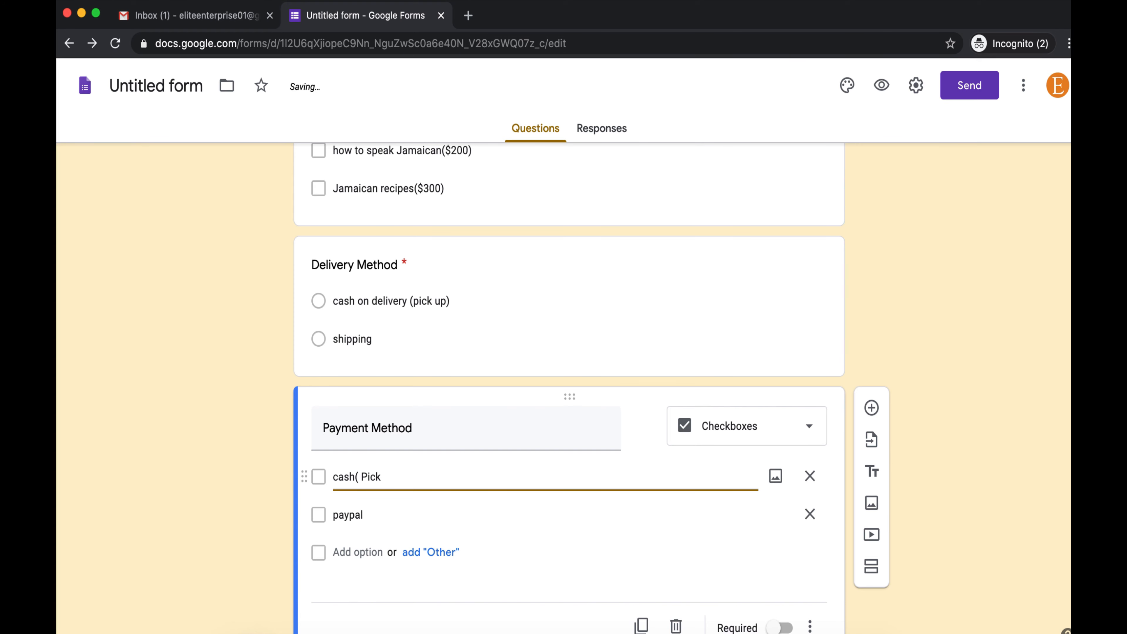
{"action": "type", "text": "up o"}
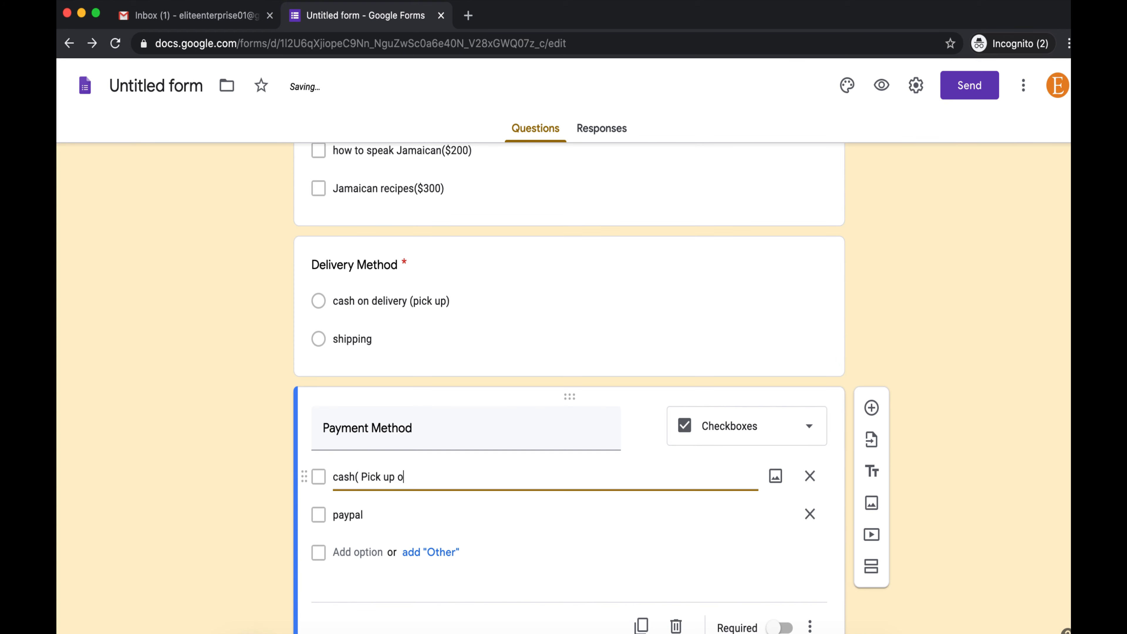
{"action": "type", "text": "nly)"}
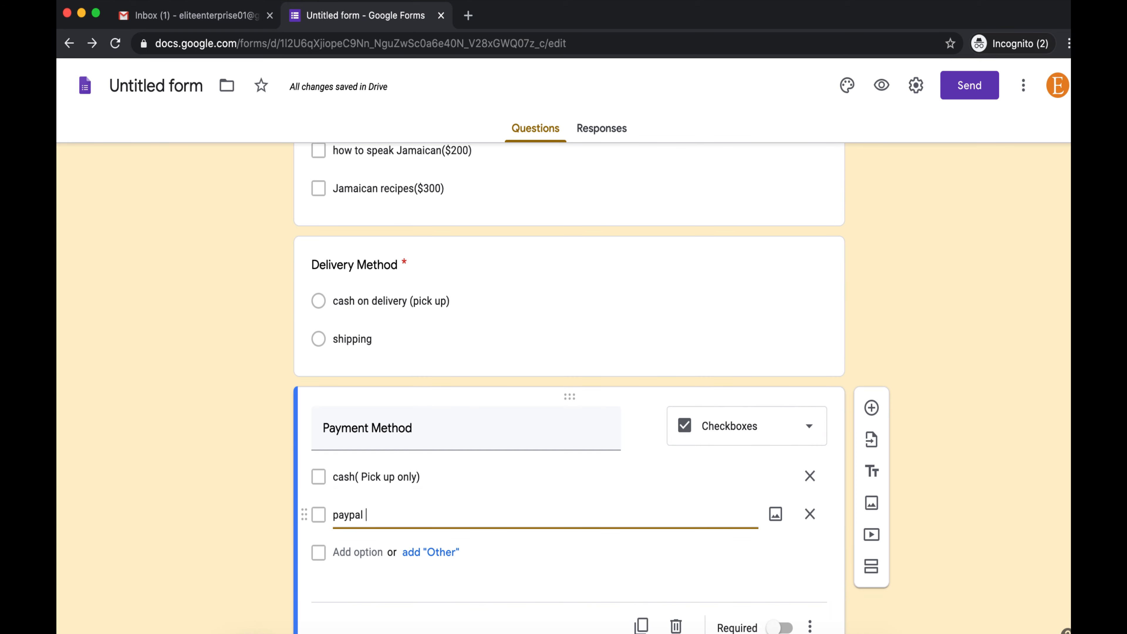
{"action": "type", "text": "("}
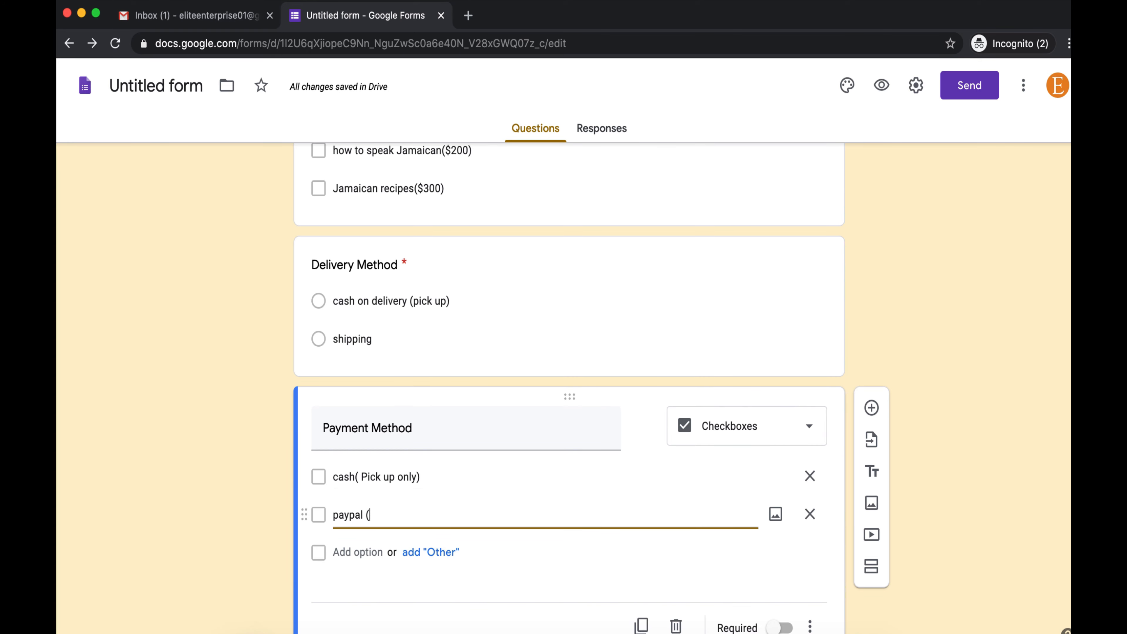
{"action": "key", "text": "Backspace"}
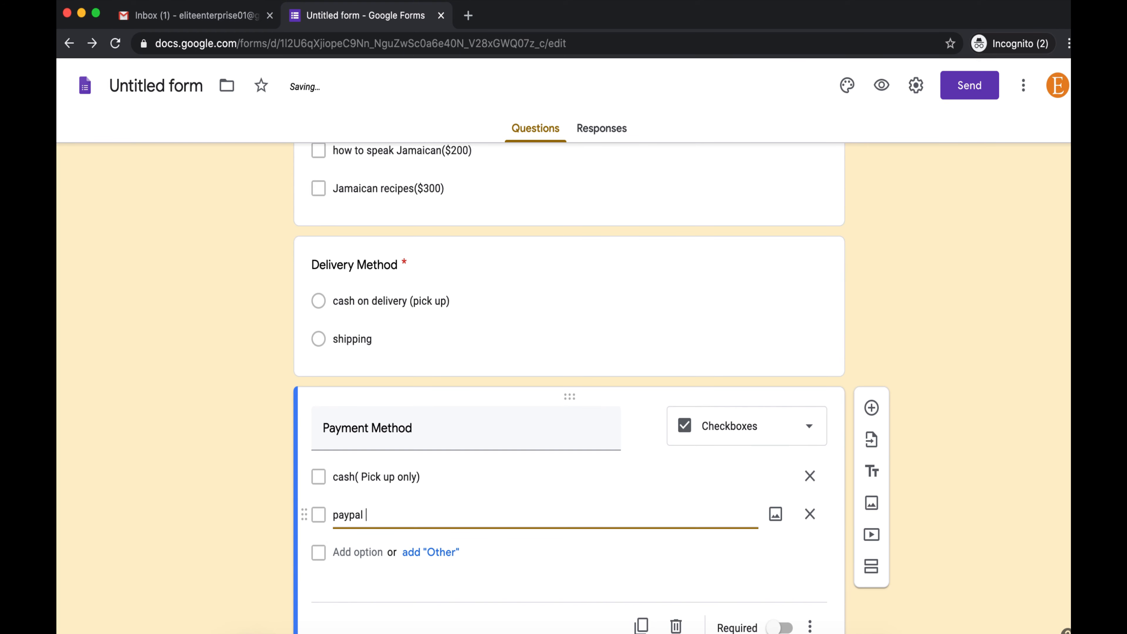
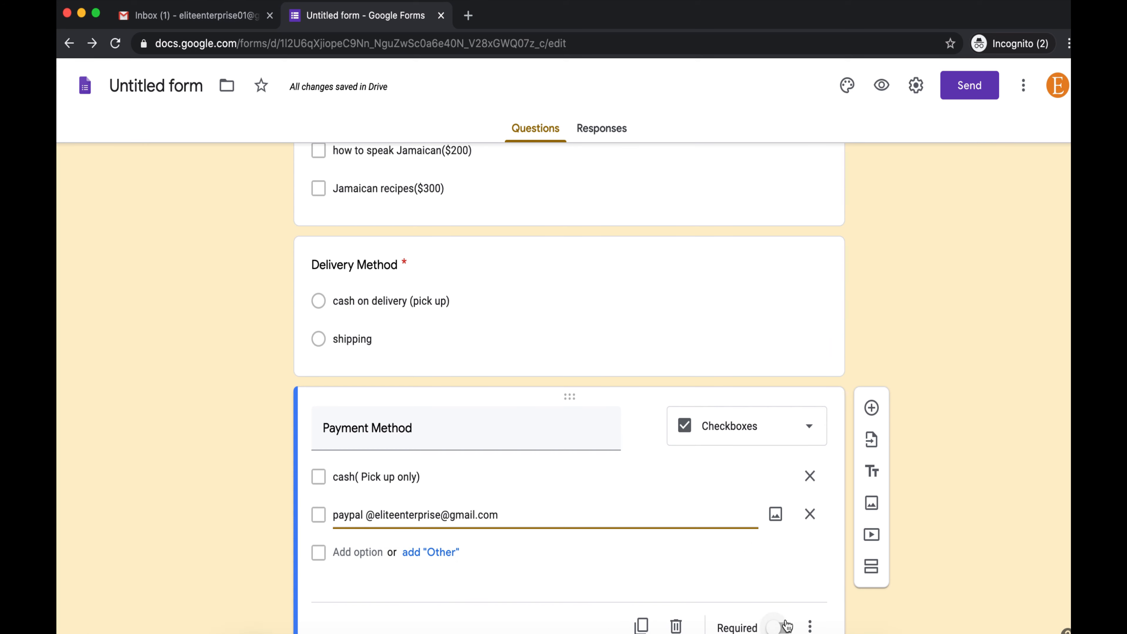
Add the gmail address to the paypal choice and make Payment Method required
{"action": "left_click", "coordinate": [783, 628]}
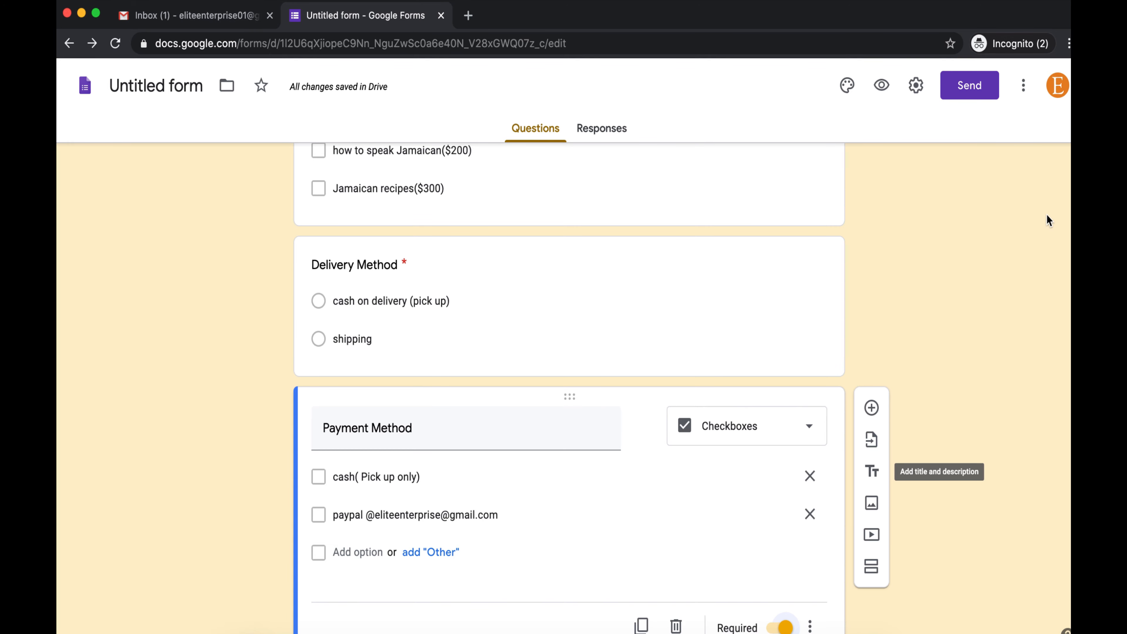
{"action": "left_click", "coordinate": [882, 85]}
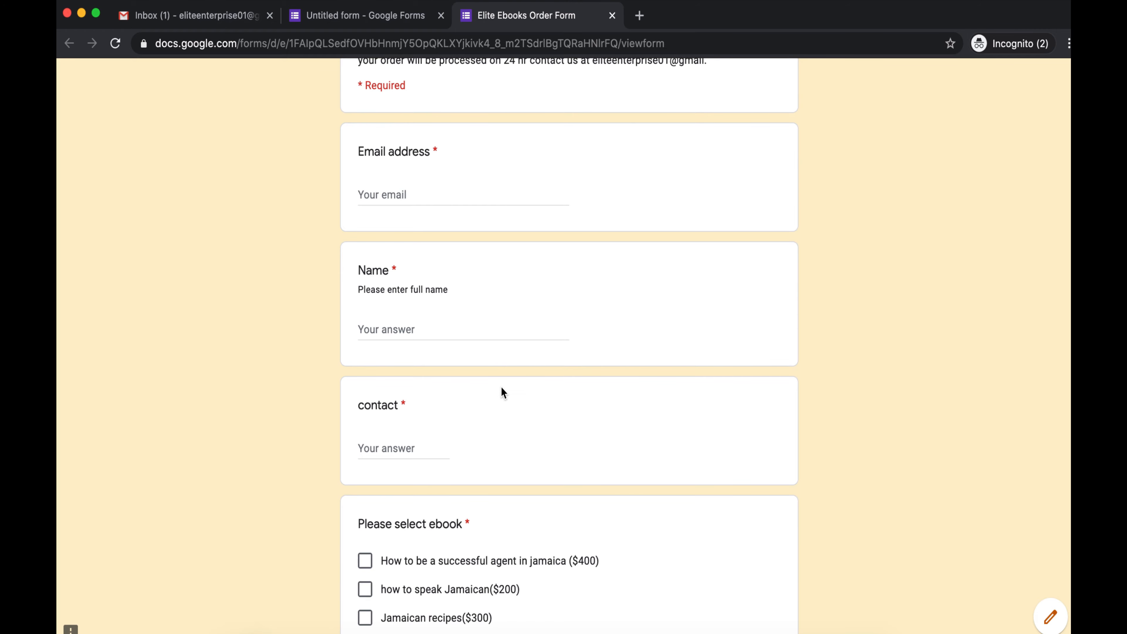
{"action": "scroll", "scroll_direction": "down", "scroll_amount": 3}
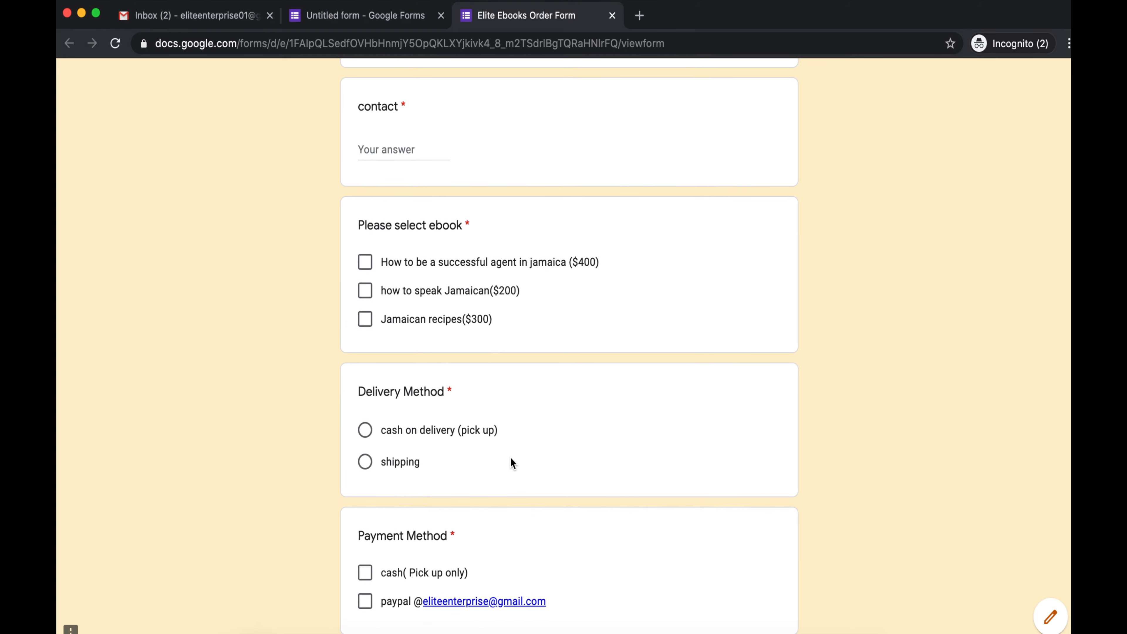
{"action": "scroll", "scroll_direction": "up", "scroll_amount": 3}
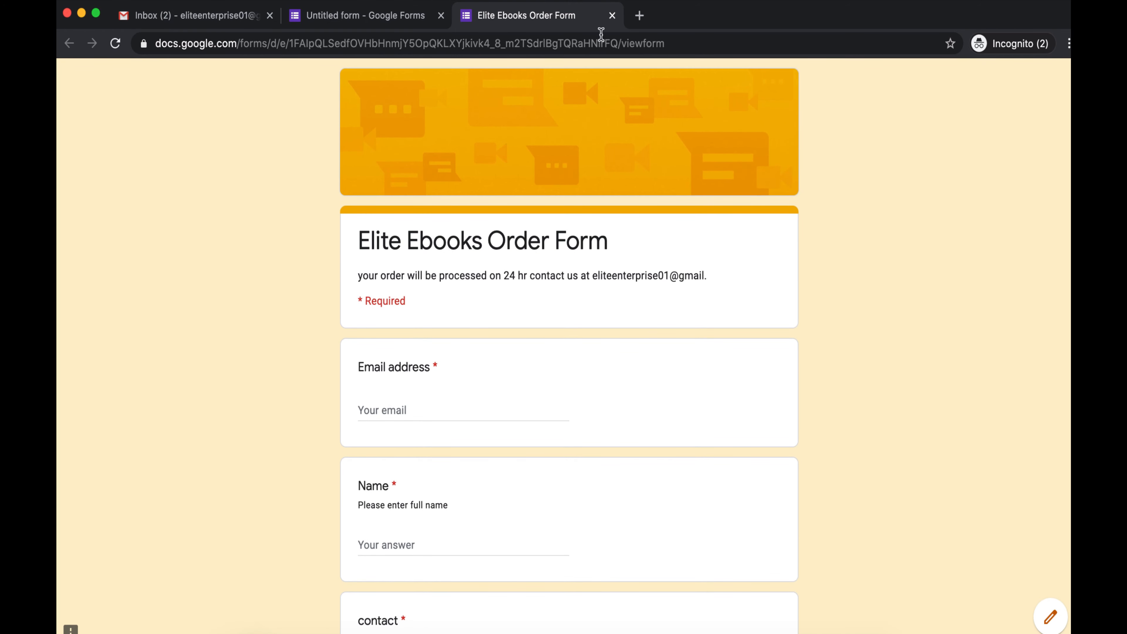
{"action": "left_click", "coordinate": [363, 15]}
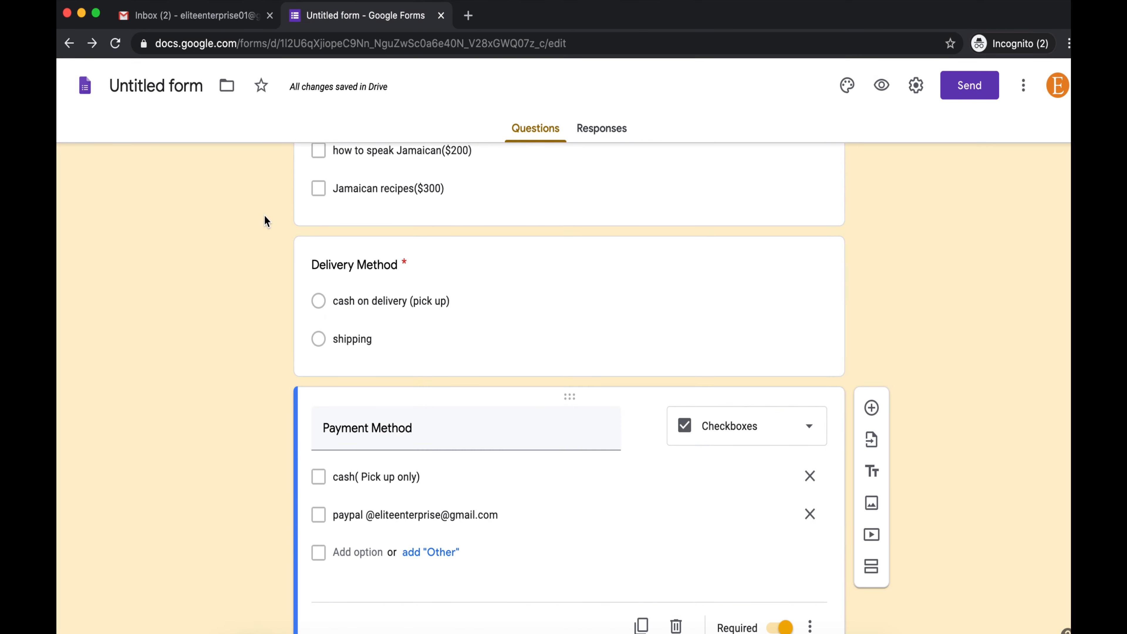
Scroll through the form after renaming it 'Elite Ebooks Order Form'
{"action": "scroll", "scroll_direction": "down", "scroll_amount": 3}
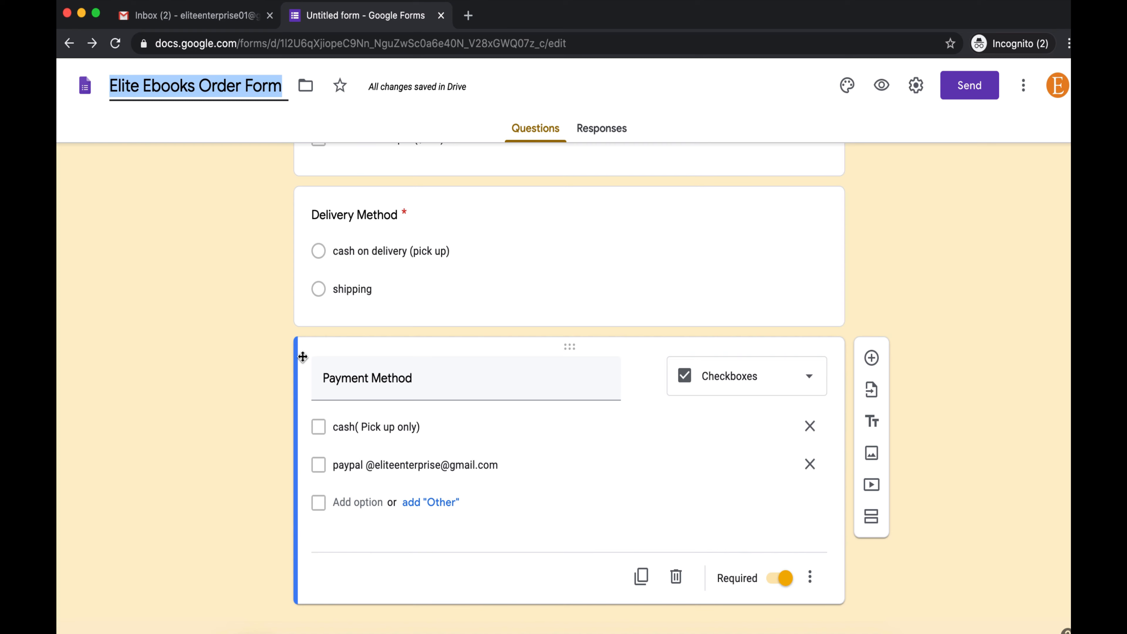
{"action": "mouse_move", "coordinate": [218, 110]}
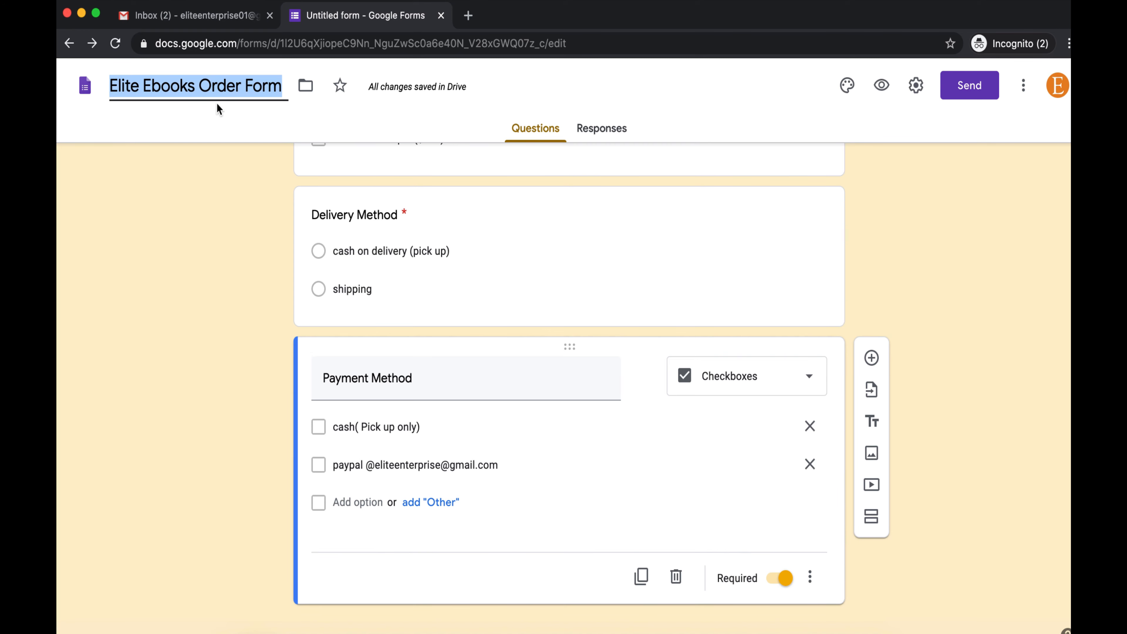
{"action": "mouse_move", "coordinate": [272, 353]}
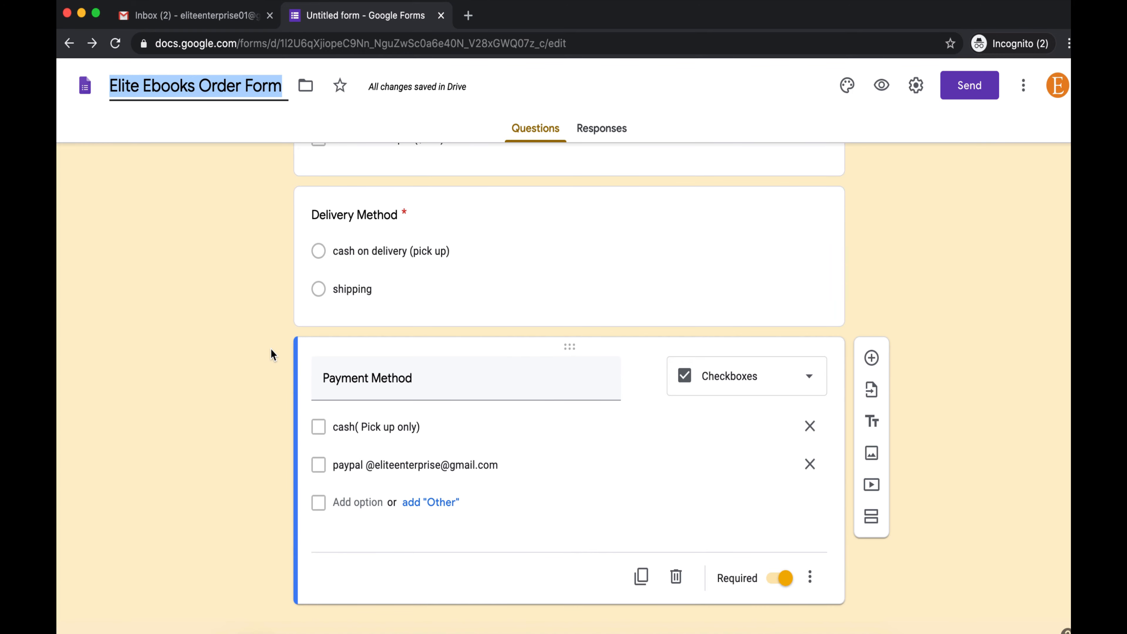
Get a shortened forms.gle share link from the Send dialog
{"action": "left_click", "coordinate": [969, 84]}
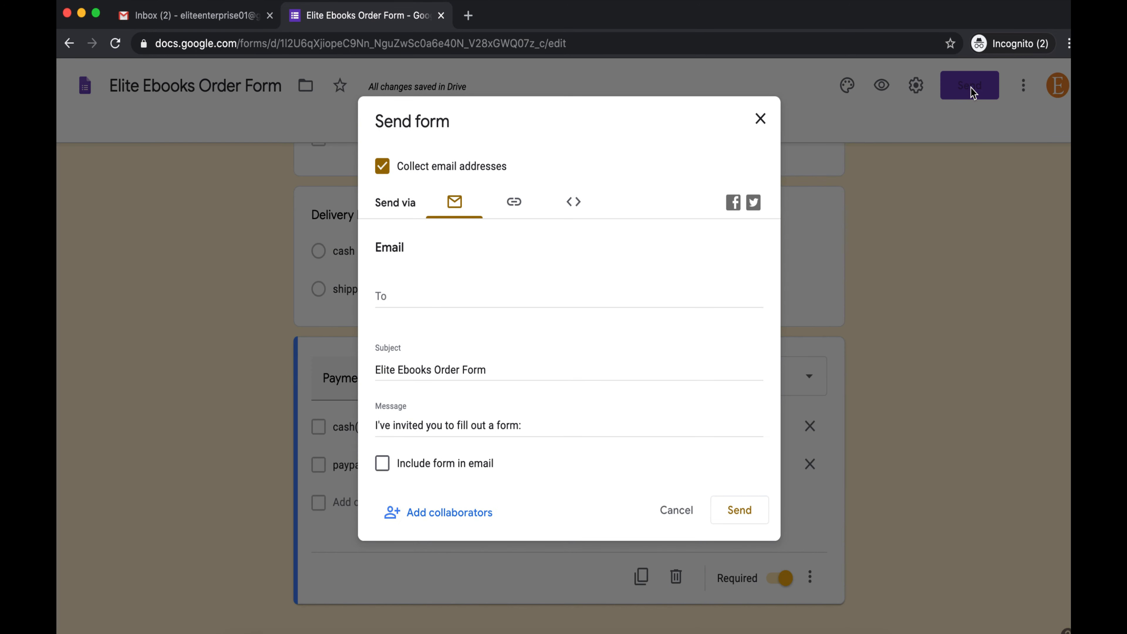
{"action": "mouse_move", "coordinate": [515, 201]}
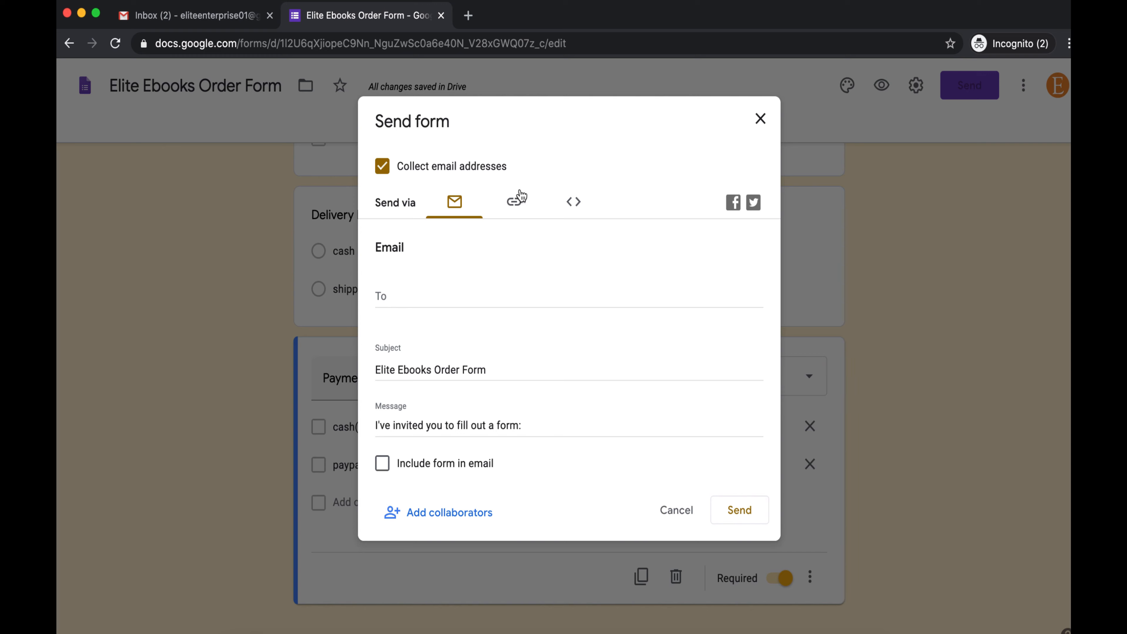
{"action": "left_click", "coordinate": [513, 202]}
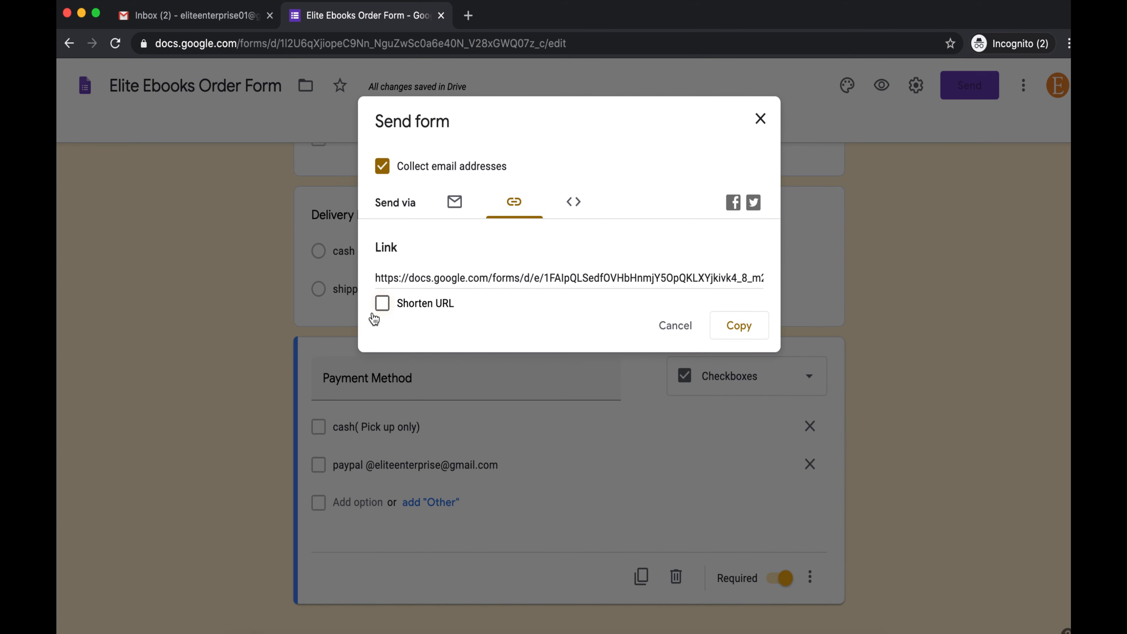
{"action": "left_click", "coordinate": [383, 302]}
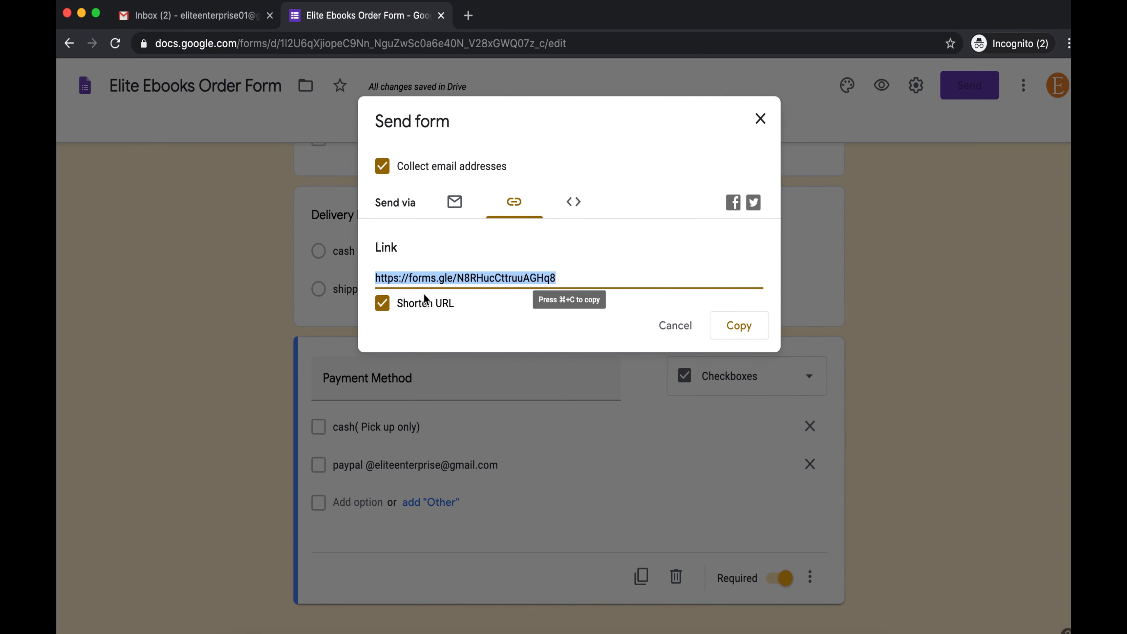
{"action": "mouse_move", "coordinate": [690, 350]}
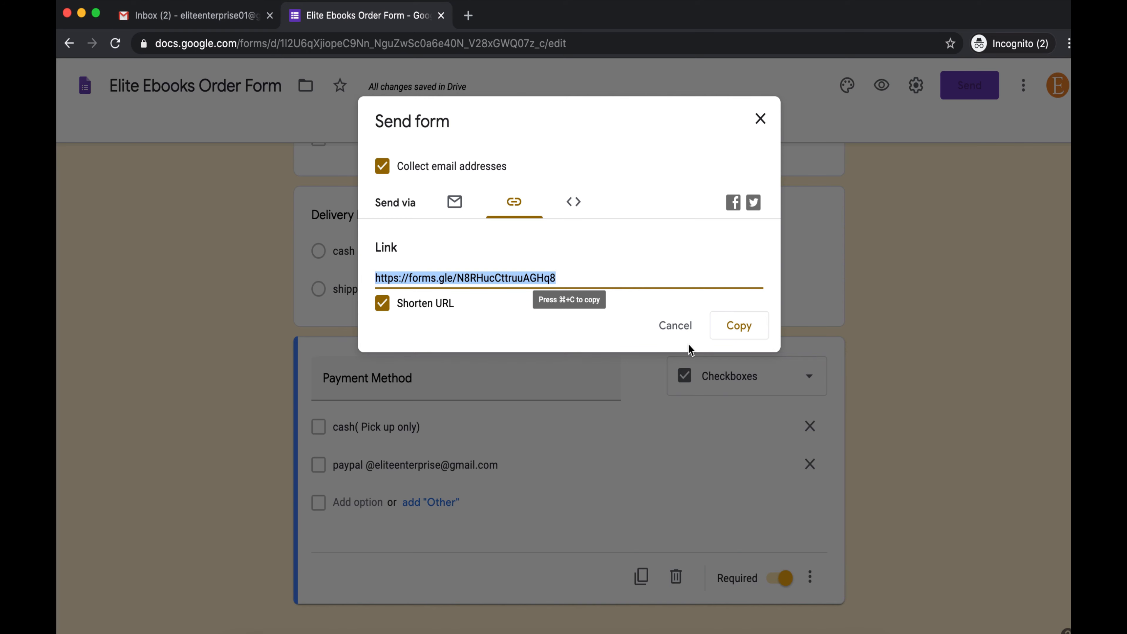